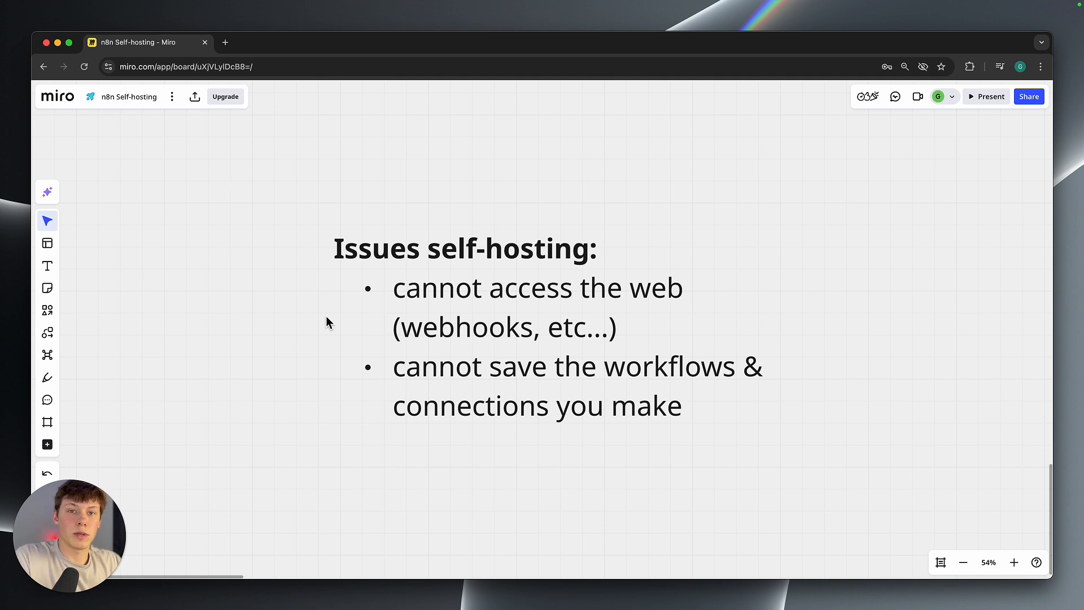
# - Search Google for 'docker n8n' to find the n8nio/n8n Docker Hub listing
pyautogui.write('coek')
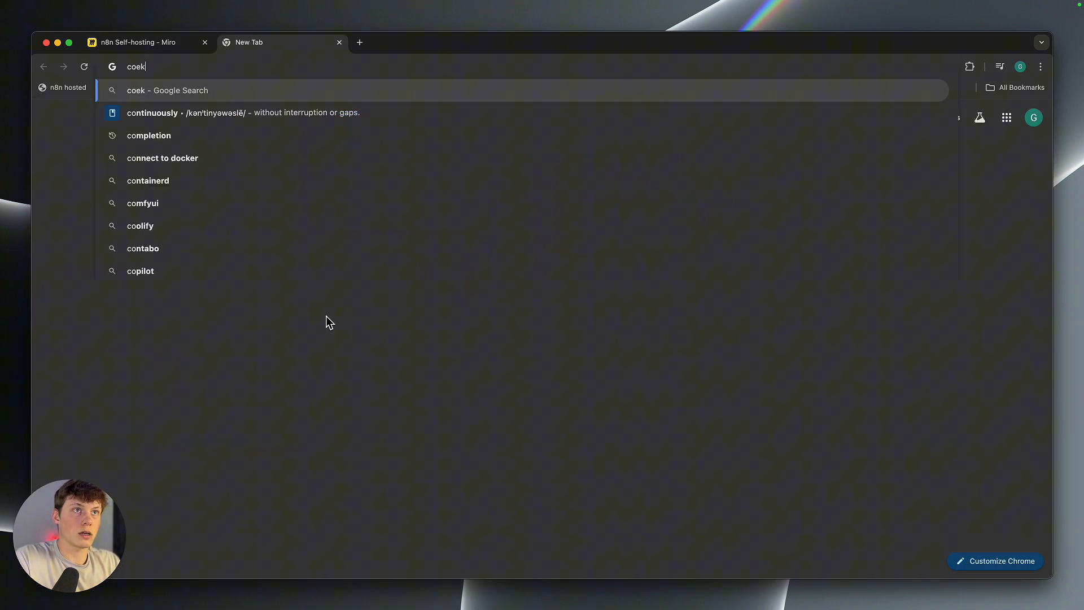
pyautogui.write('docker n8n')
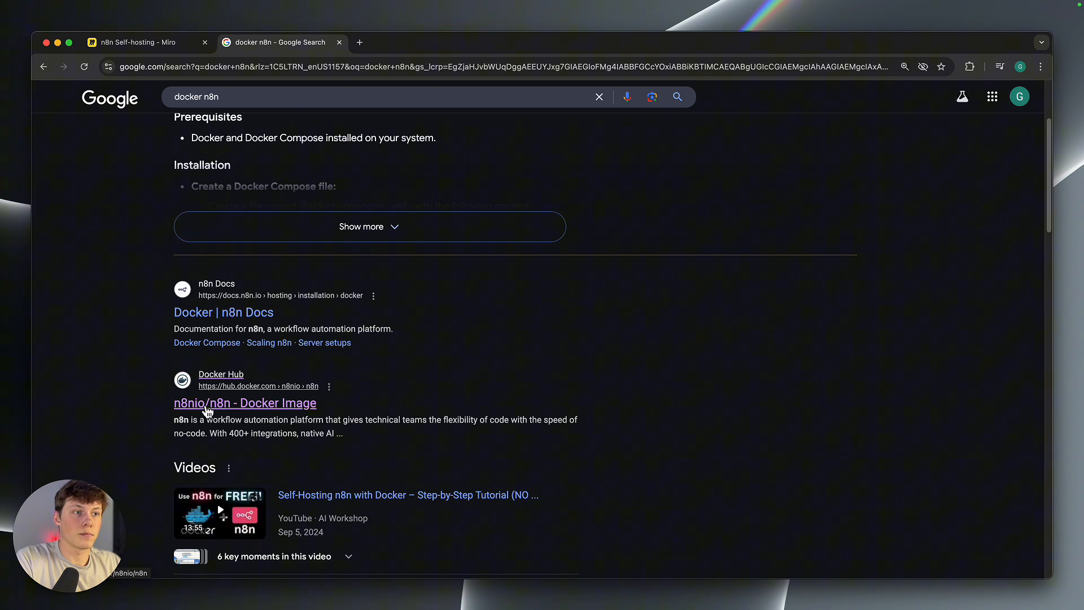
pyautogui.moveTo(273, 408)
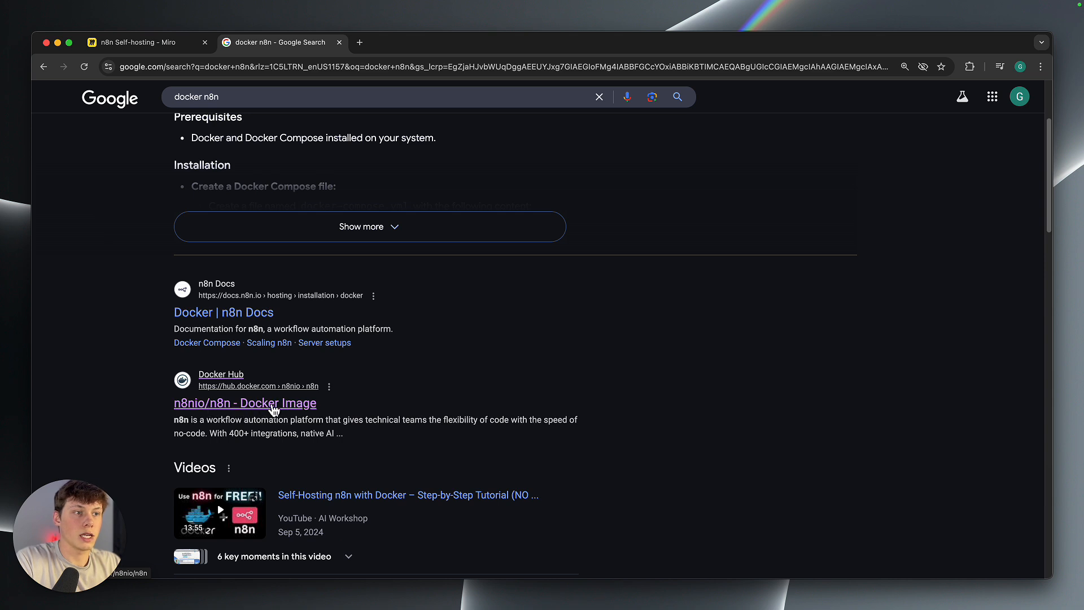
# - View the n8nio/n8n Docker Hub image page, then go to render.com in a new tab
pyautogui.click(245, 402)
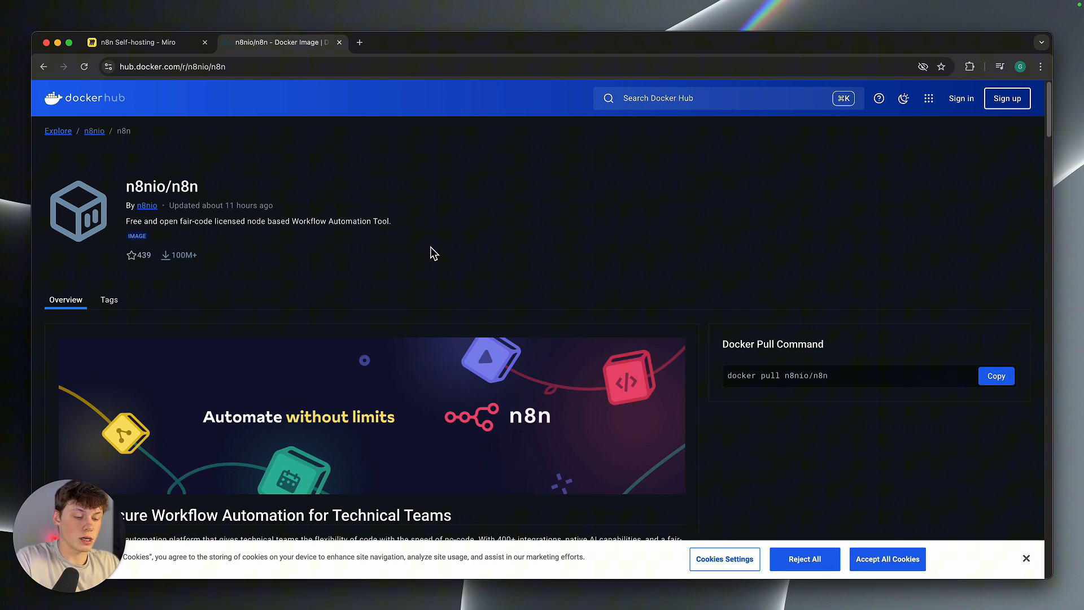
pyautogui.write('render.com')
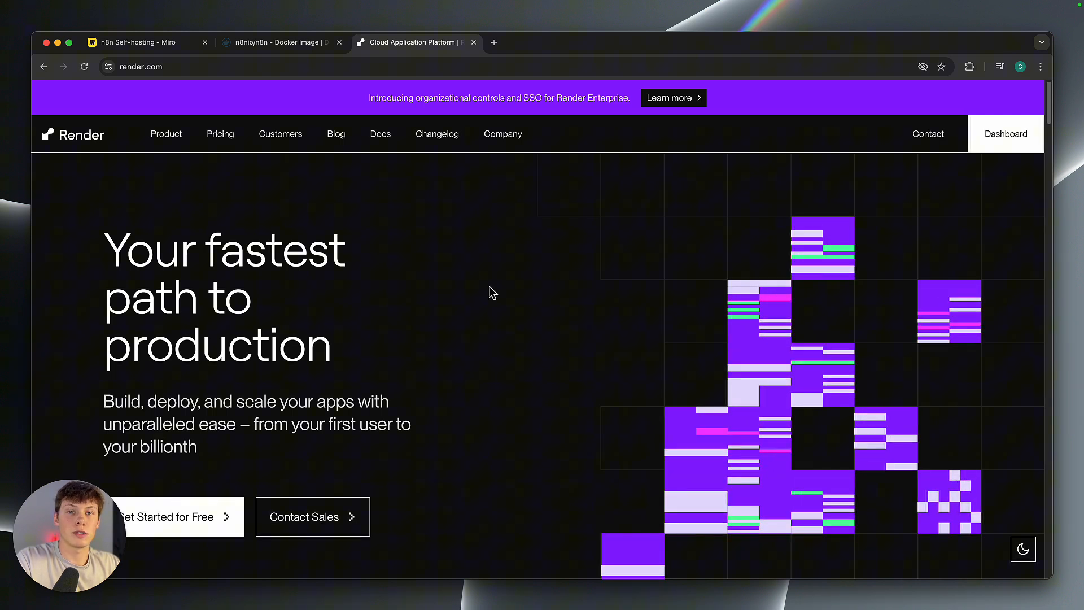
pyautogui.moveTo(1007, 133)
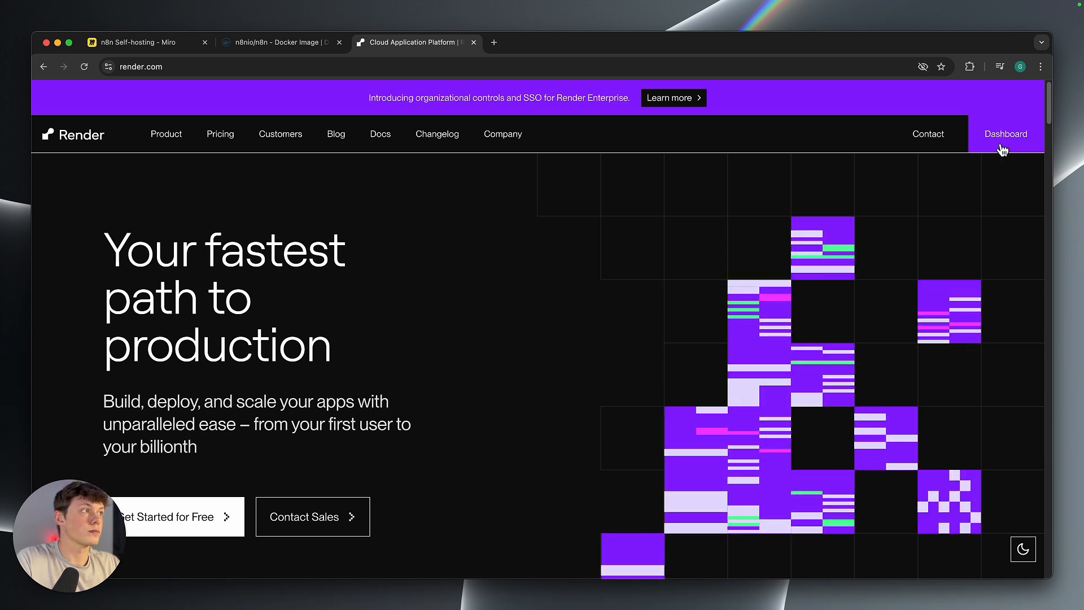
# - From the Render dashboard, start creating a new Web Service
pyautogui.click(1005, 134)
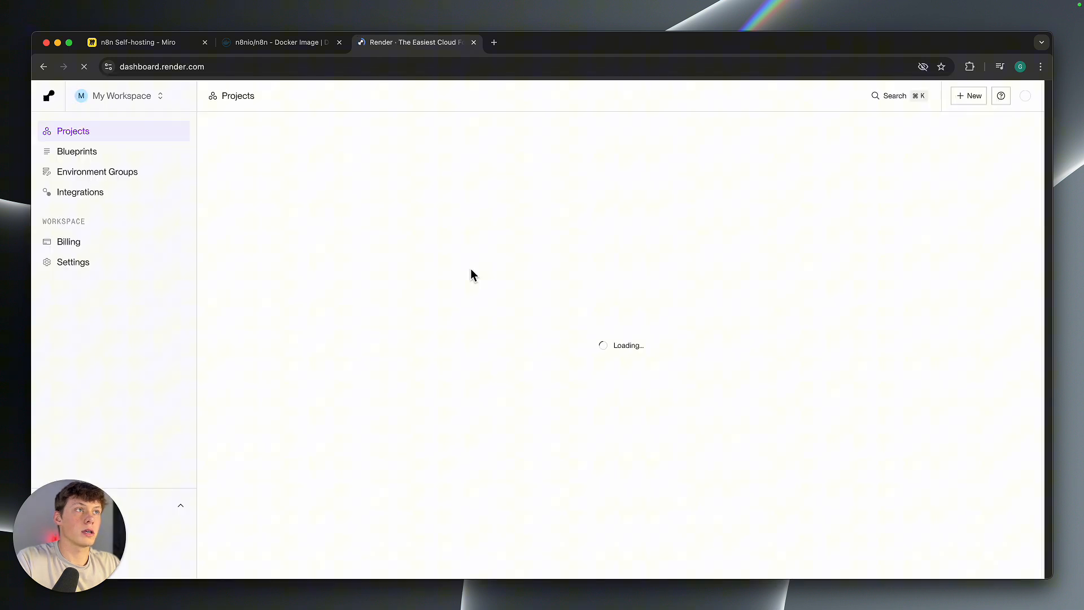
pyautogui.click(122, 95)
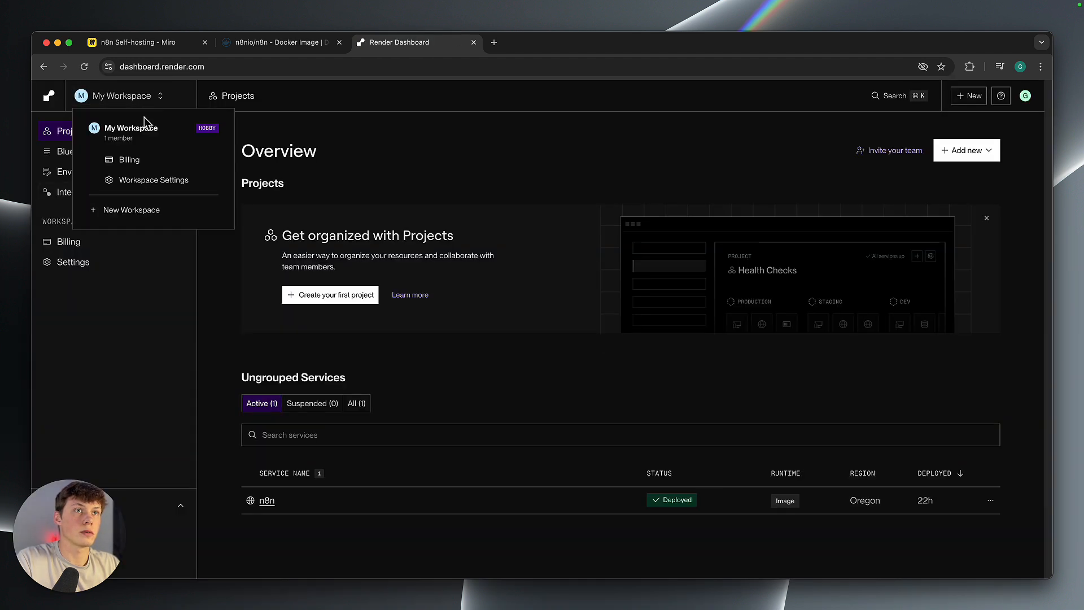
pyautogui.click(339, 148)
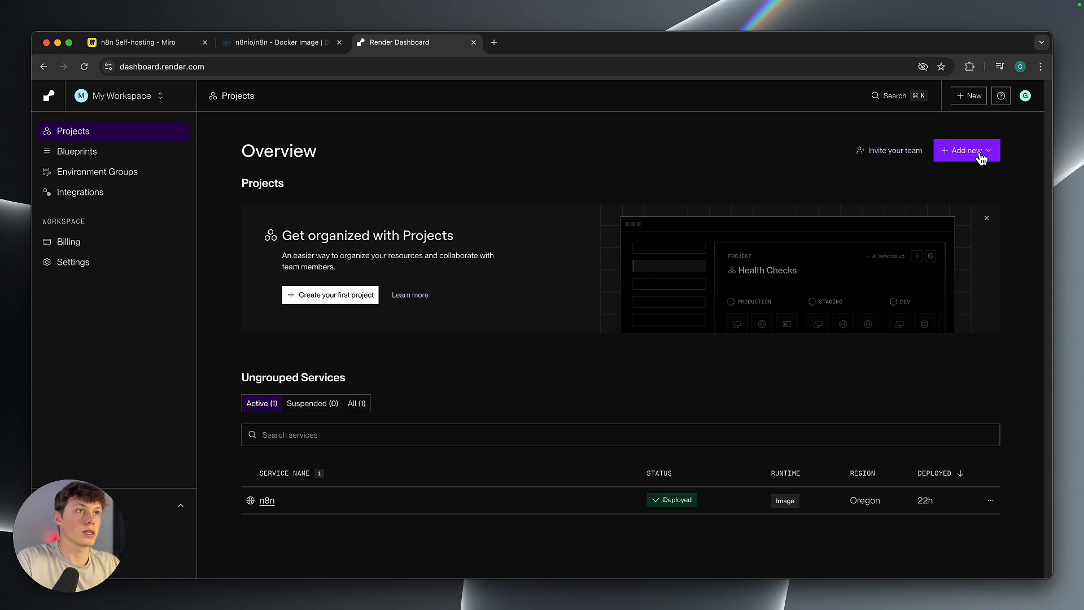
pyautogui.click(963, 150)
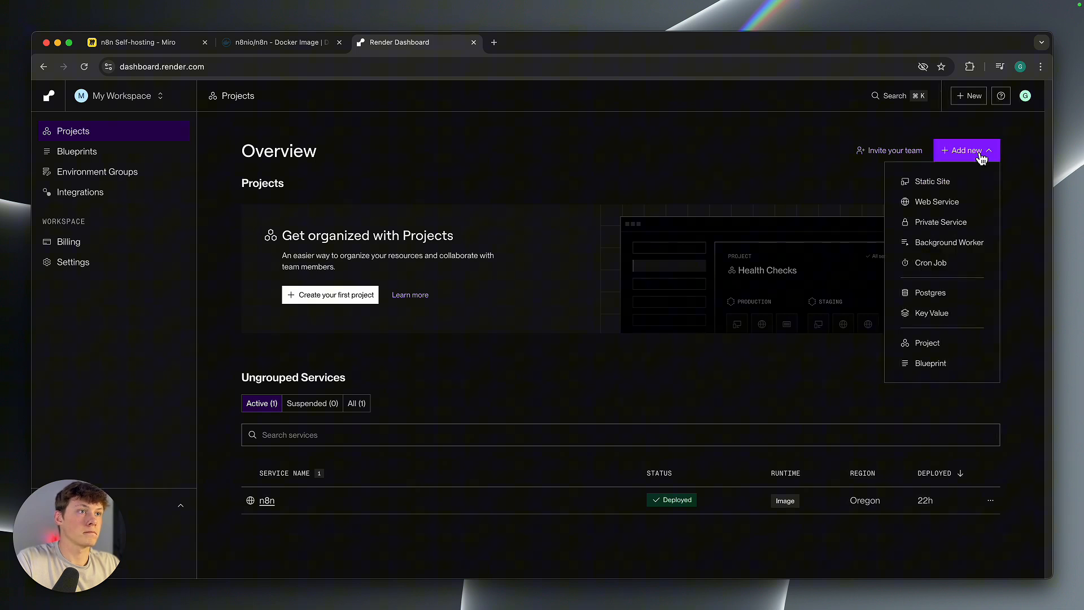
pyautogui.moveTo(981, 165)
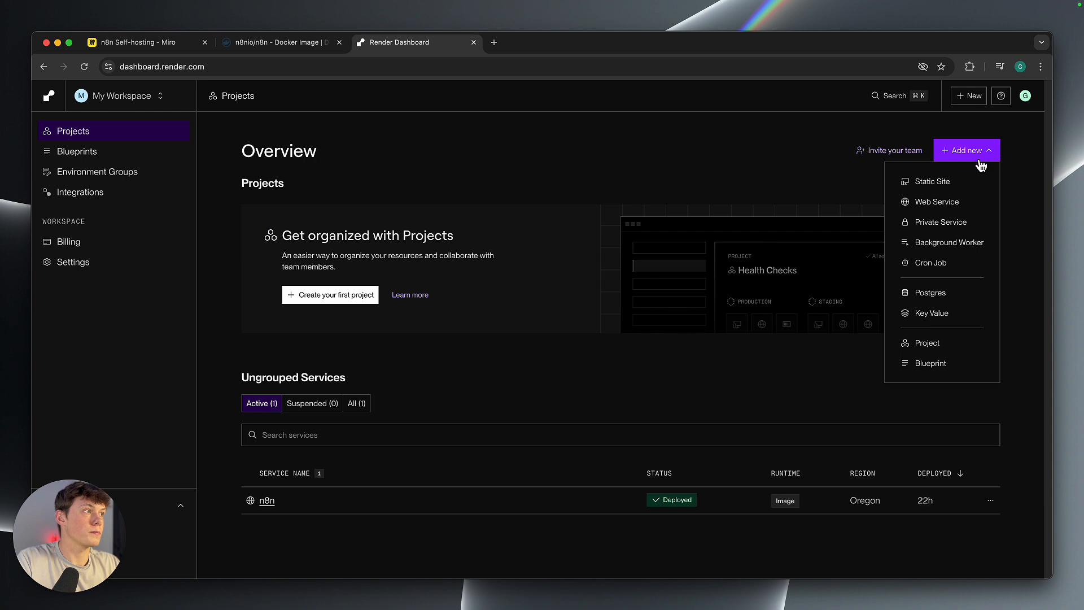
pyautogui.moveTo(938, 201)
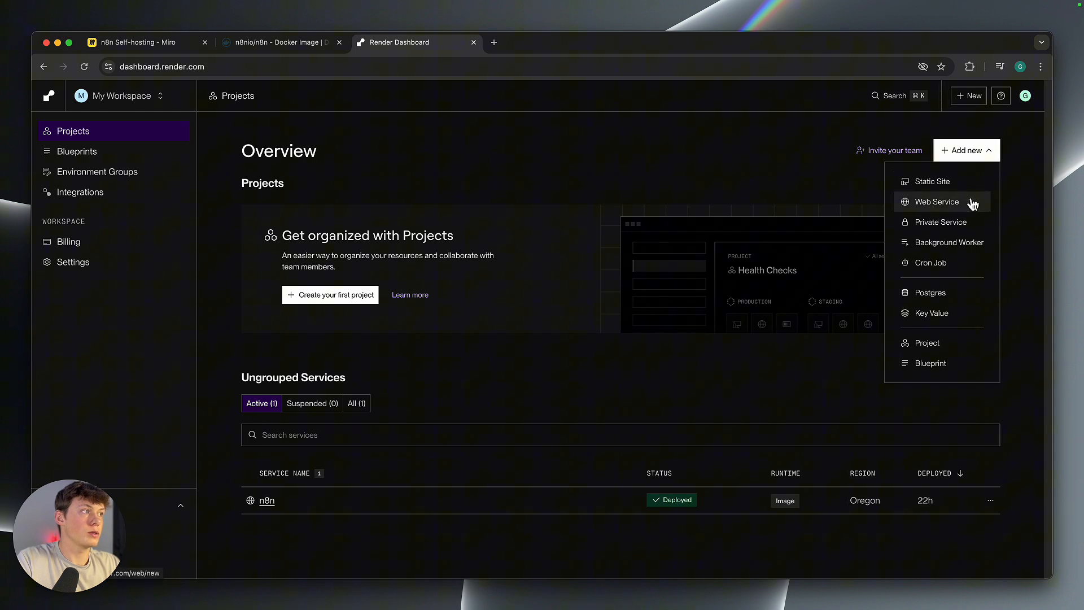
pyautogui.click(938, 201)
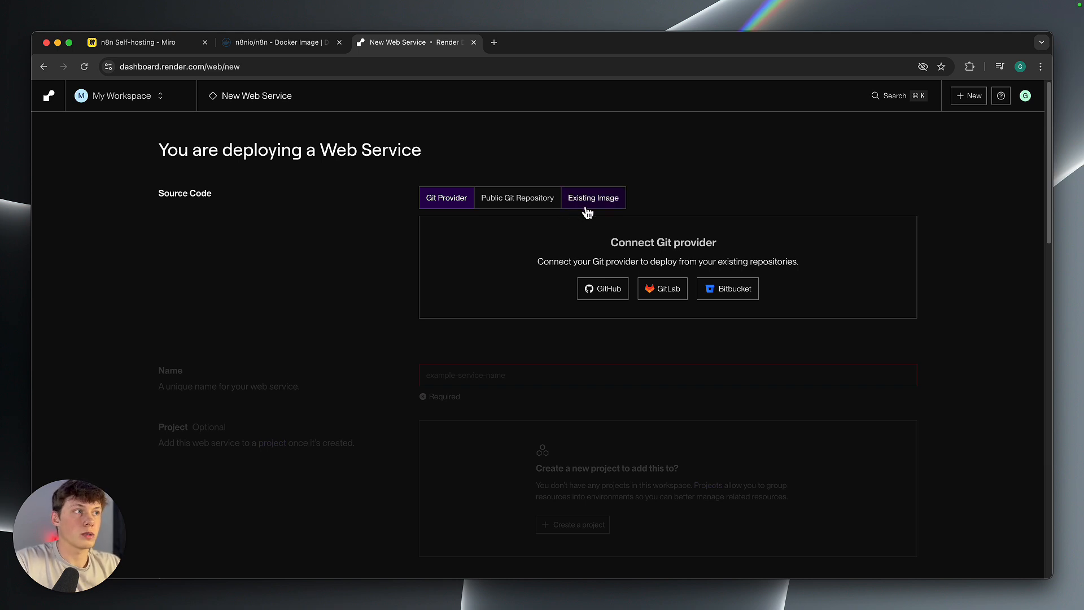
# - Choose Existing Image as the source and copy the n8nio/n8n image name from Docker Hub
pyautogui.click(593, 196)
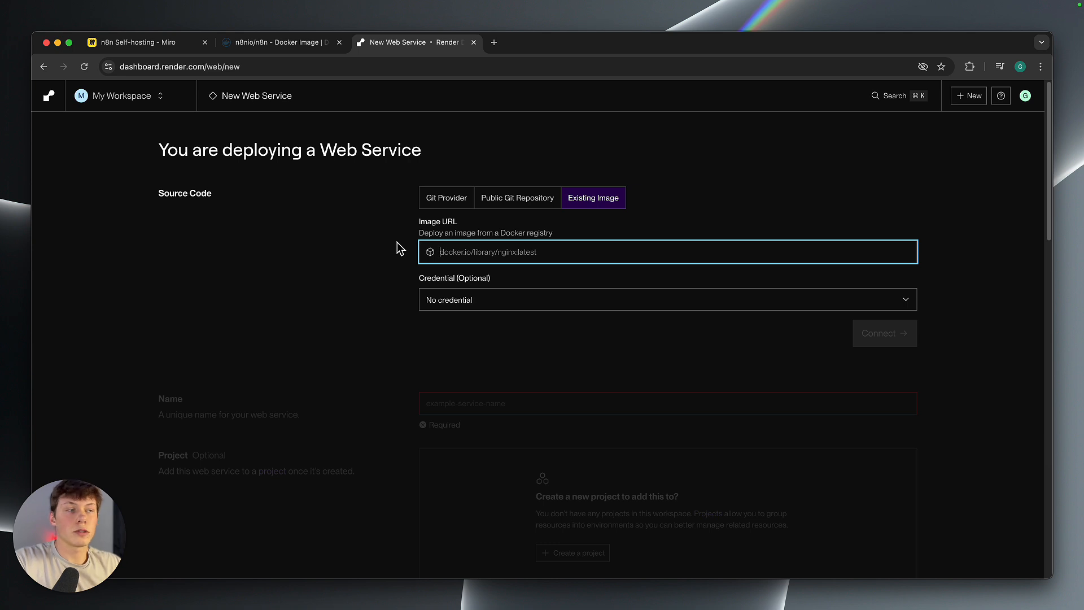
pyautogui.click(277, 42)
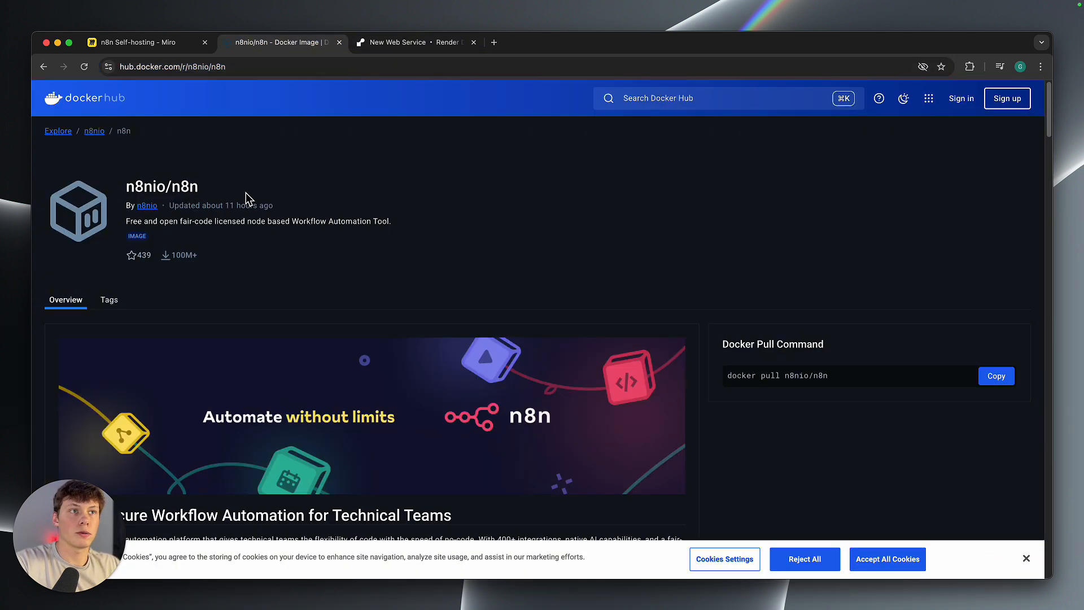
pyautogui.doubleClick(161, 187)
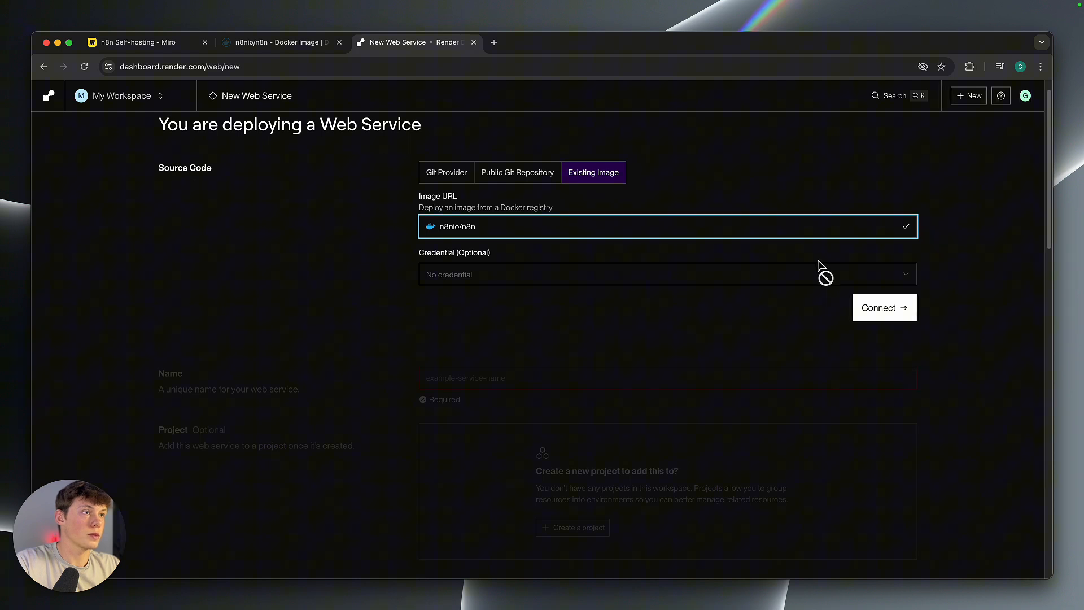
# - Connect the n8nio/n8n image and rename the service to n8n-demo
pyautogui.click(883, 308)
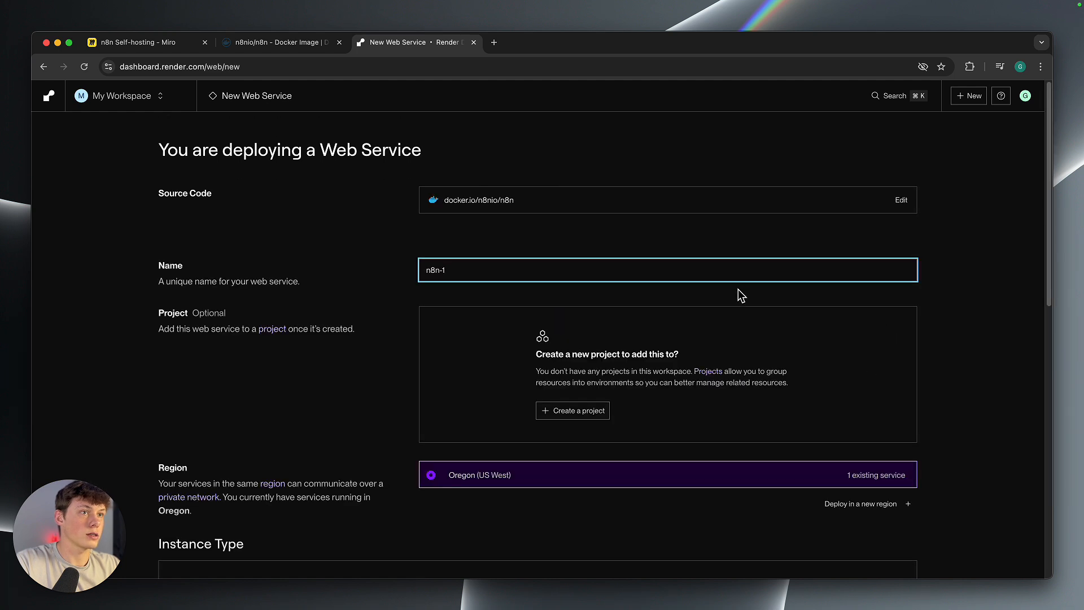
pyautogui.press('Backspace')
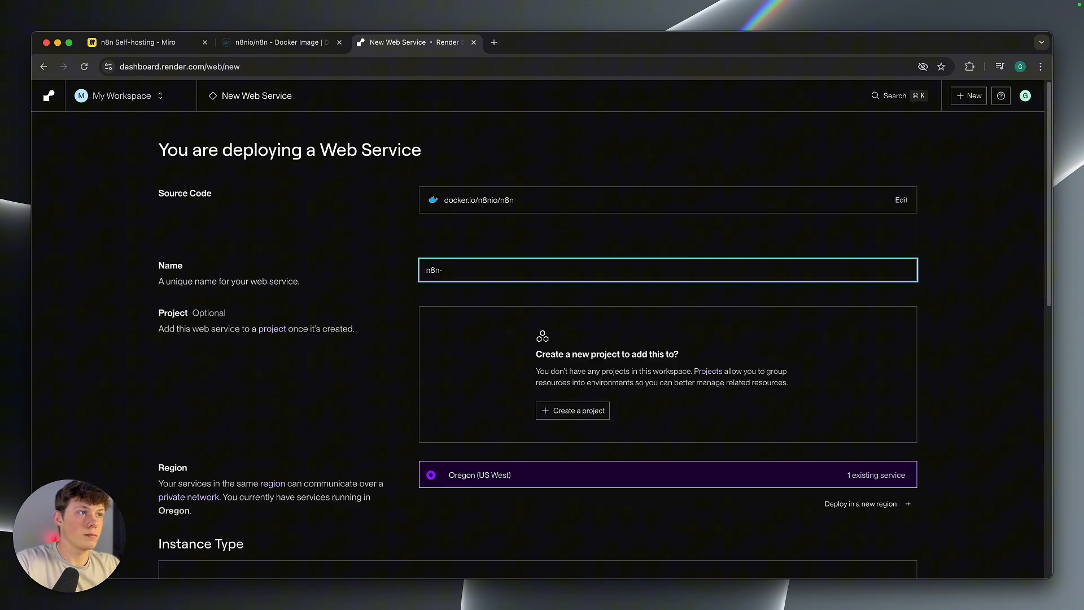
pyautogui.write('demo')
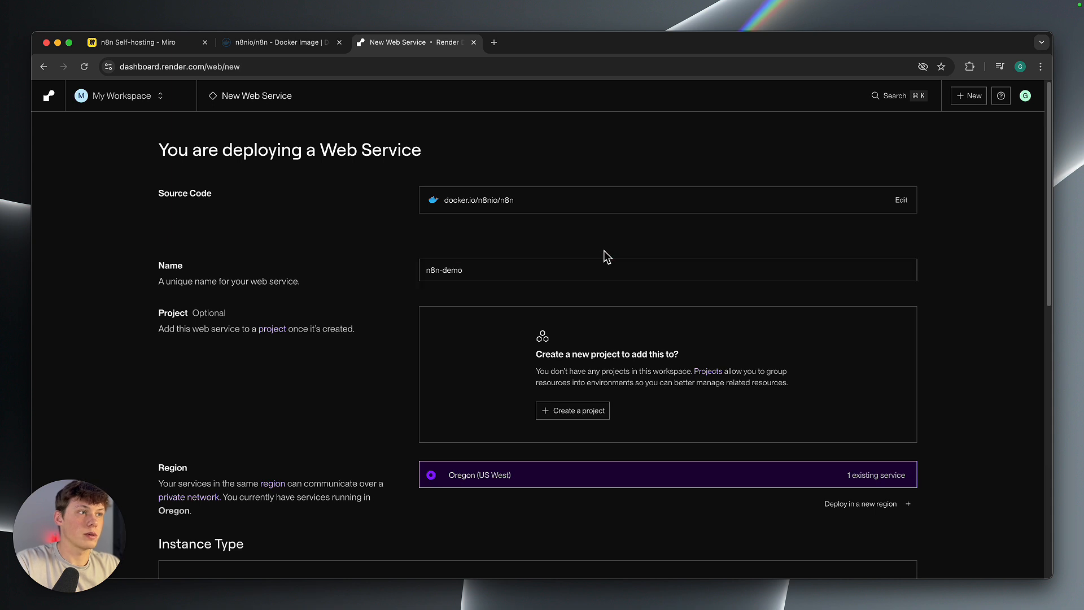
pyautogui.moveTo(559, 253)
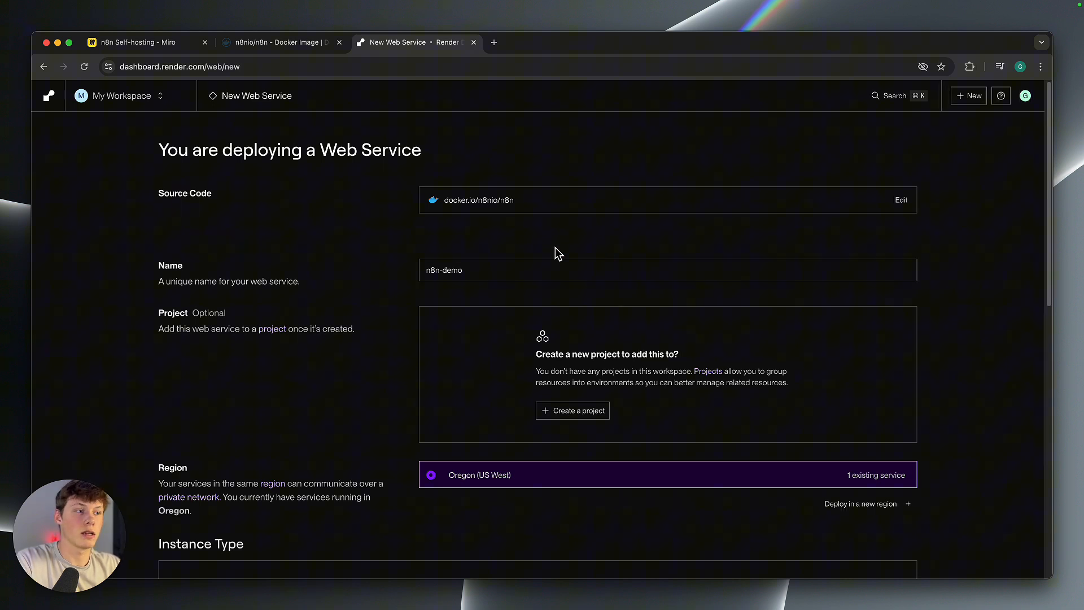
# - Select the Free instance type and deploy the n8n-demo web service
pyautogui.scroll(-3)
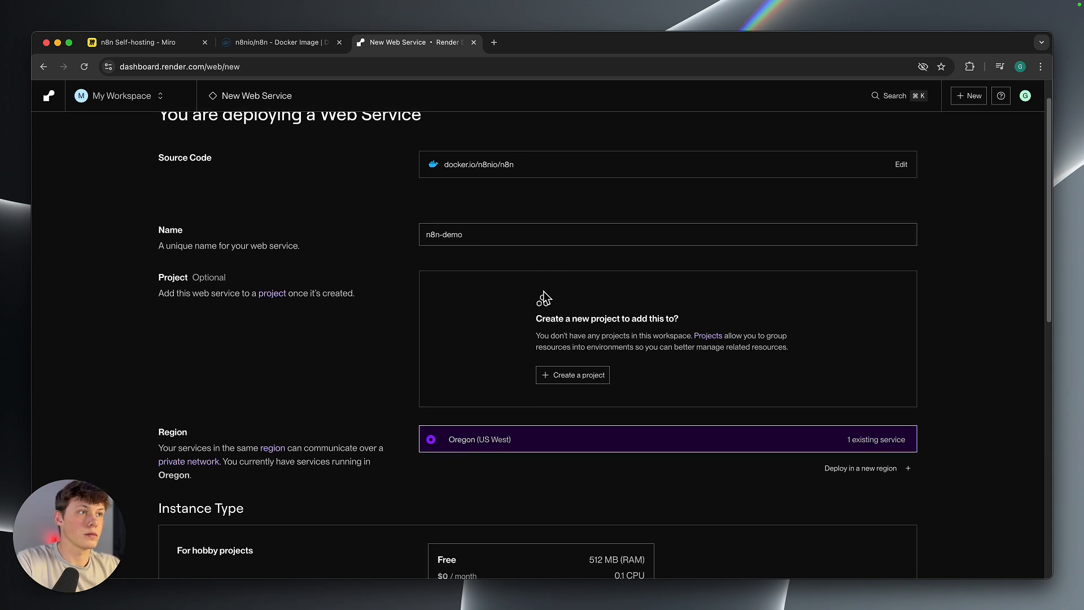
pyautogui.scroll(-3)
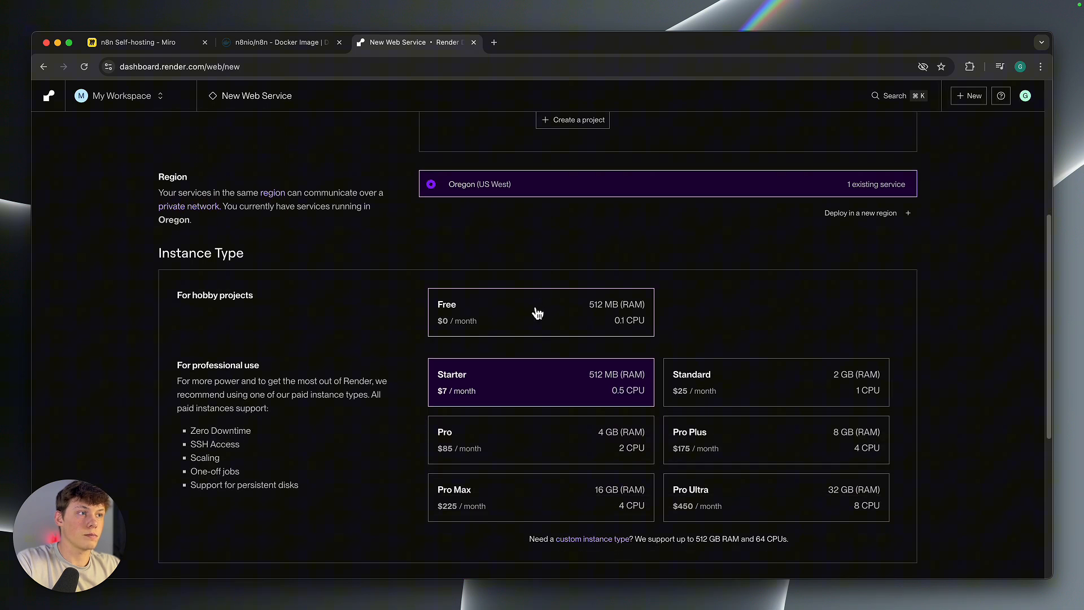
pyautogui.click(540, 312)
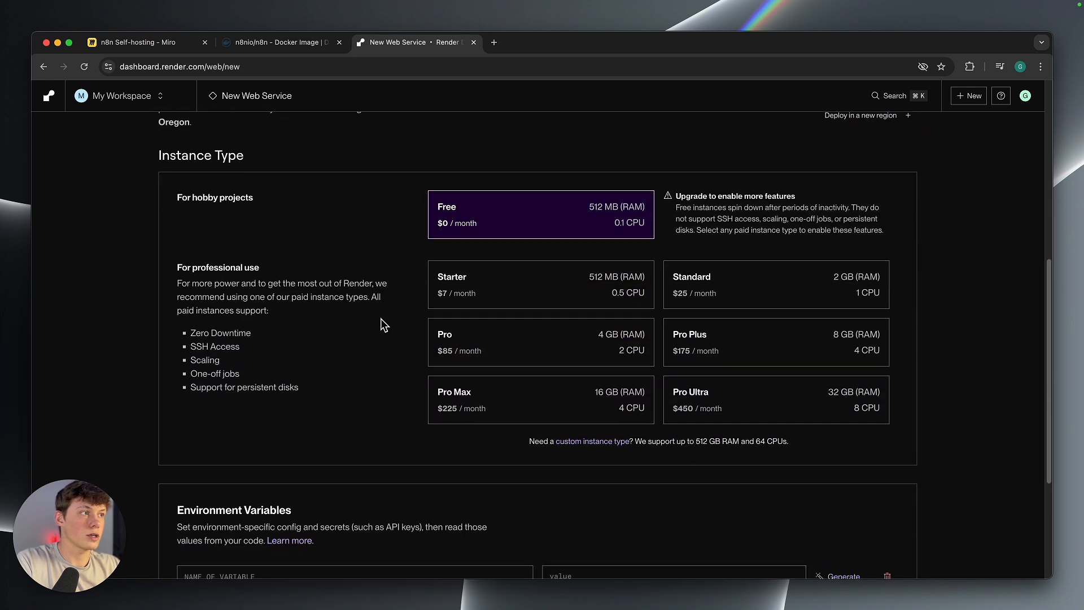
pyautogui.scroll(-3)
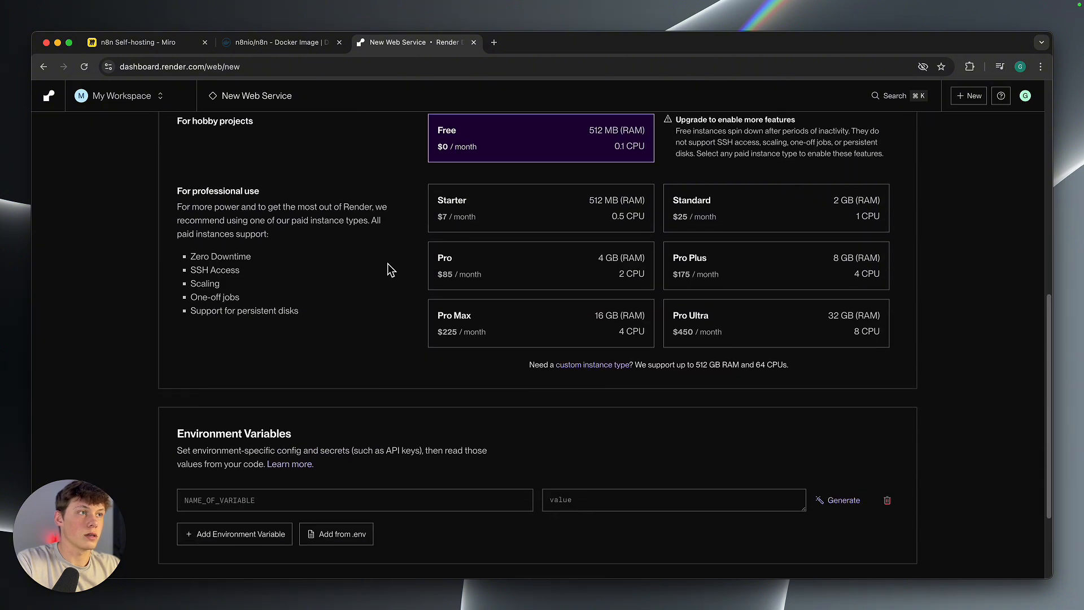
pyautogui.scroll(-3)
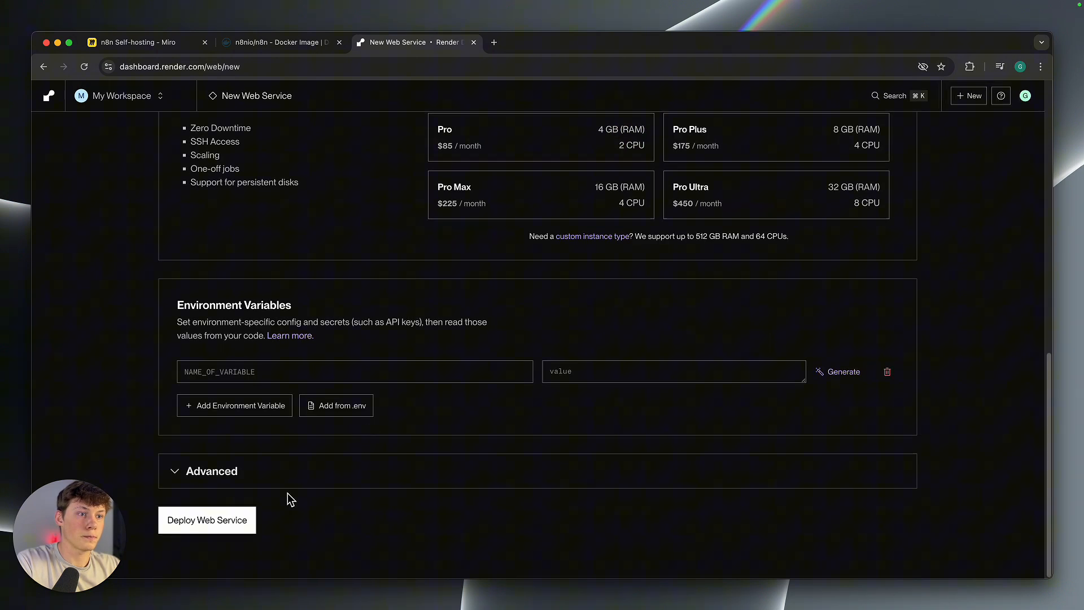
pyautogui.click(206, 520)
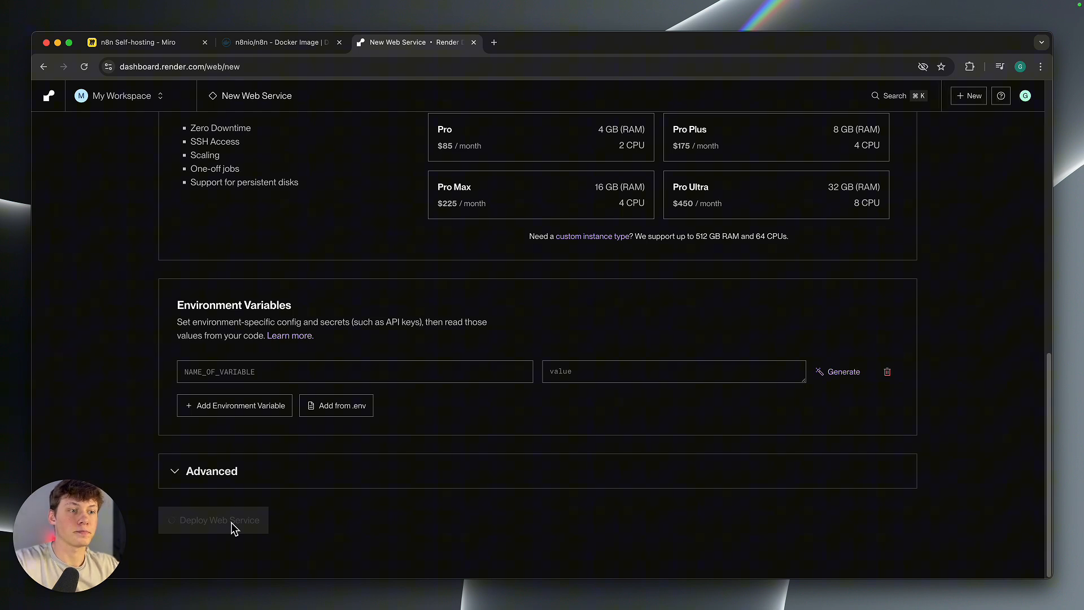
# - Visit the service's onrender.com URL and reload until the n8n owner setup page appears
pyautogui.click(214, 519)
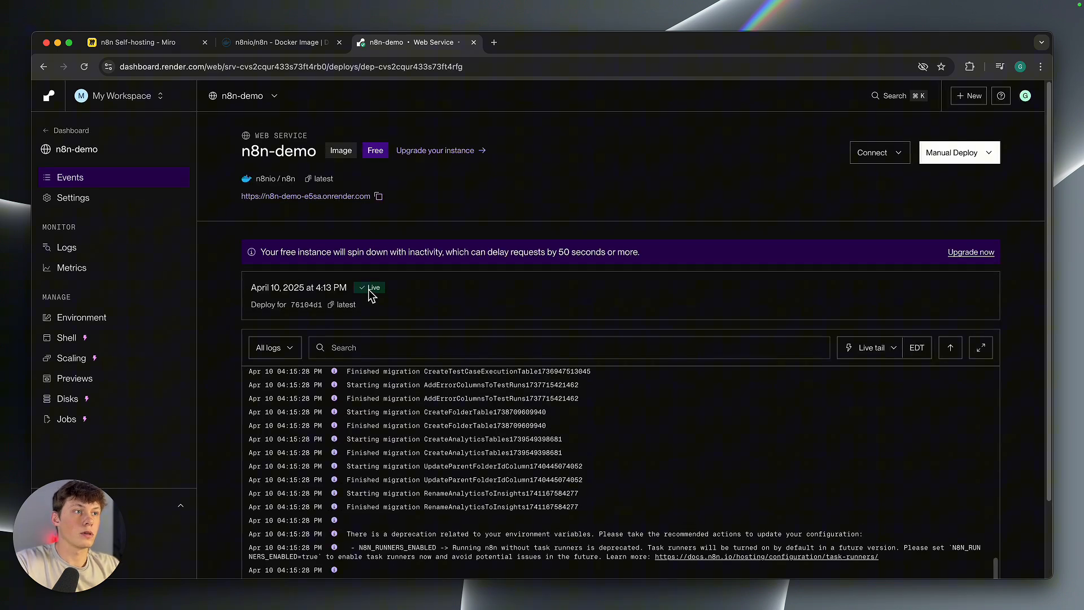
pyautogui.moveTo(380, 290)
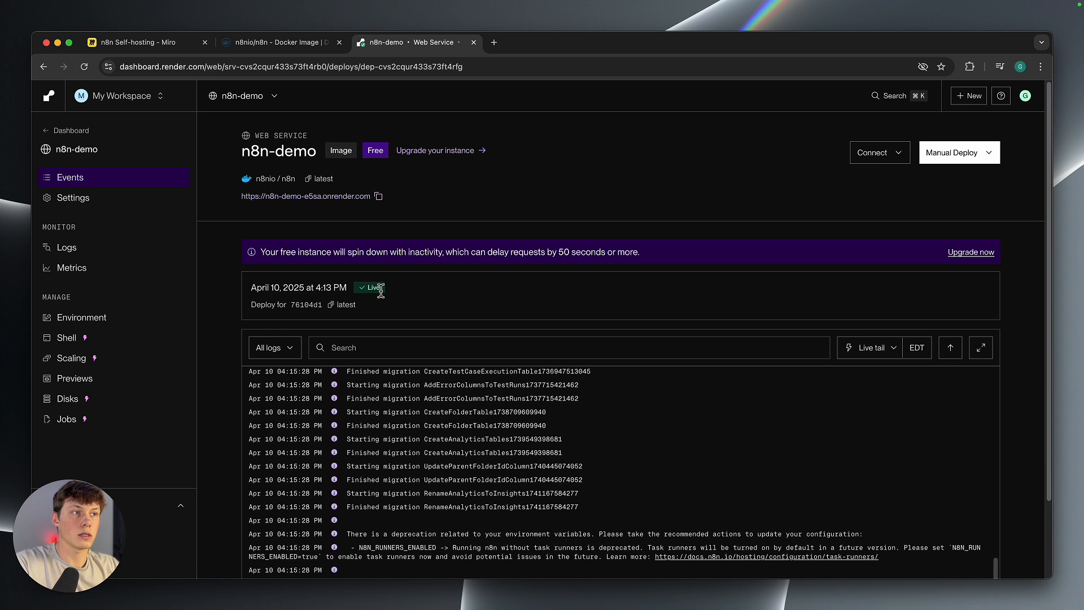
pyautogui.moveTo(339, 228)
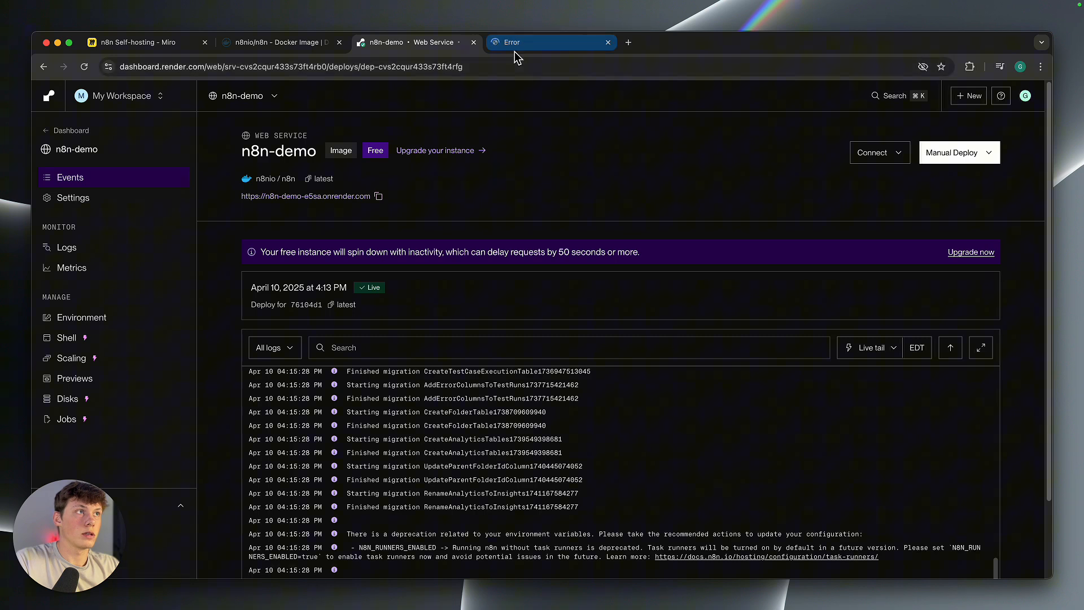
pyautogui.click(607, 41)
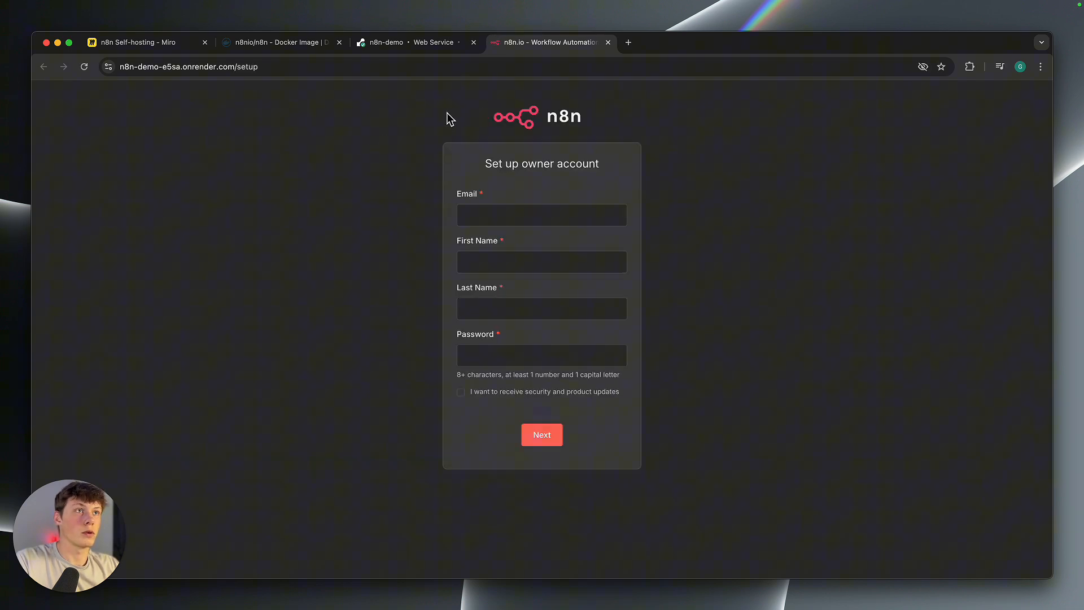
# - Fill the owner account email, names and password, untick updates opt-in, and submit
pyautogui.click(541, 215)
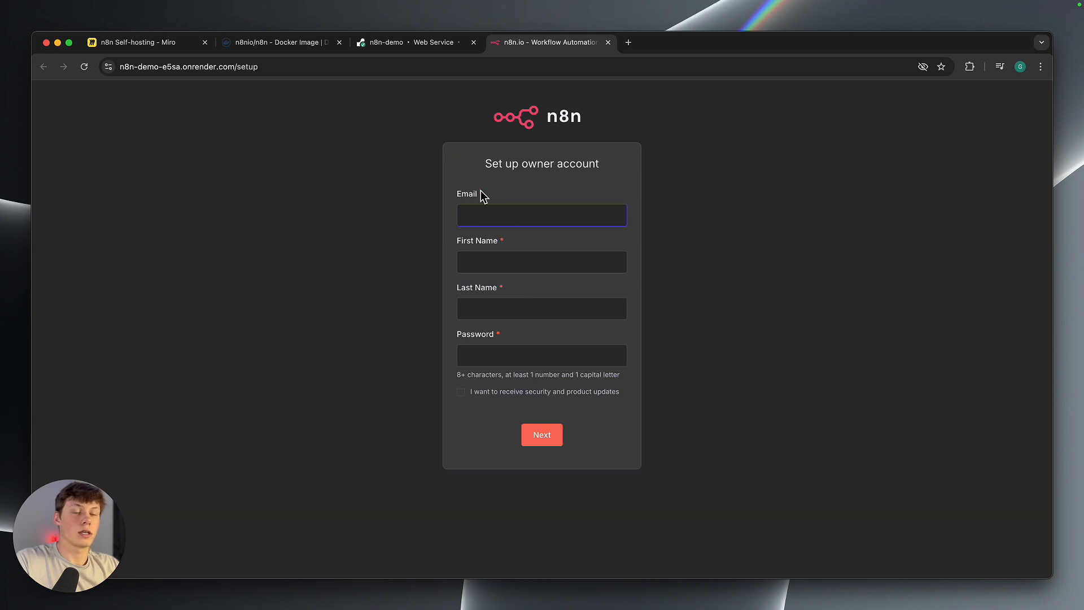
pyautogui.click(541, 434)
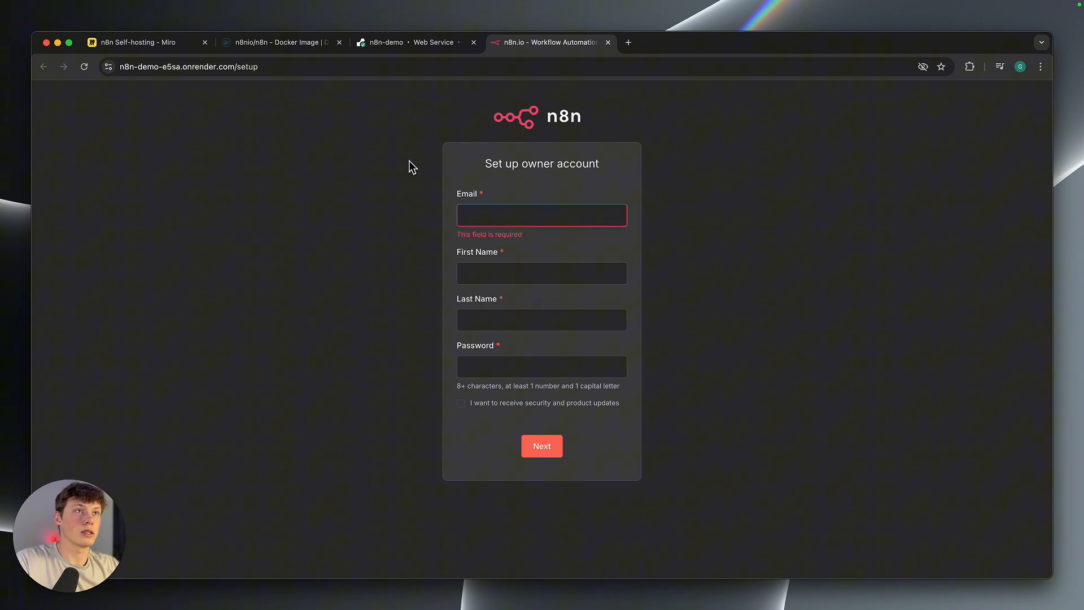
pyautogui.moveTo(394, 130)
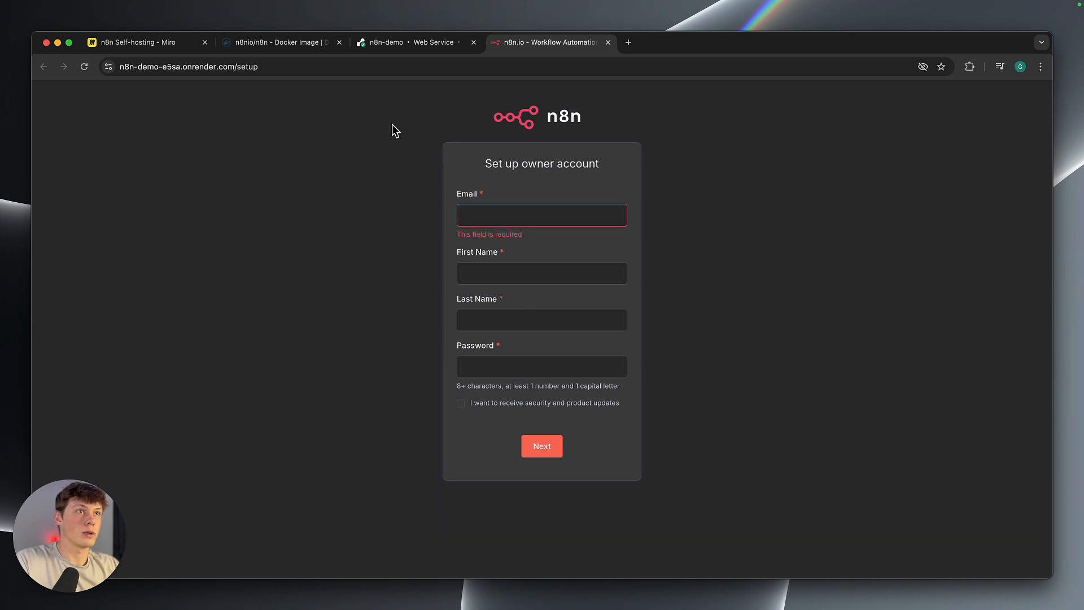
pyautogui.write('g')
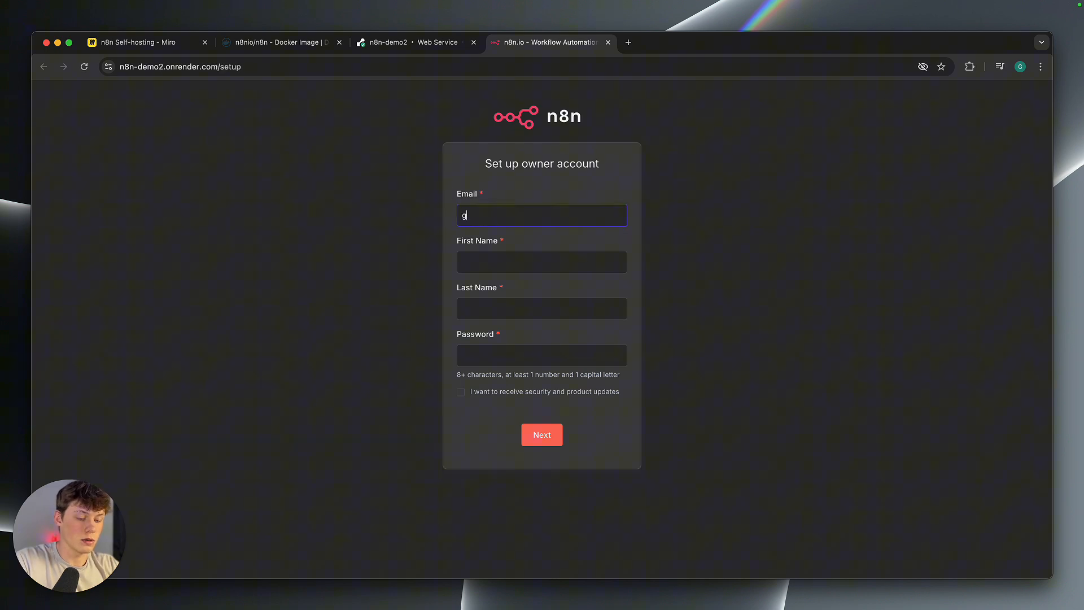
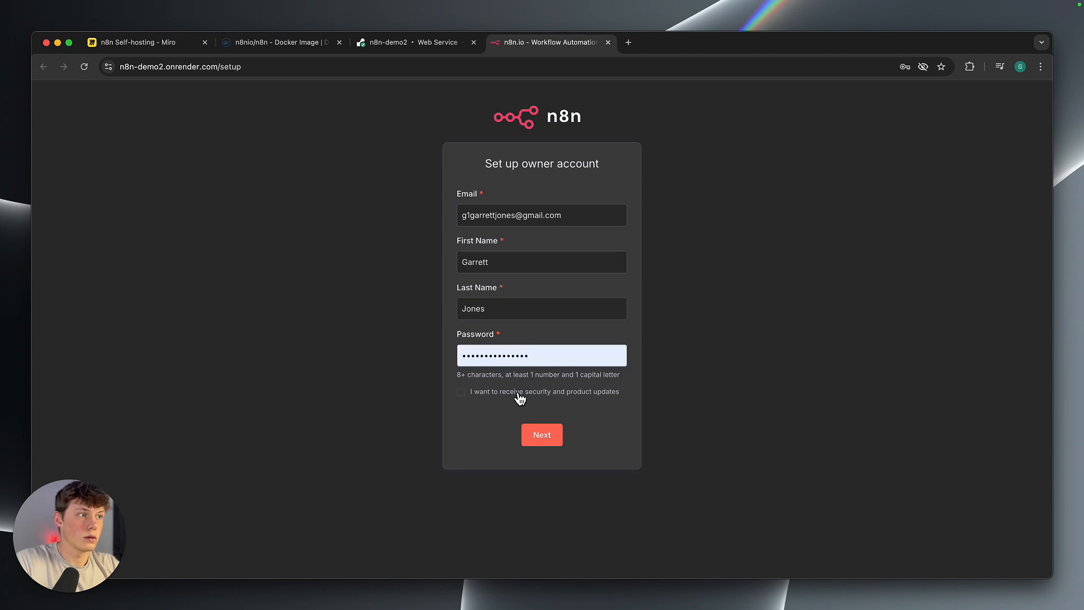
pyautogui.click(461, 392)
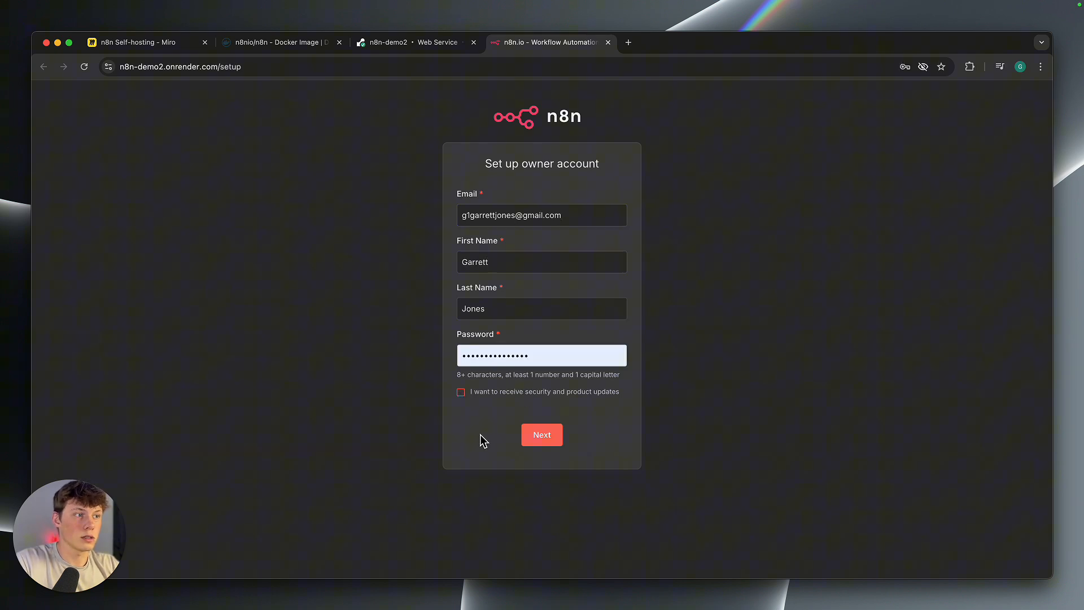
pyautogui.click(541, 434)
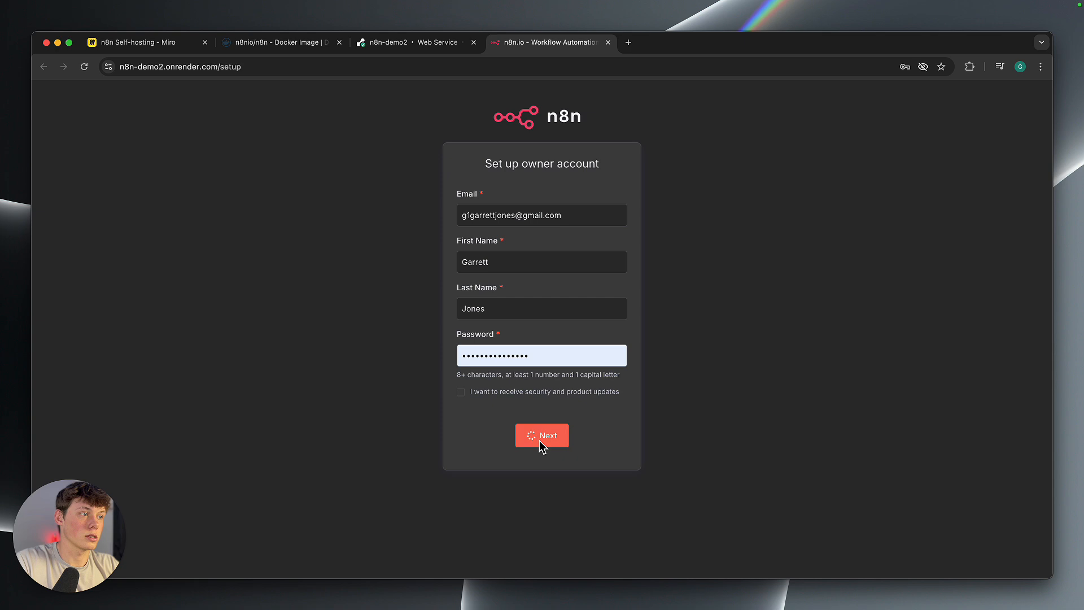
pyautogui.moveTo(491, 252)
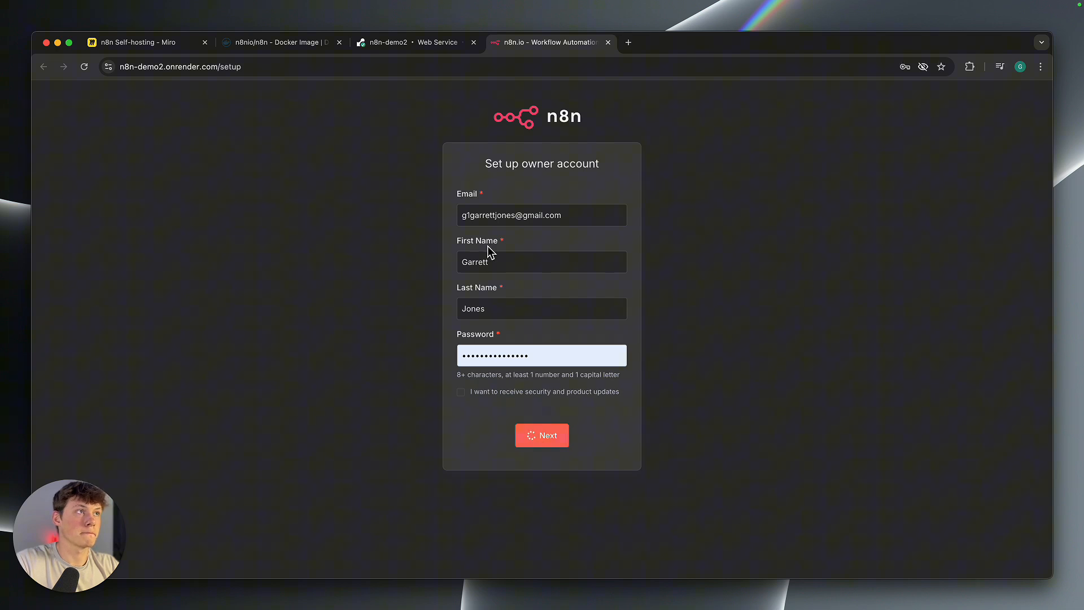
# - Answer 'I'm not using n8n for work', finish onboarding, and request the free license key
pyautogui.click(541, 435)
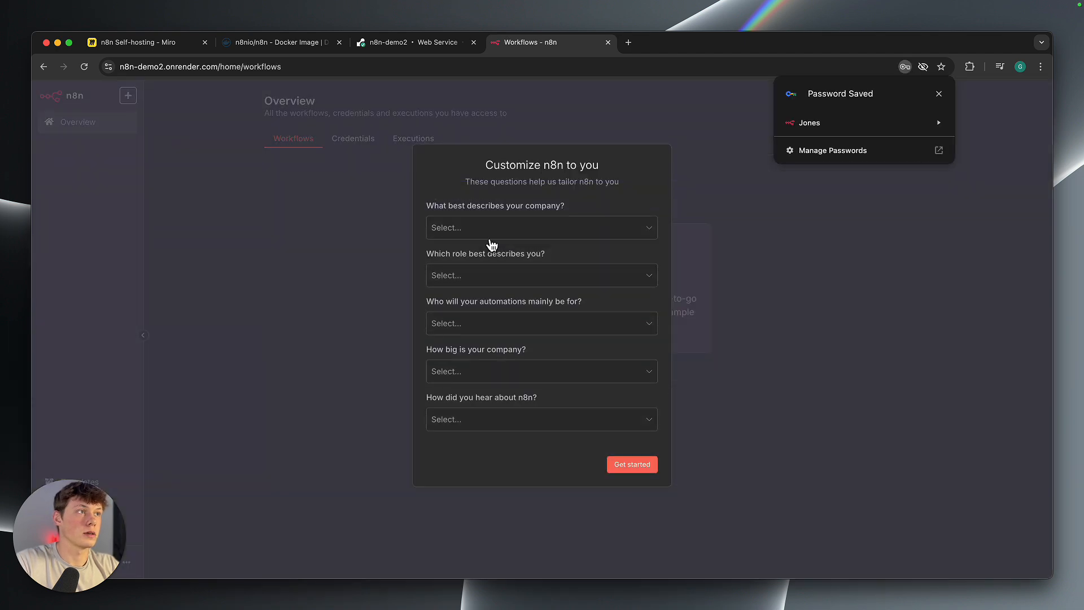
pyautogui.click(541, 227)
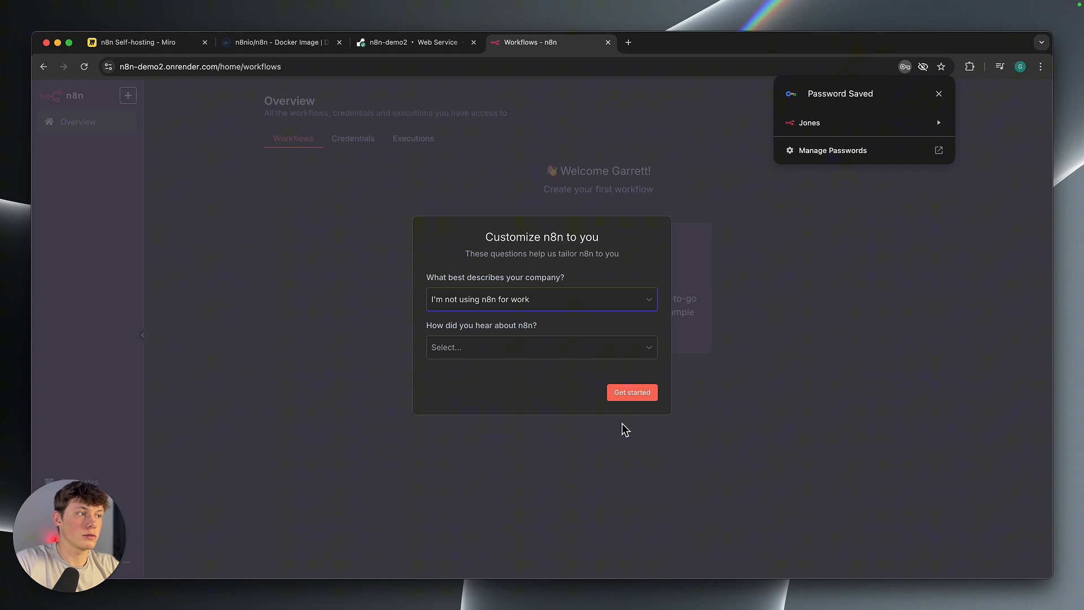
pyautogui.click(630, 392)
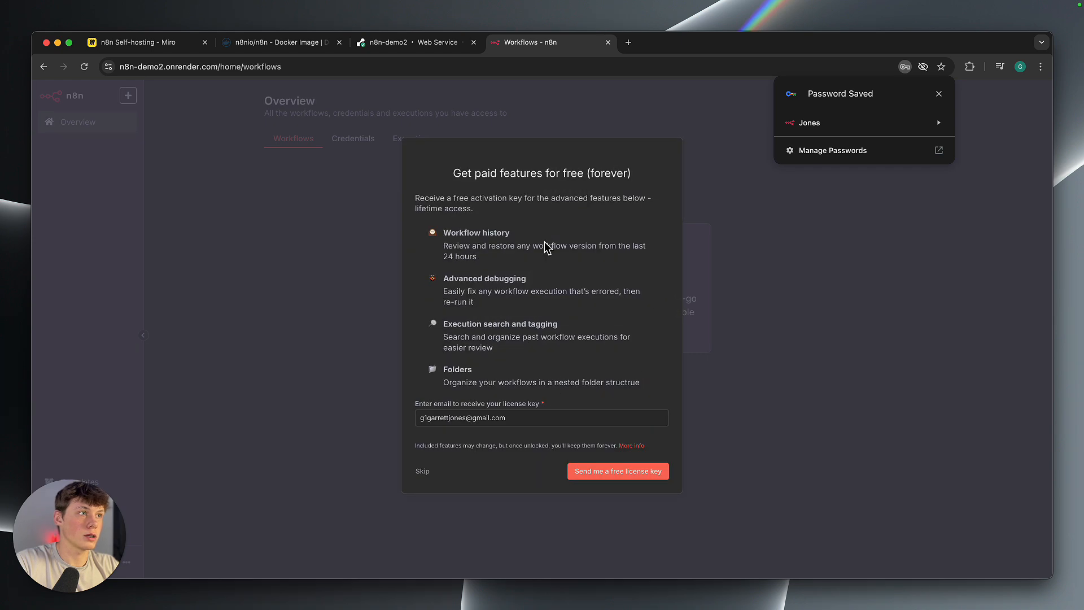
pyautogui.moveTo(454, 172); pyautogui.dragTo(564, 405)
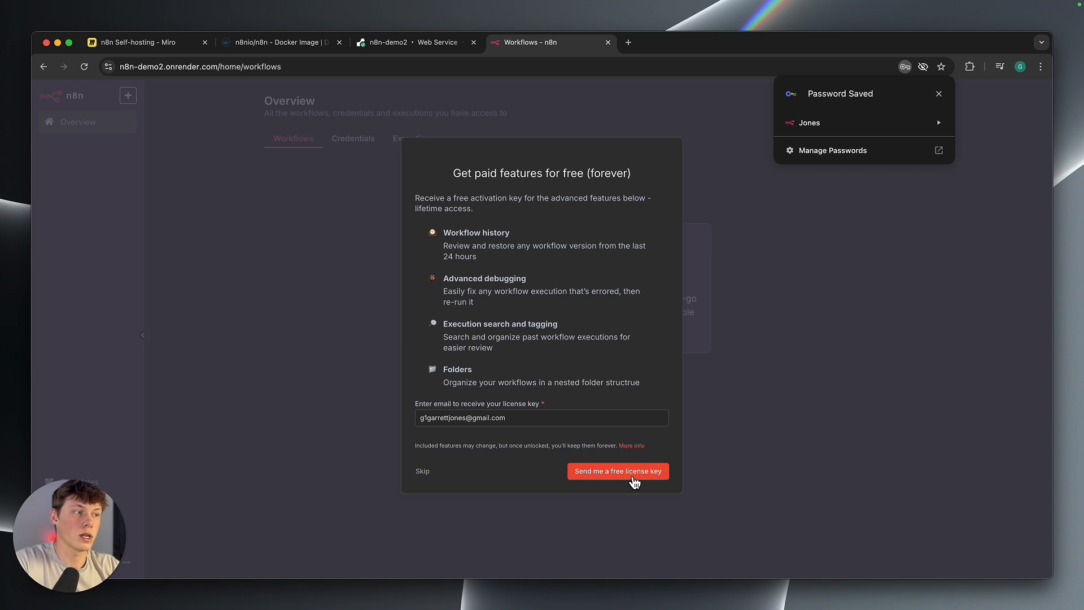
pyautogui.moveTo(625, 476)
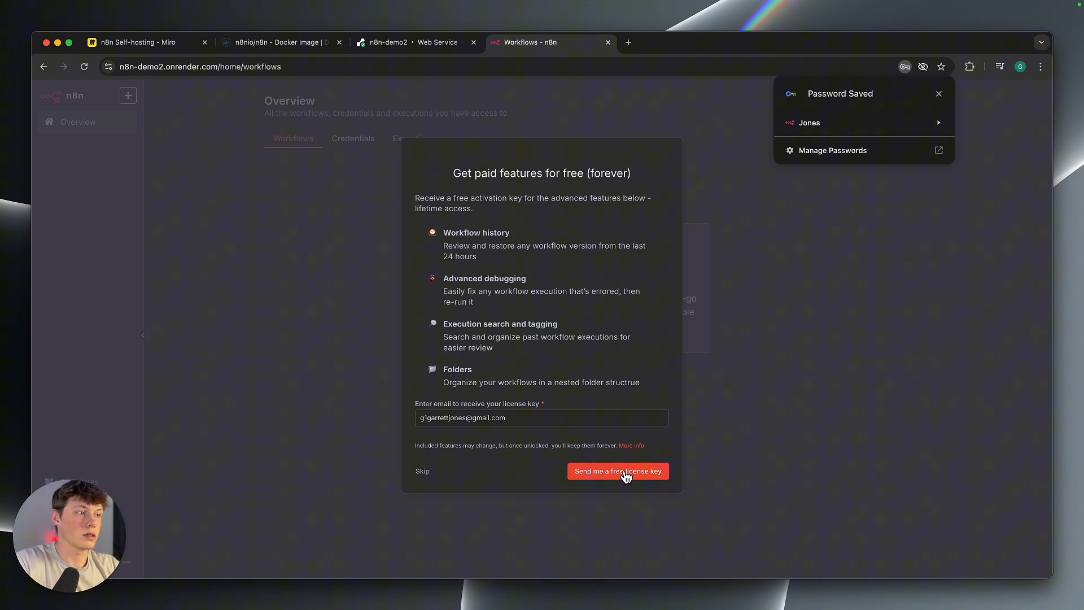
pyautogui.click(618, 472)
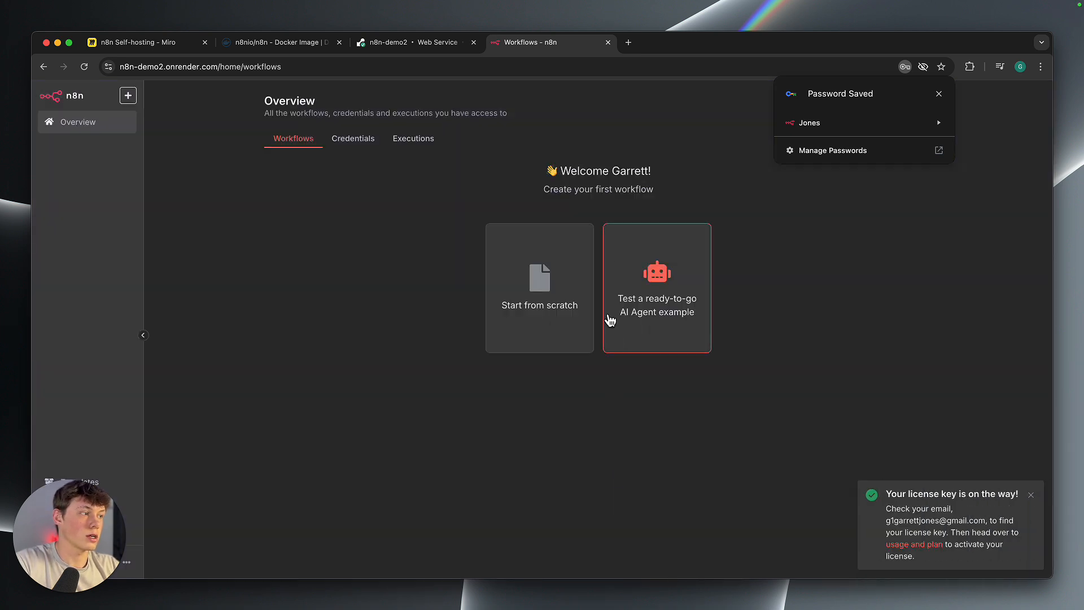
pyautogui.moveTo(994, 502)
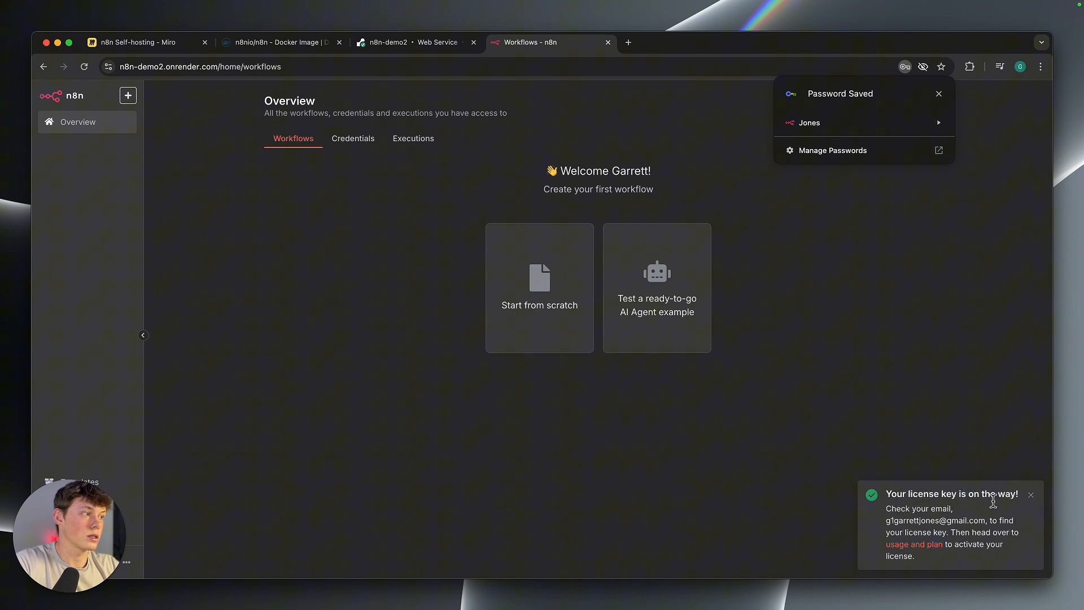
# - Try the Activate License Key link from the Gmail email, which fails on localhost, then return to n8n
pyautogui.click(628, 42)
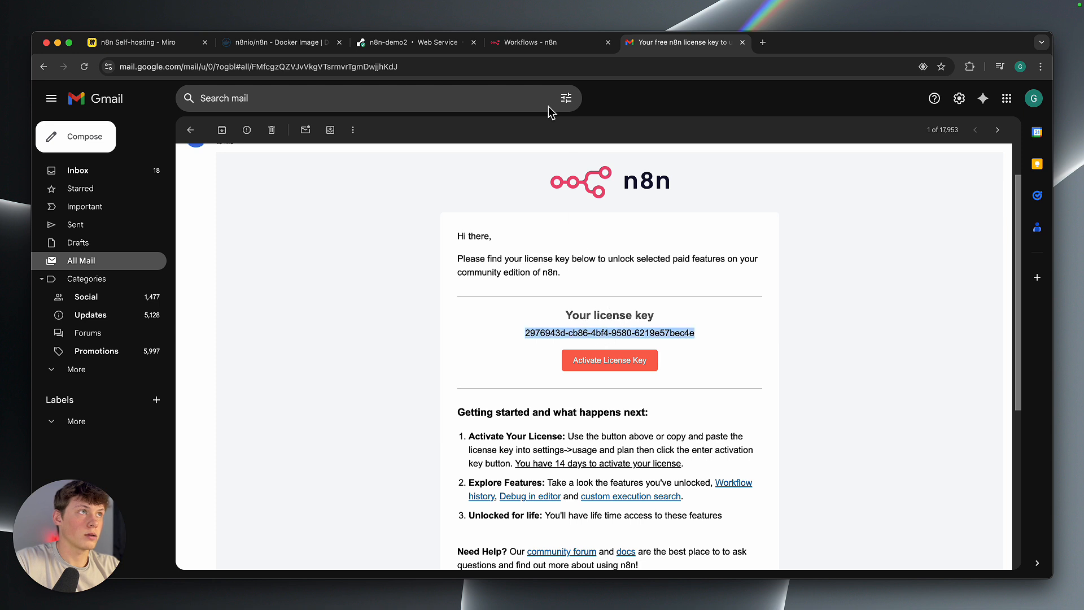
pyautogui.click(547, 42)
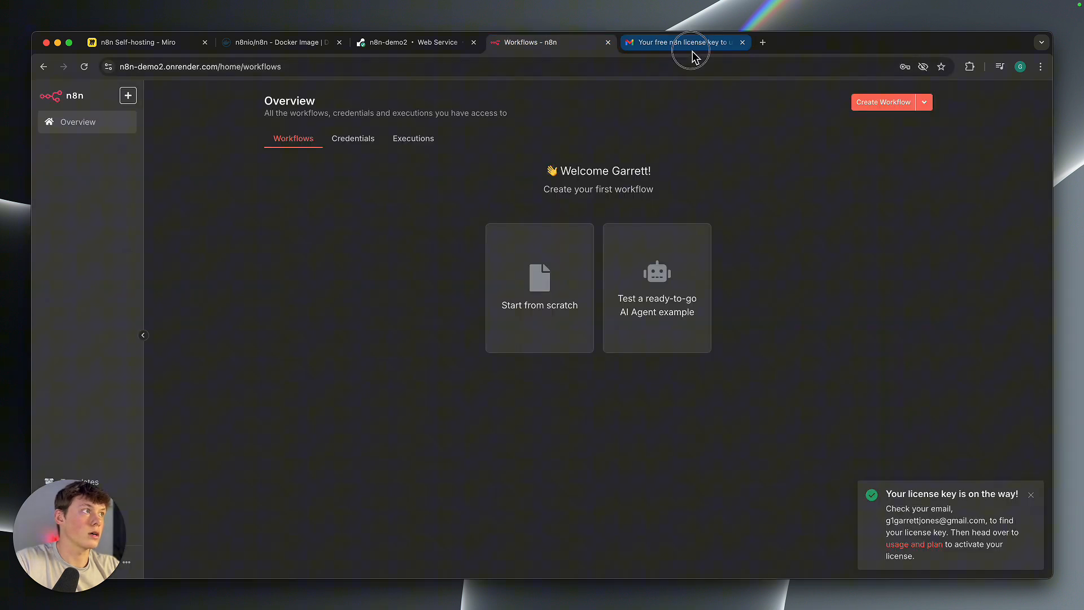
pyautogui.click(685, 42)
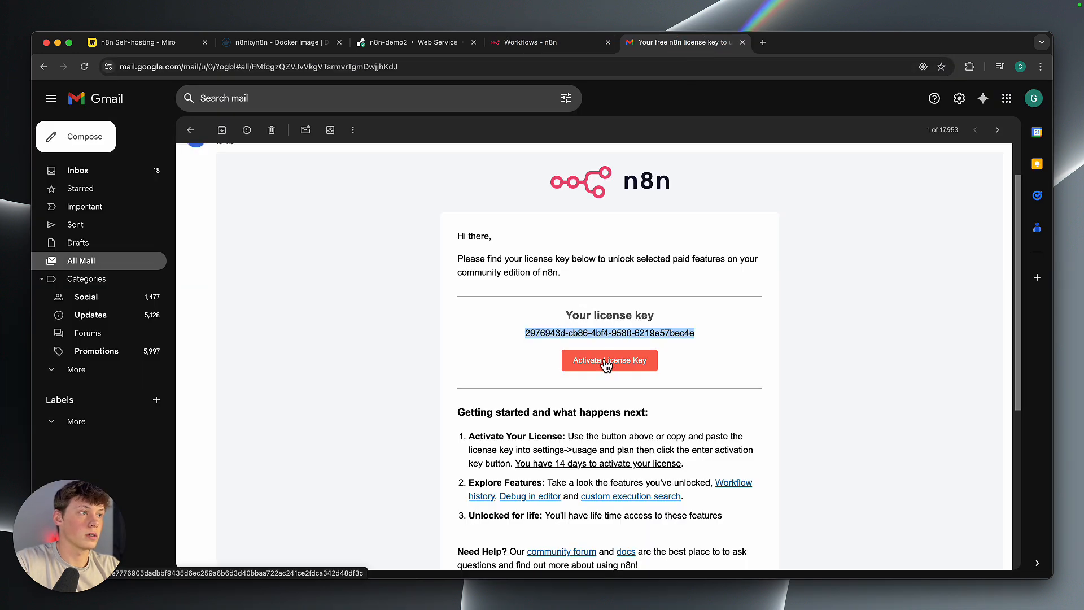
pyautogui.click(609, 360)
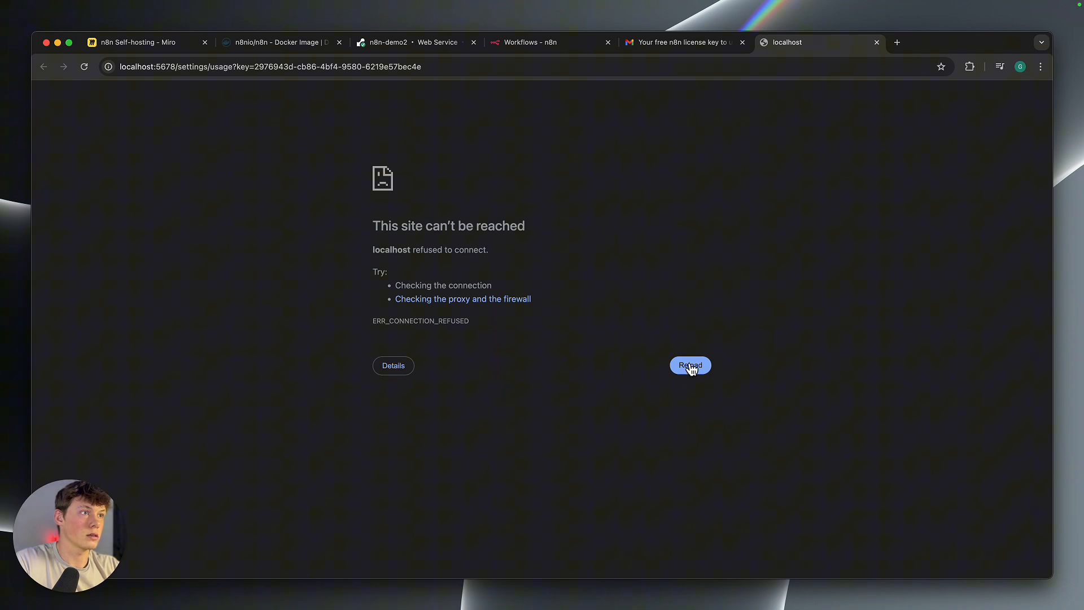
pyautogui.click(681, 42)
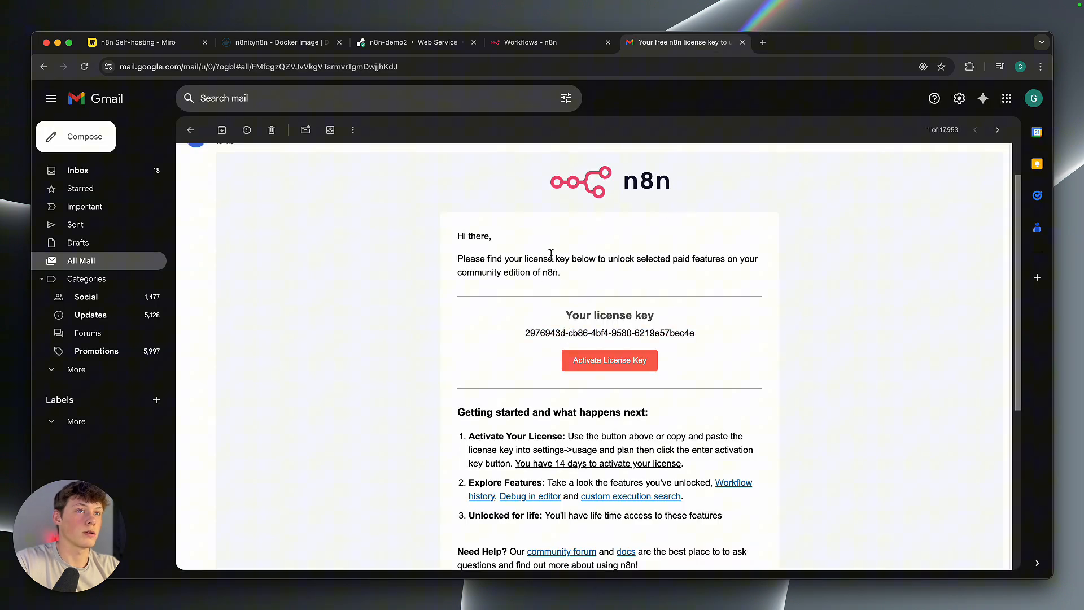
pyautogui.click(549, 42)
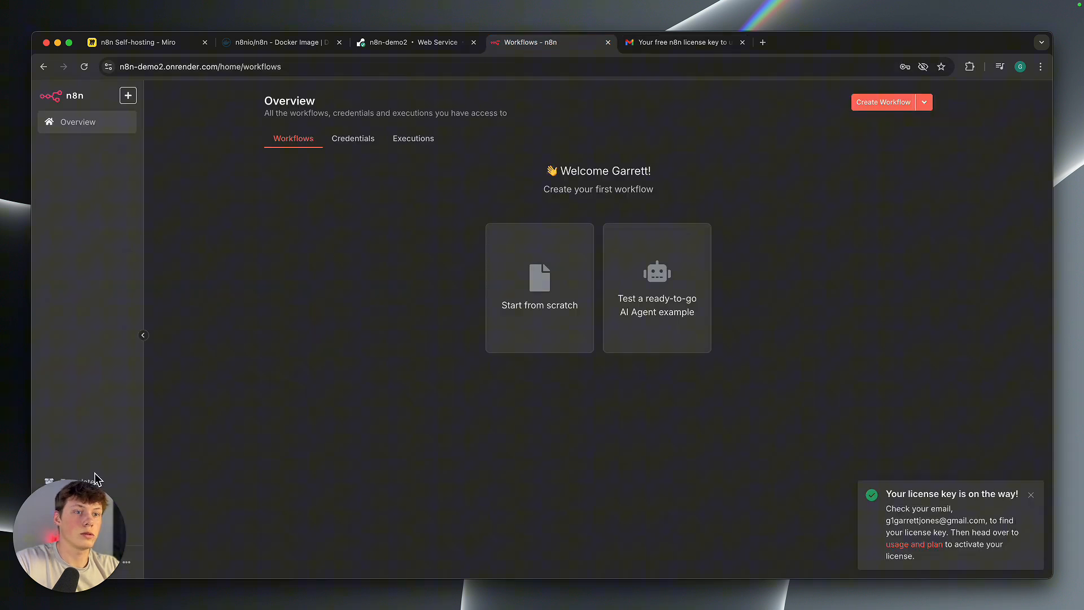
pyautogui.click(128, 562)
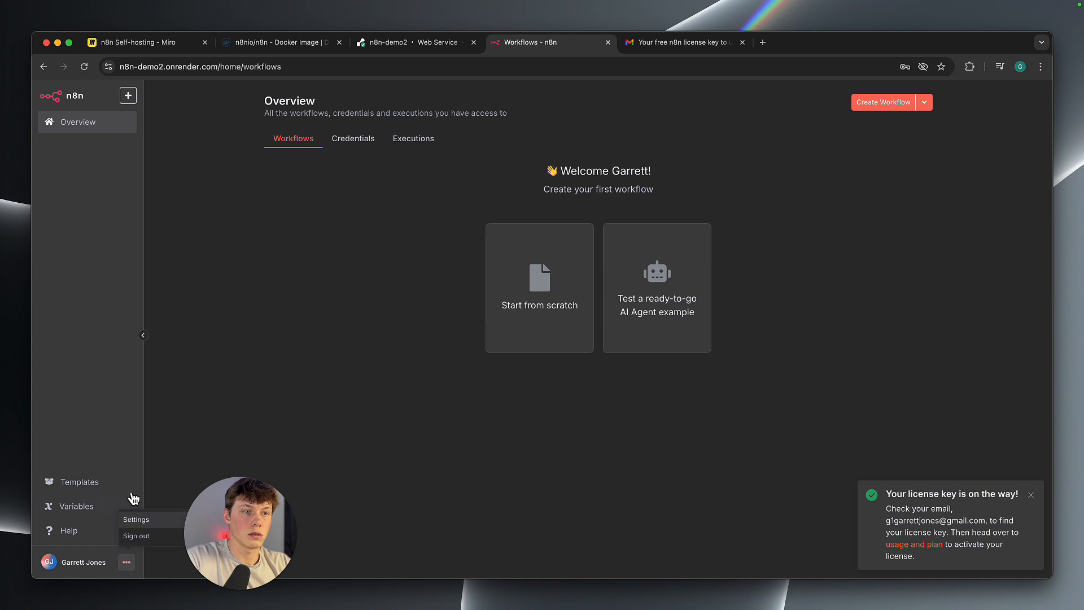
pyautogui.click(137, 520)
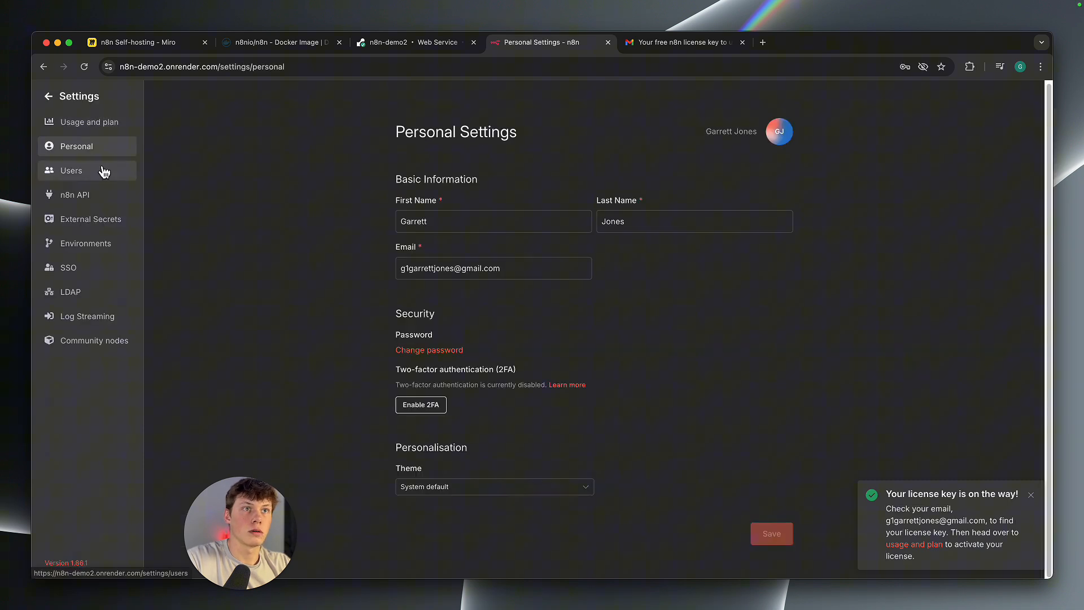
pyautogui.click(87, 122)
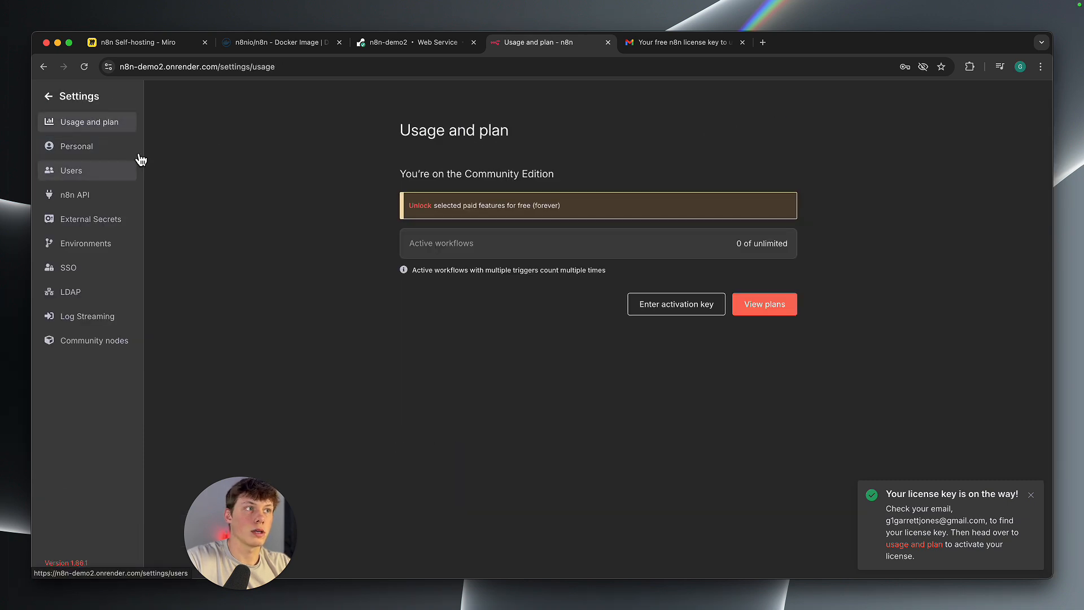
pyautogui.moveTo(676, 304)
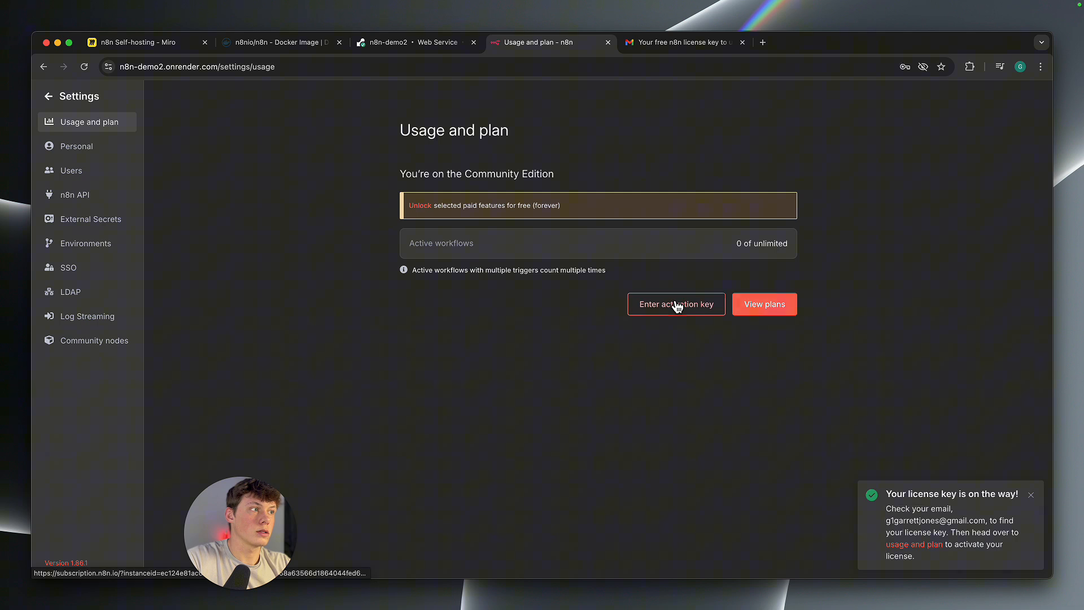
pyautogui.click(675, 304)
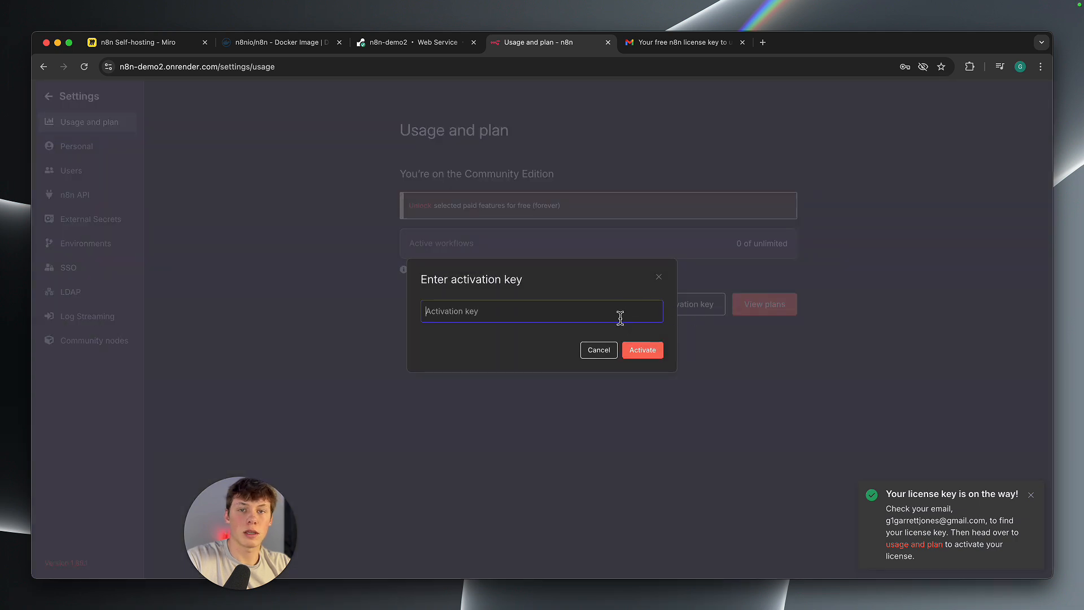
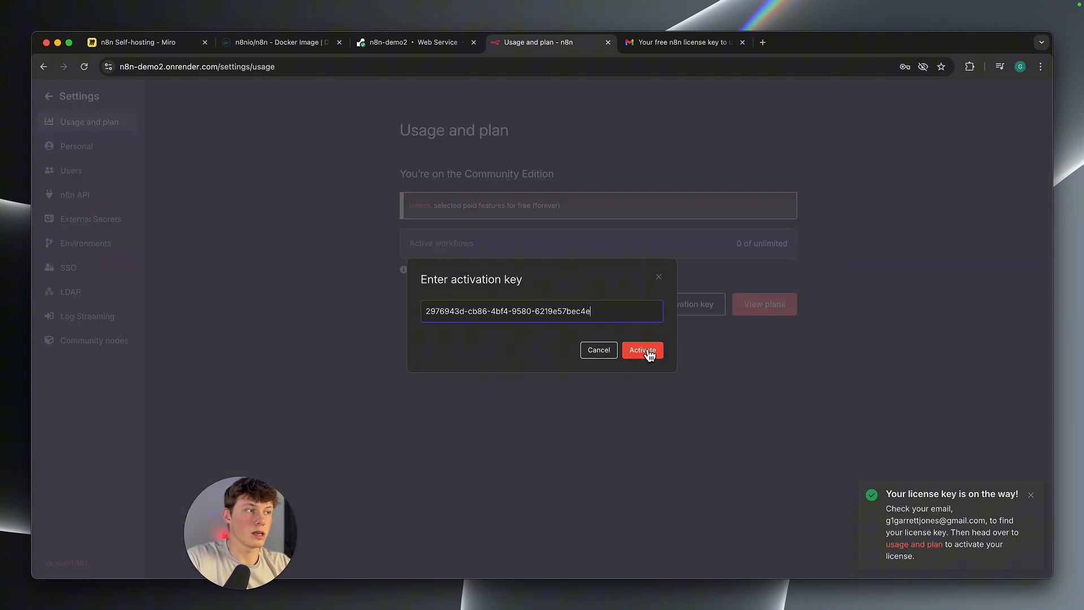
pyautogui.click(643, 350)
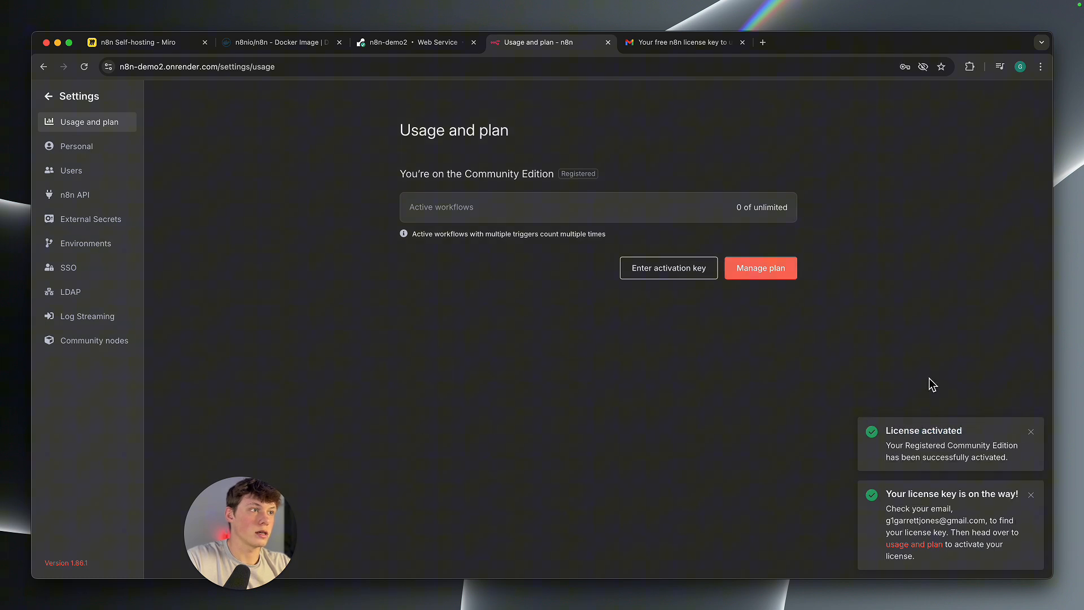
pyautogui.click(49, 96)
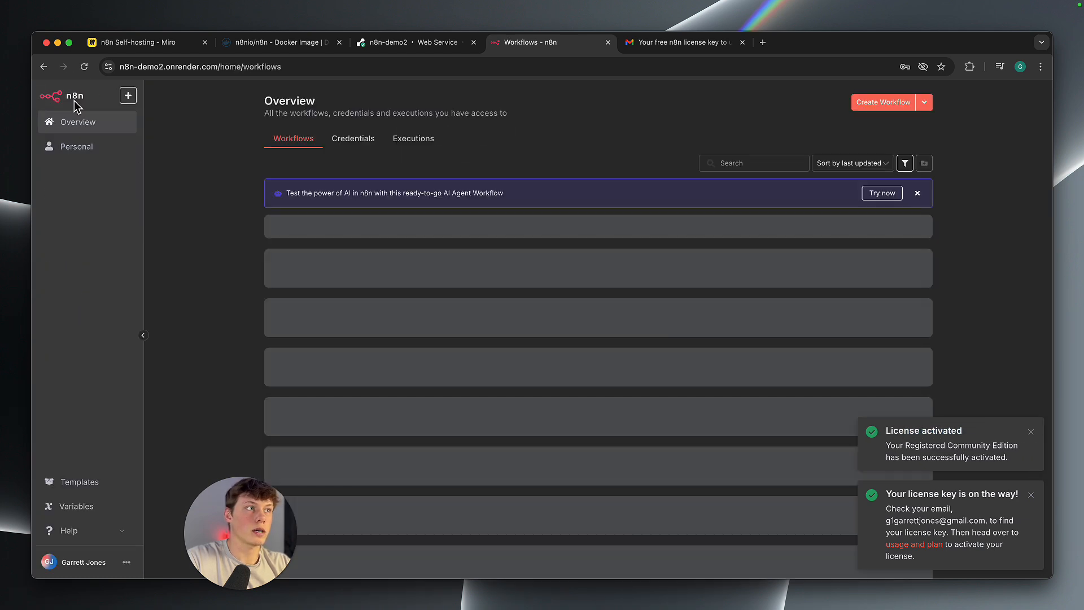
pyautogui.moveTo(94, 150)
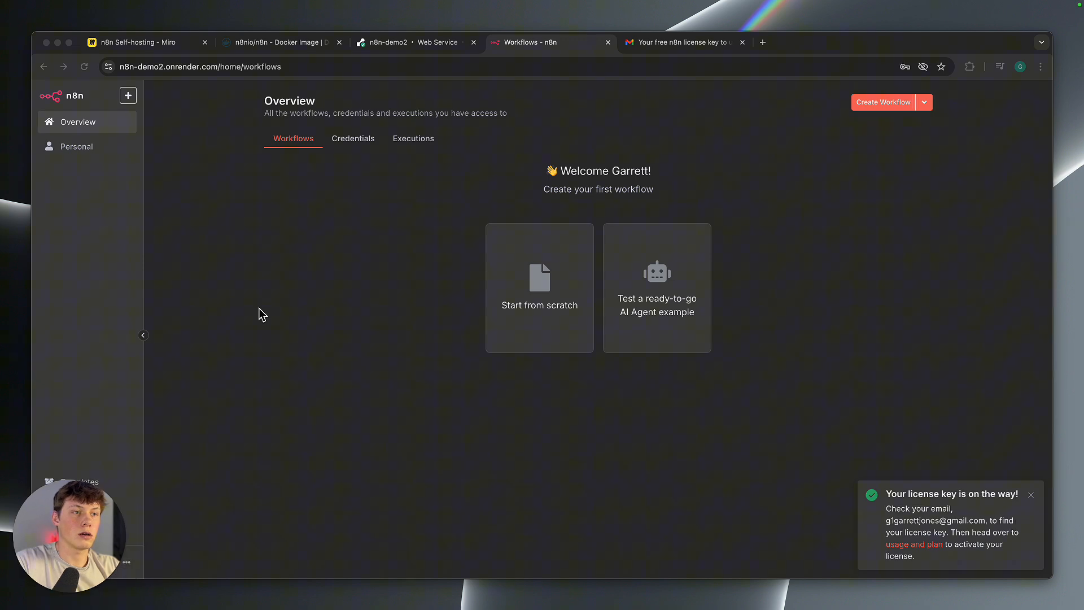
pyautogui.click(352, 137)
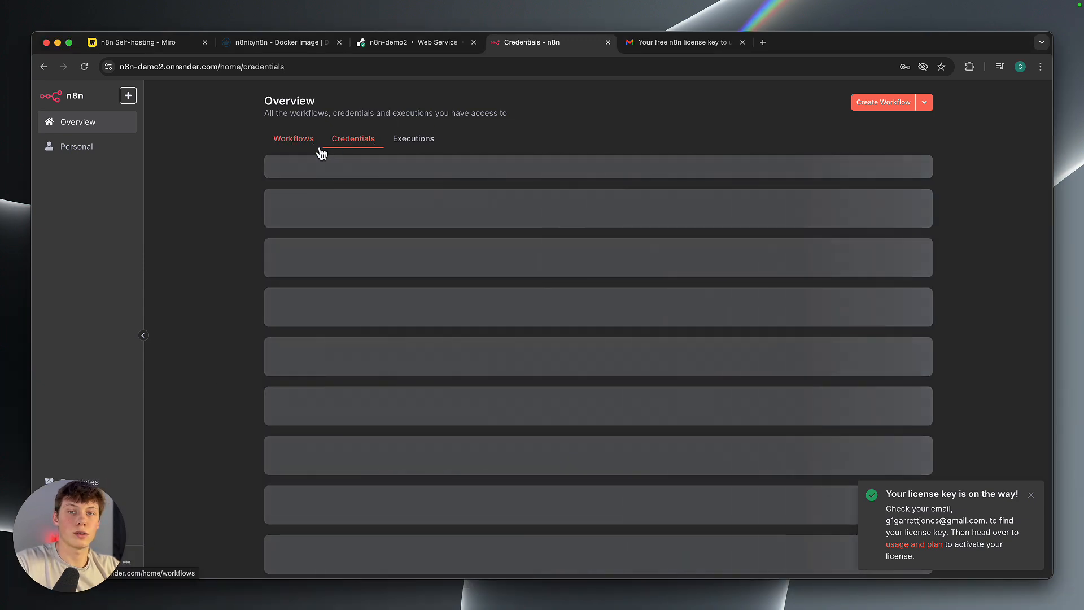
pyautogui.click(292, 138)
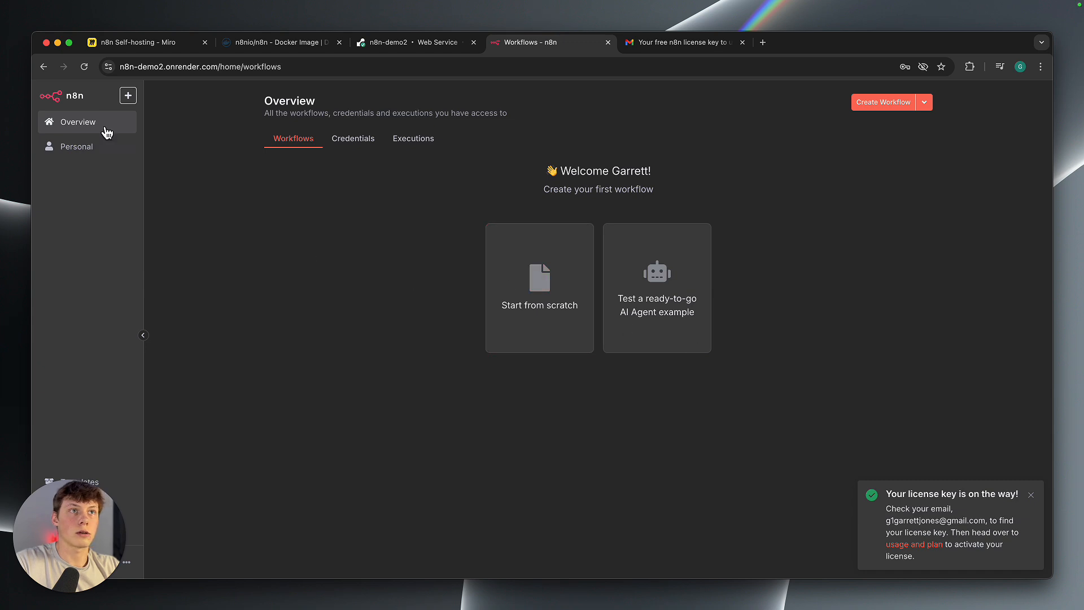
pyautogui.click(128, 95)
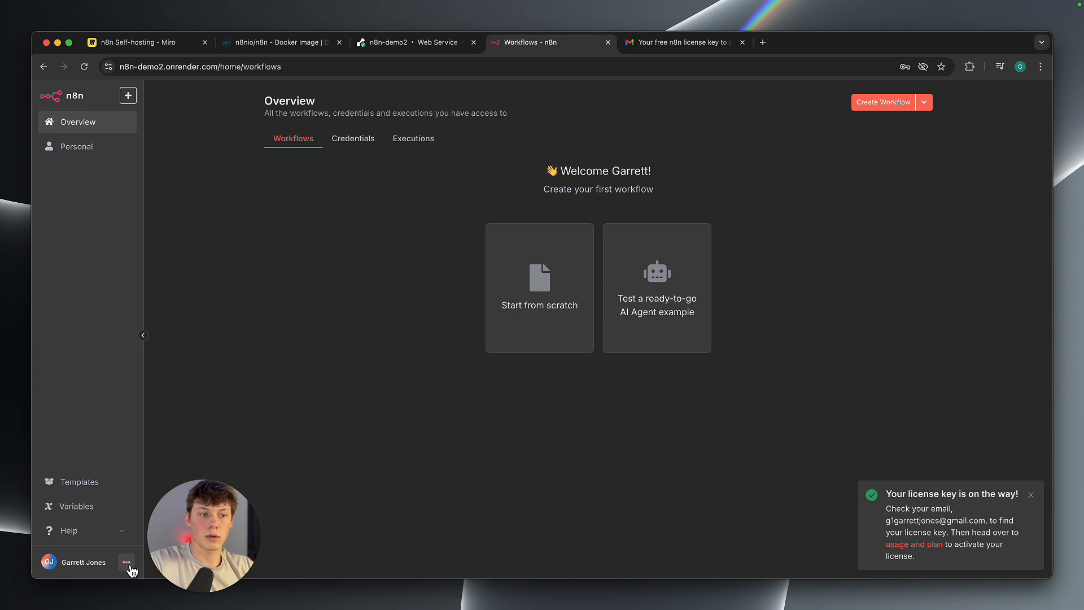
# - Review the community node install dialog, accept the risk checkbox, and close without installing
pyautogui.click(128, 562)
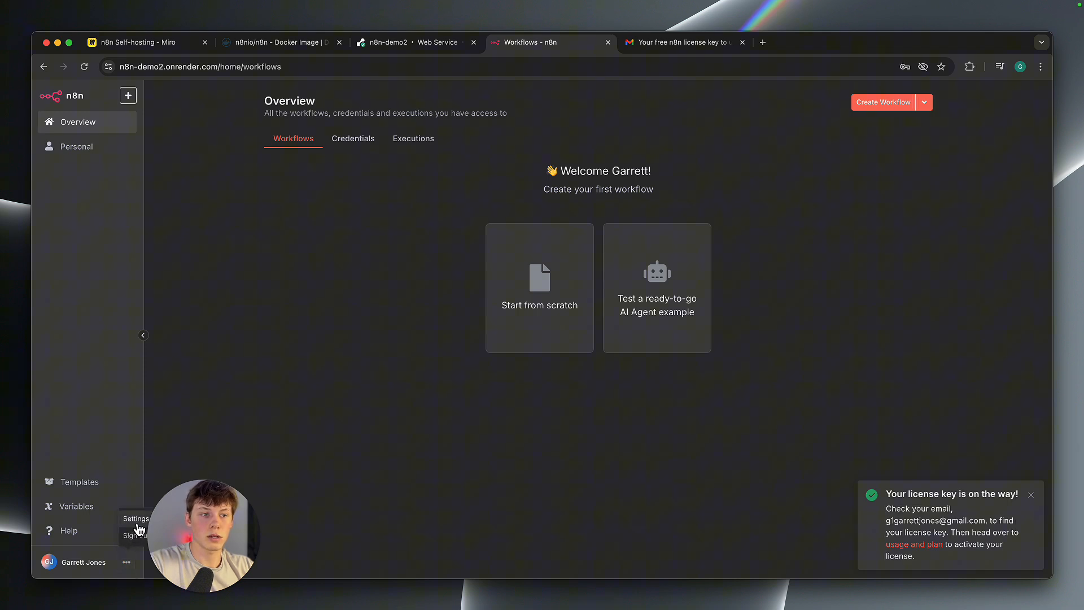
pyautogui.click(136, 519)
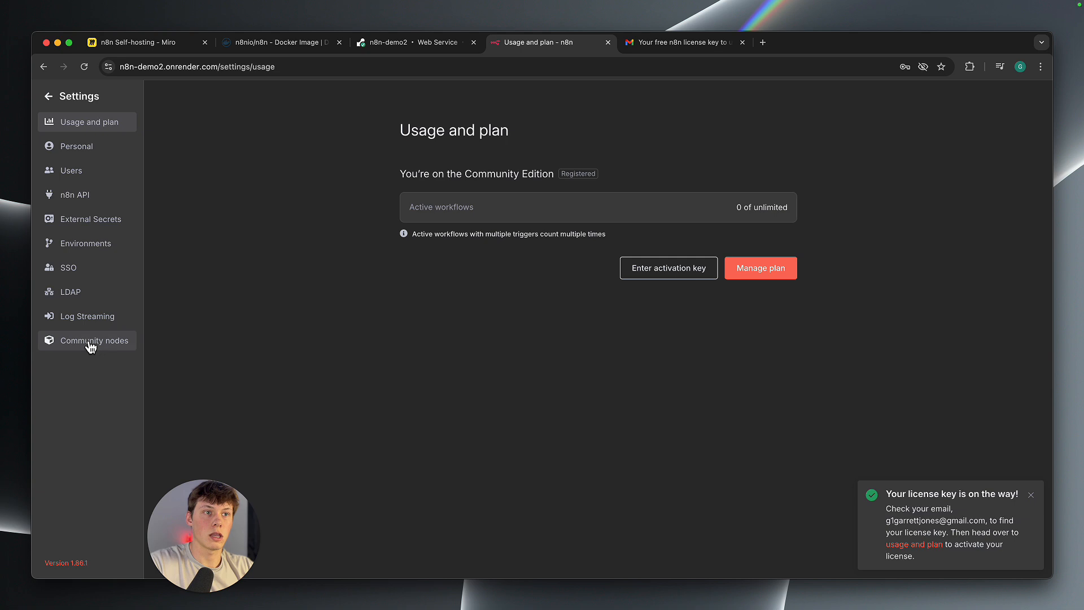
pyautogui.click(87, 340)
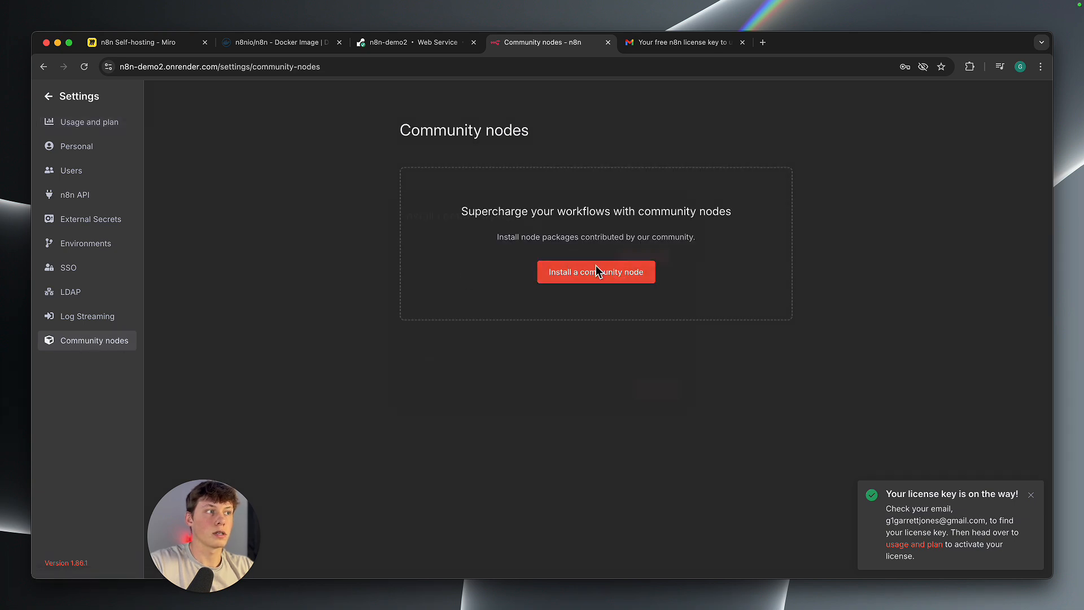
pyautogui.click(595, 271)
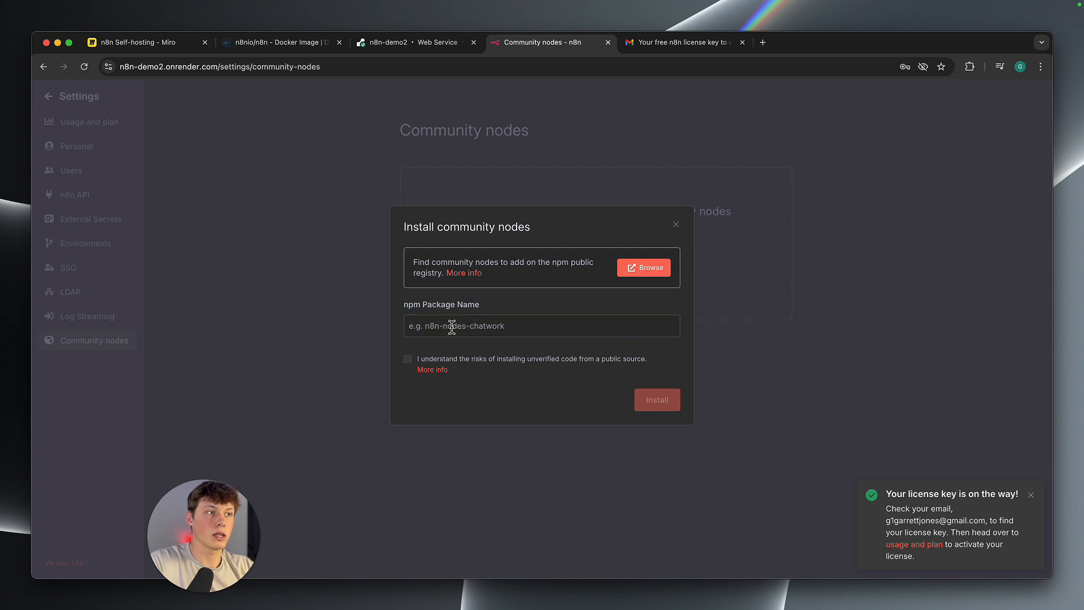
pyautogui.click(512, 325)
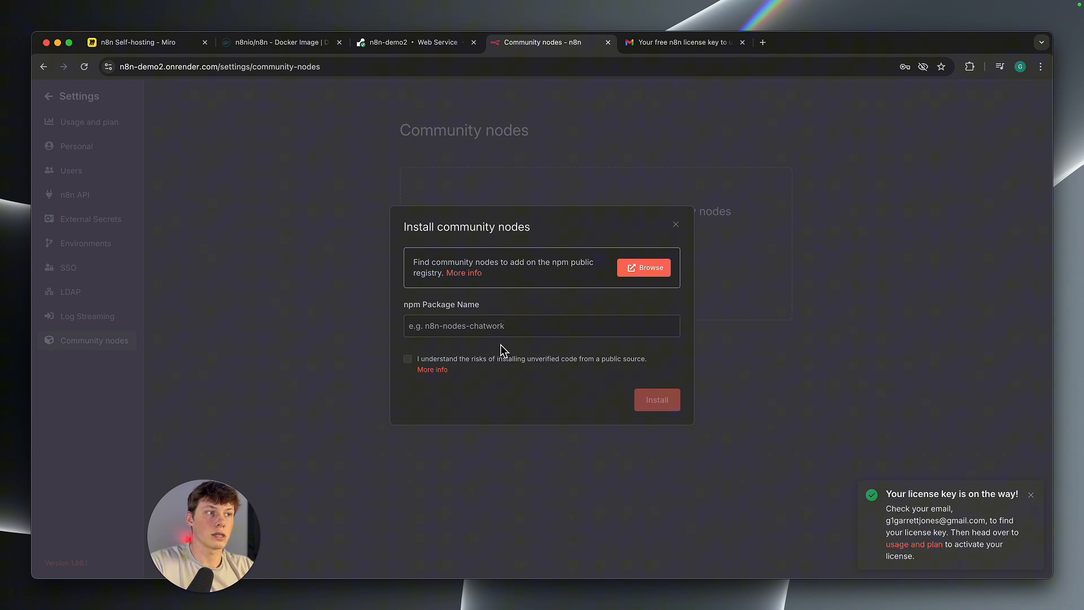
pyautogui.click(408, 359)
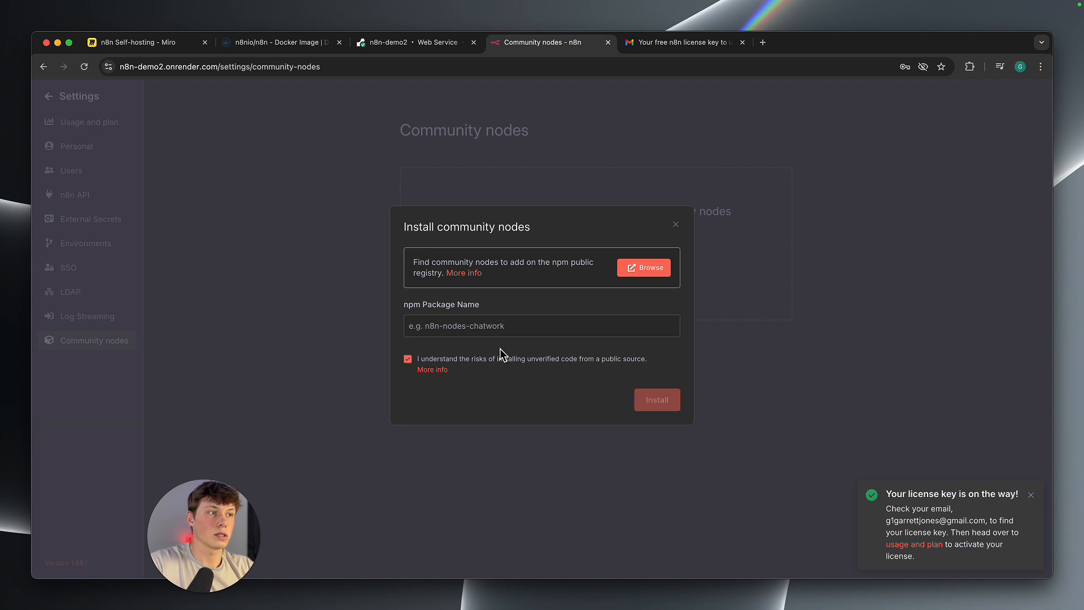
pyautogui.moveTo(610, 364)
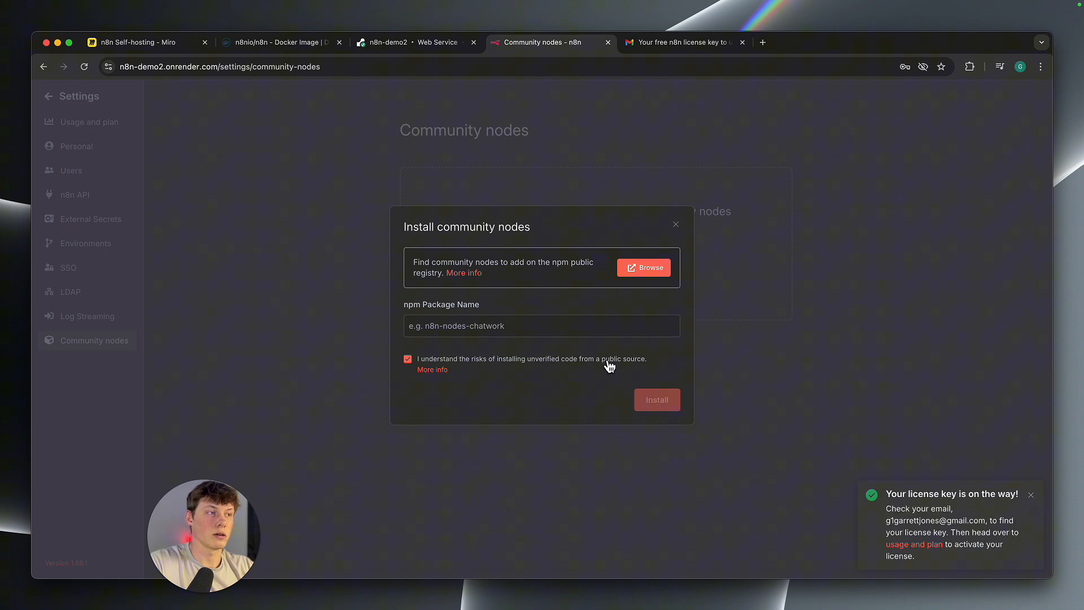
pyautogui.moveTo(671, 381)
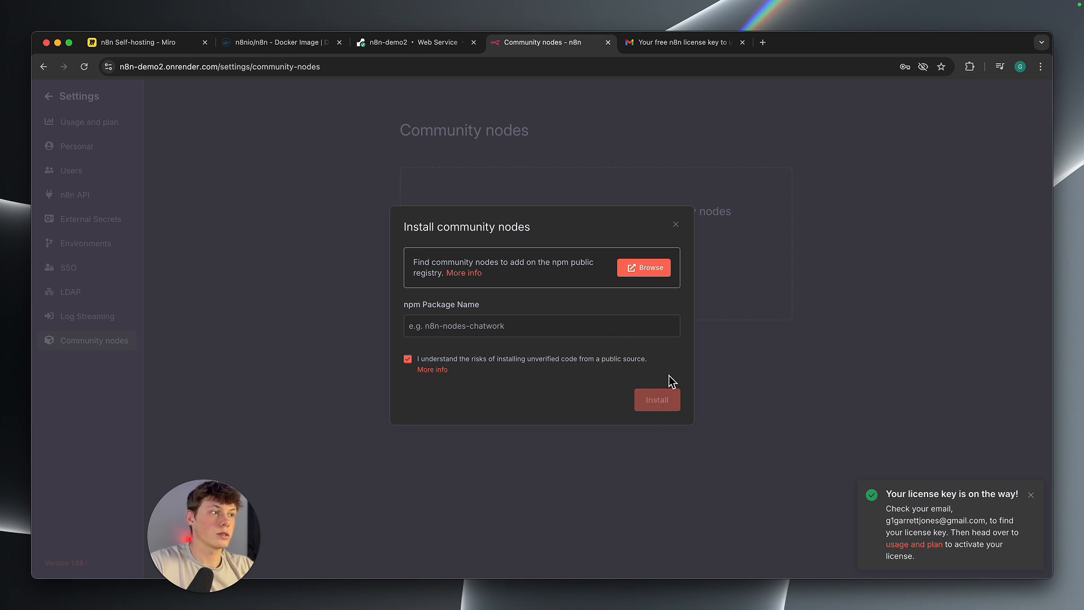
pyautogui.moveTo(682, 238)
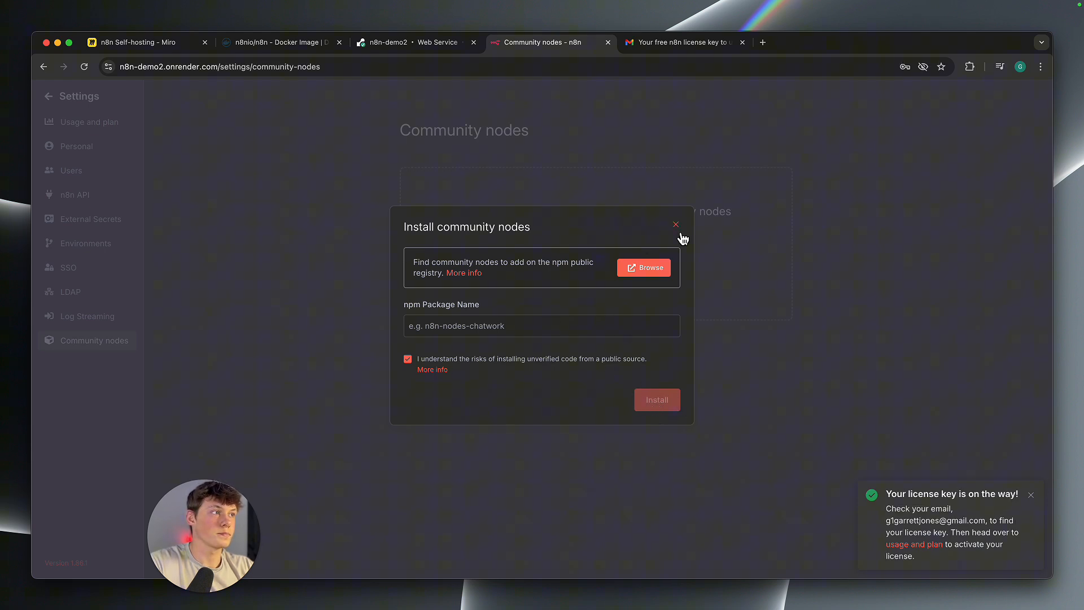
pyautogui.click(675, 224)
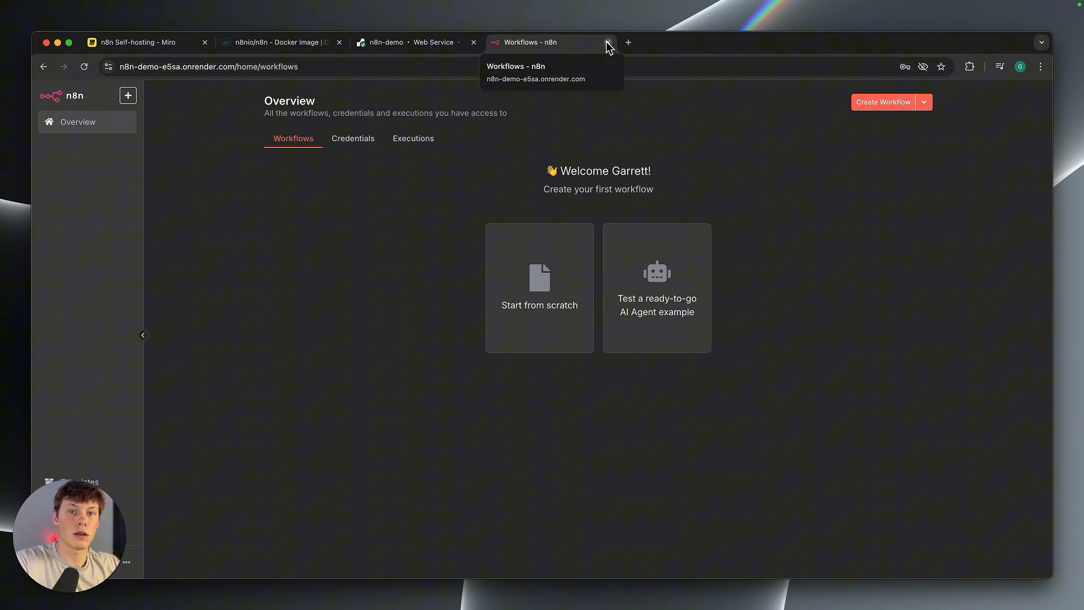
pyautogui.moveTo(539, 280)
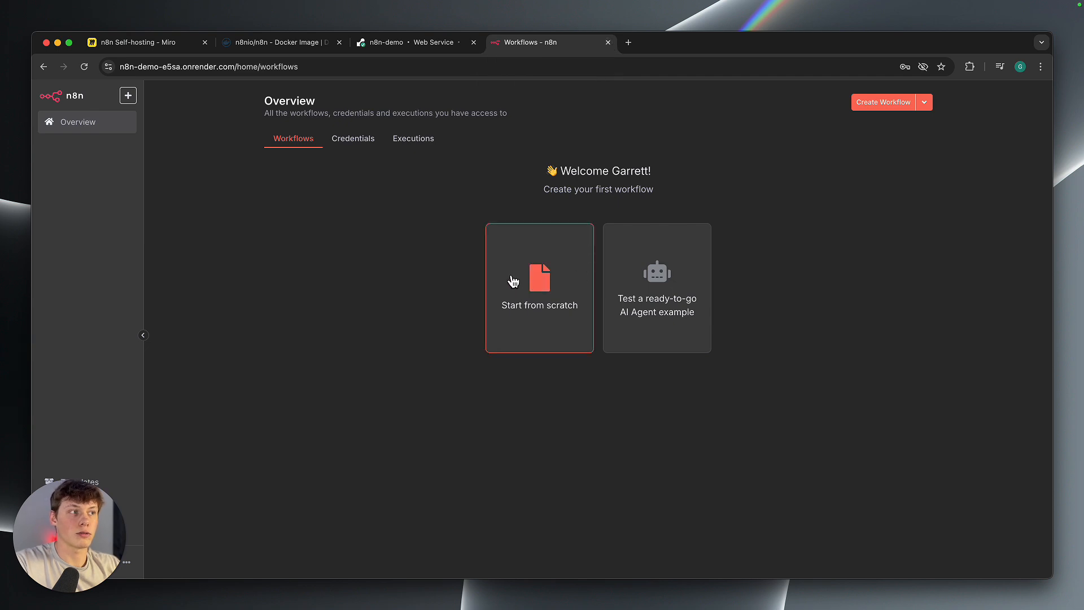
# - Start a blank n8n workflow named Test Workflow, then bring up supabase.com in a new tab
pyautogui.click(540, 286)
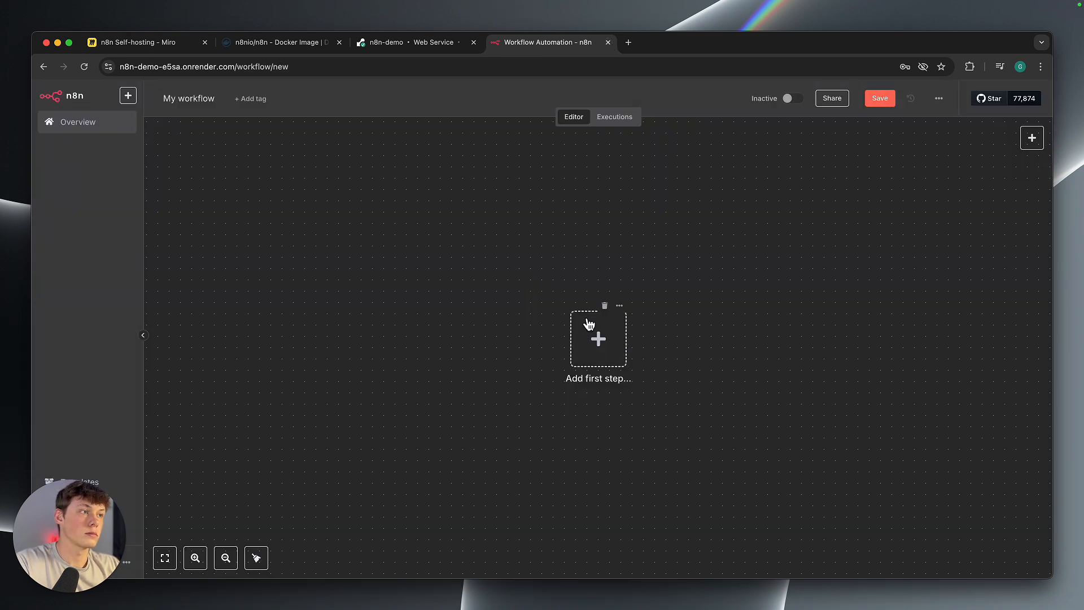
pyautogui.click(599, 339)
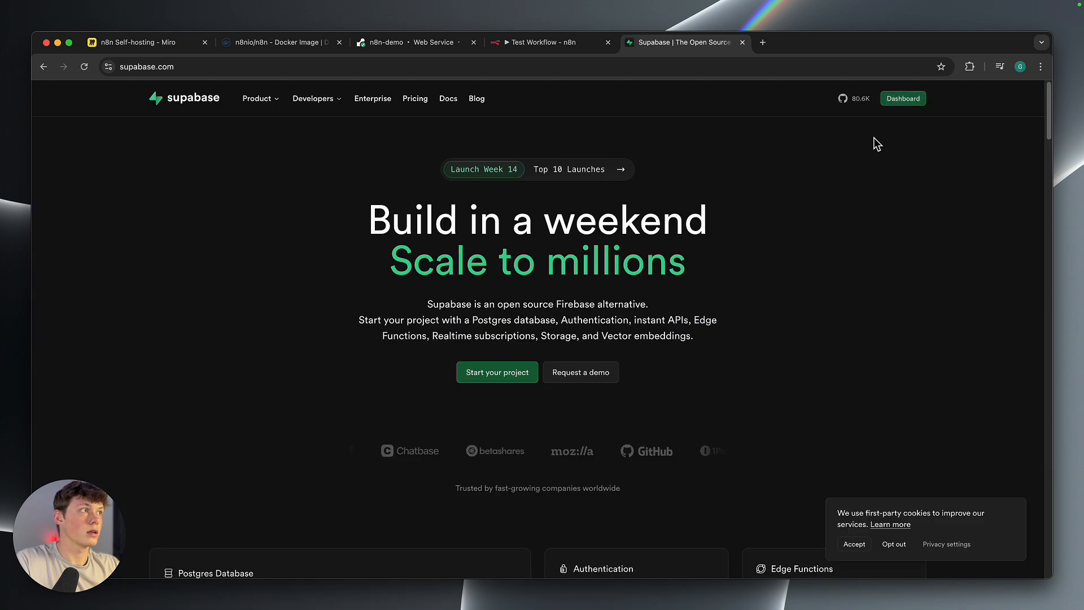
# - Begin a new Supabase project and name it n8n-selfhosted-demo
pyautogui.click(903, 98)
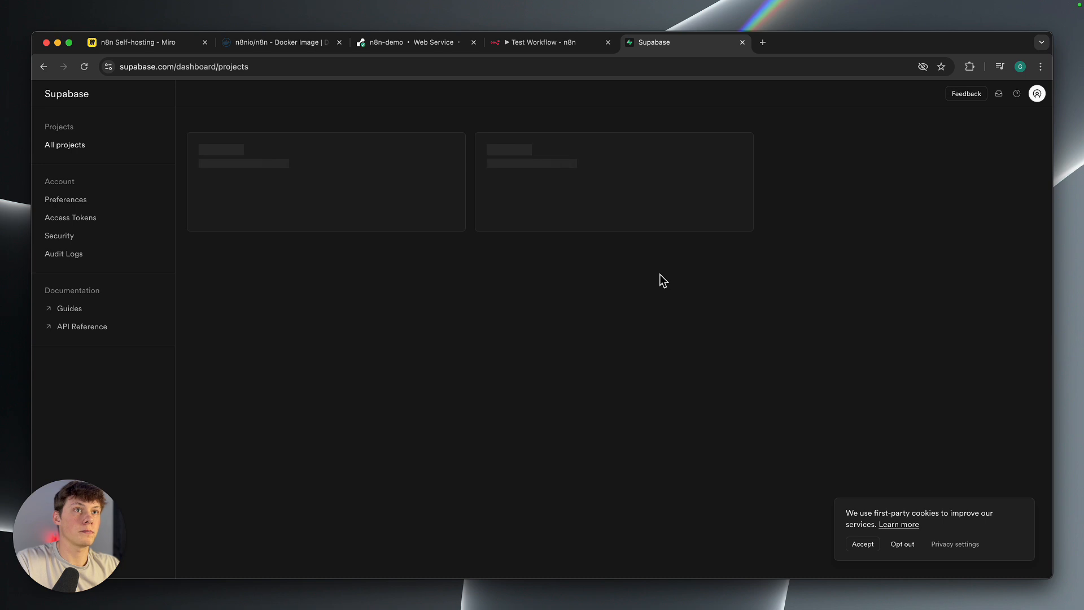
pyautogui.moveTo(346, 299)
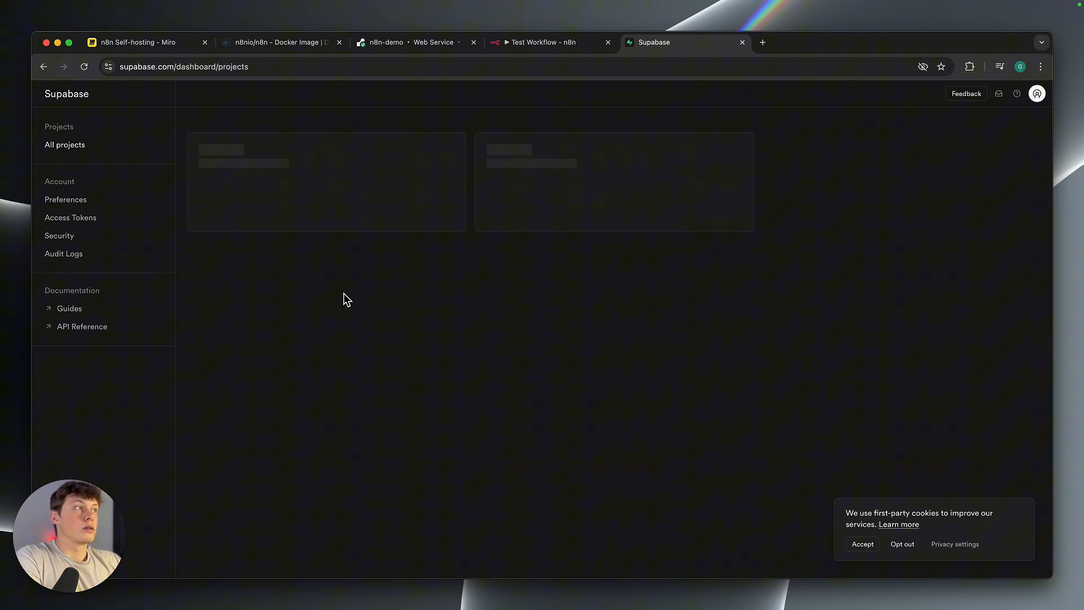
pyautogui.moveTo(337, 296)
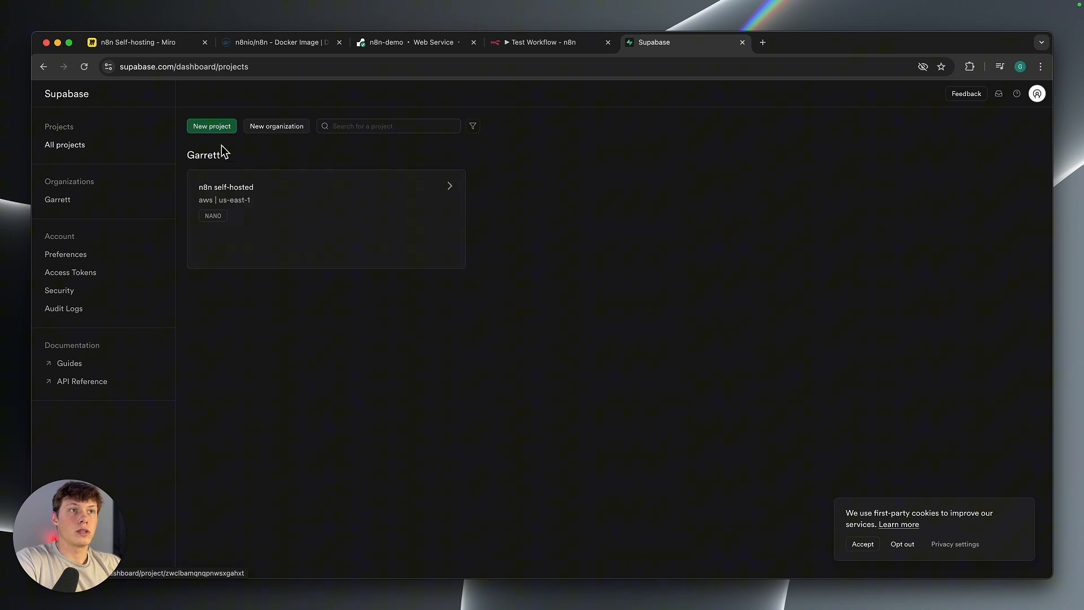
pyautogui.click(211, 126)
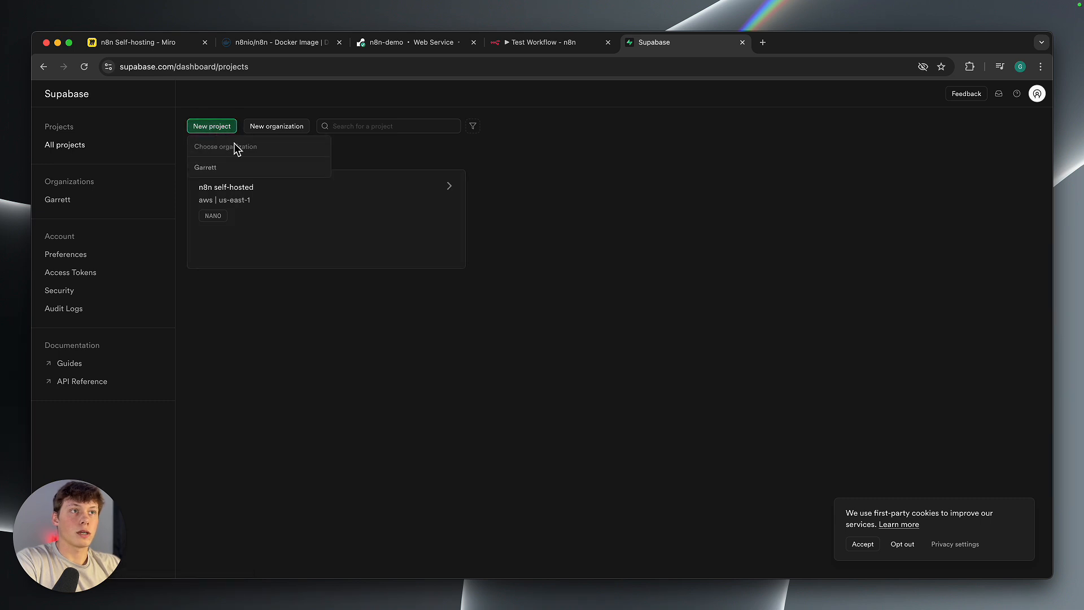
pyautogui.click(204, 167)
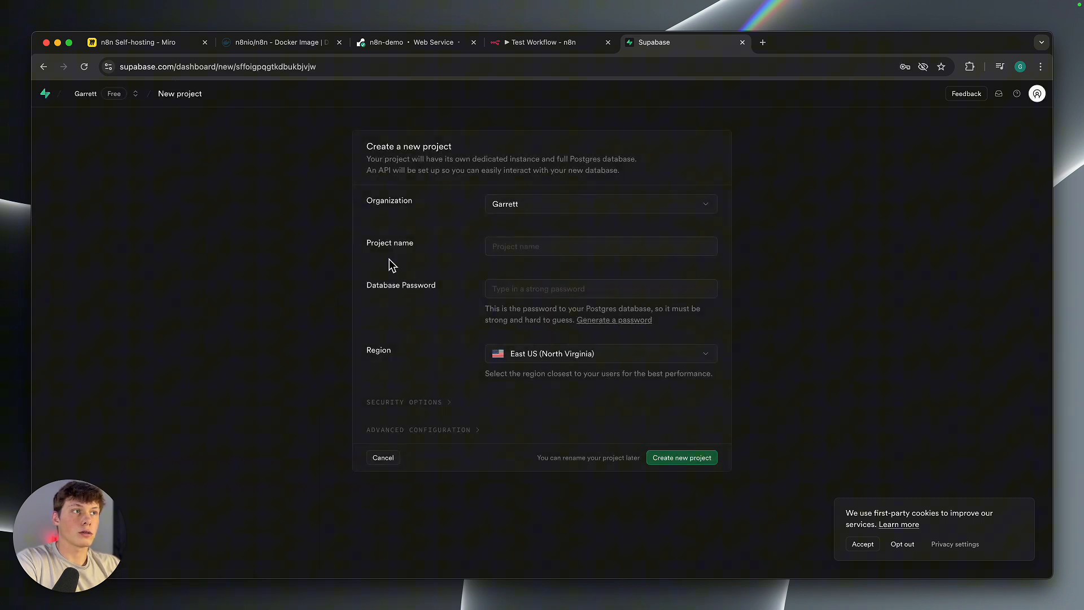
pyautogui.click(600, 246)
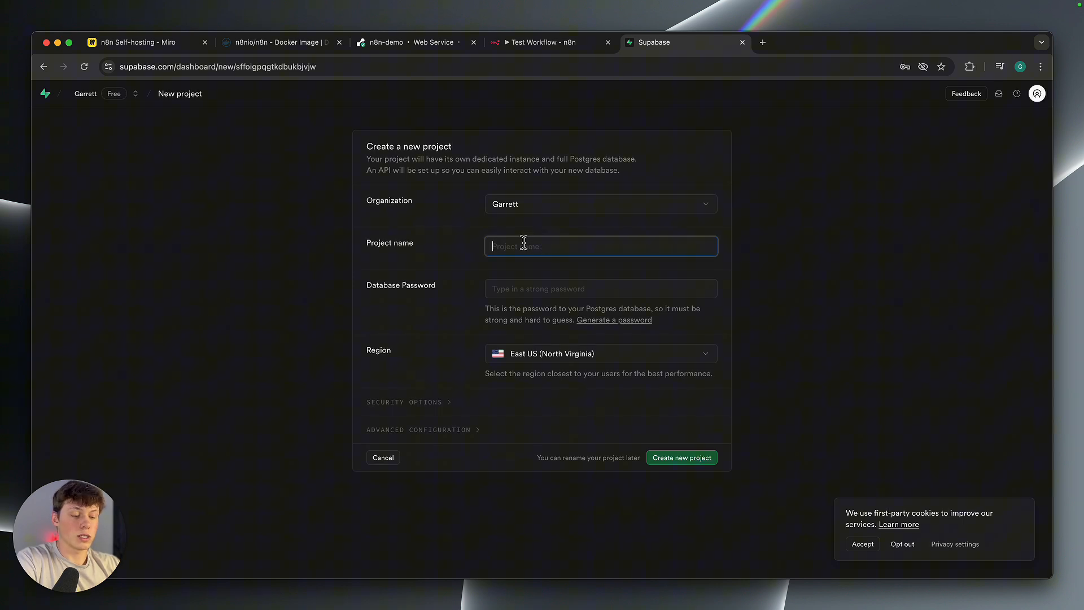
pyautogui.write('n8n-selfhosted-demo')
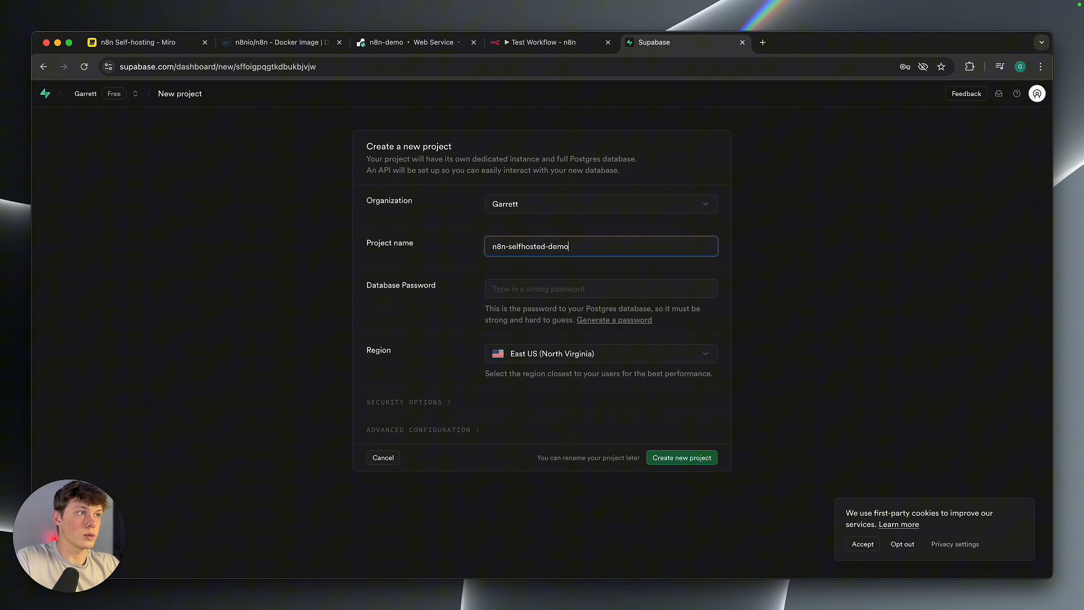
# - Generate a strong database password and create the project in East US (North Virginia)
pyautogui.click(600, 288)
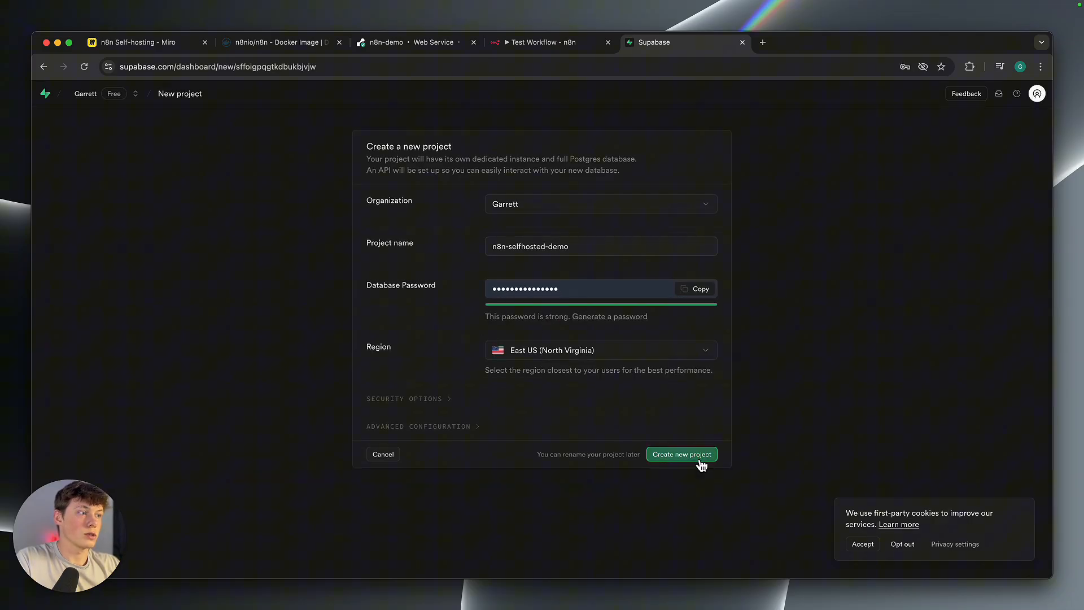
pyautogui.click(404, 399)
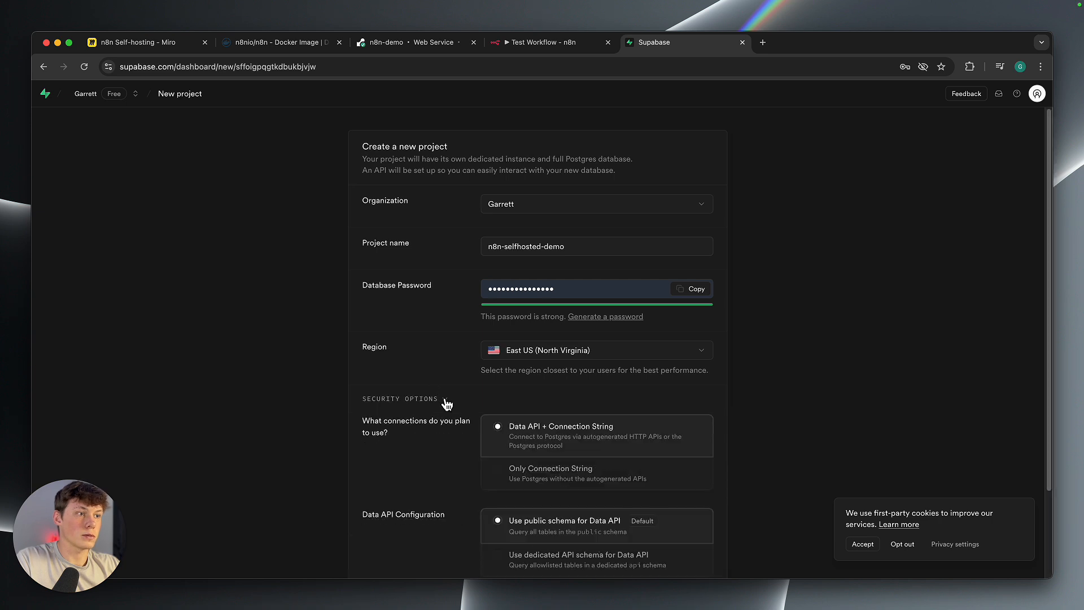
pyautogui.click(400, 399)
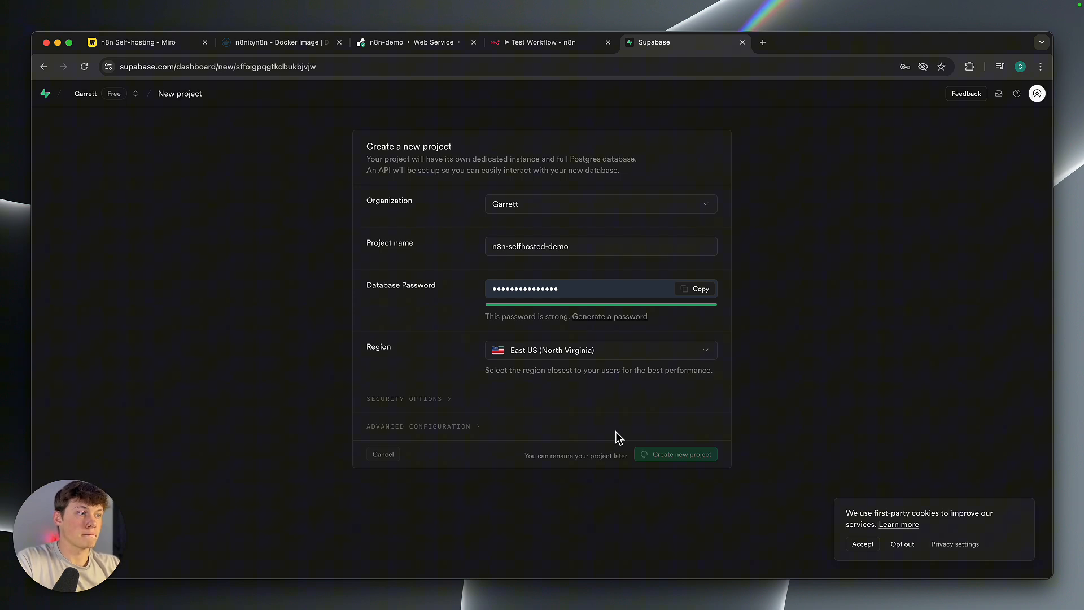
pyautogui.click(675, 454)
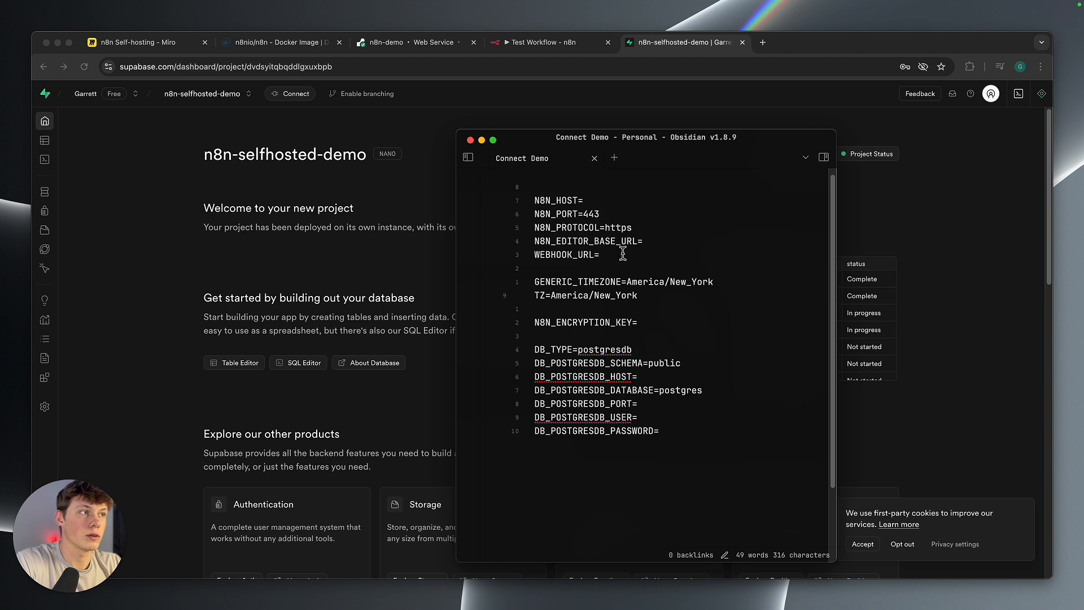
# - Review the empty DB_POSTGRESDB_* lines in the note, then bring up the Supabase Connect panel
pyautogui.moveTo(536, 199); pyautogui.dragTo(600, 254)
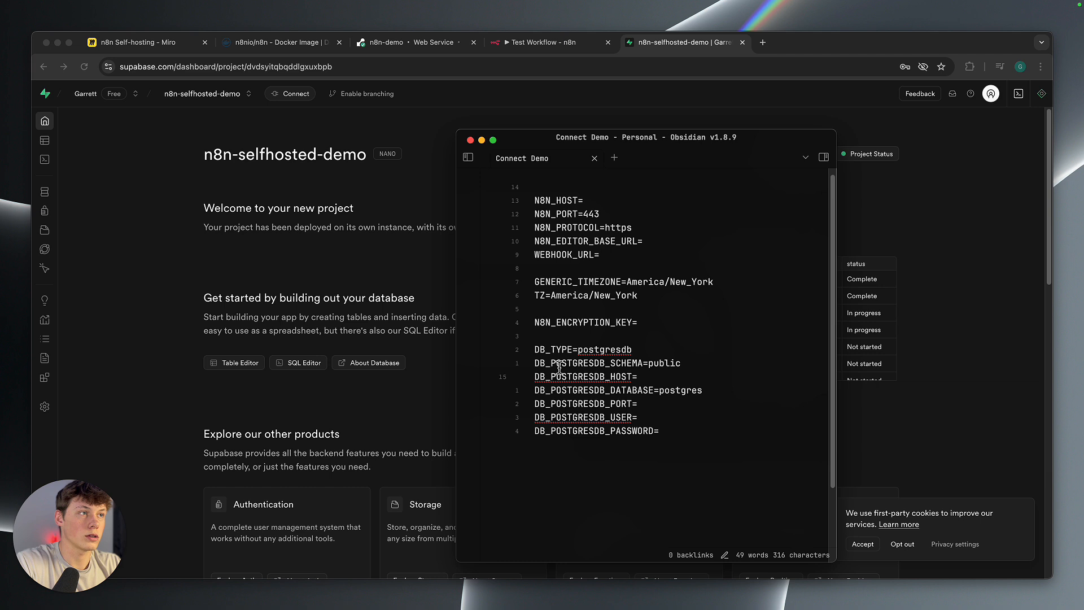
pyautogui.moveTo(635, 403)
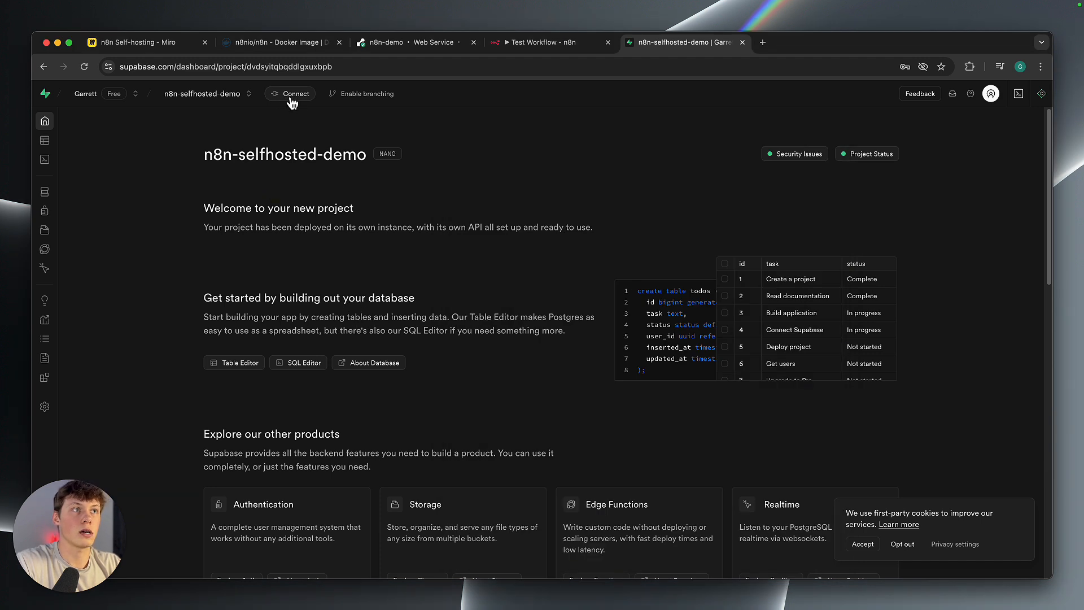
pyautogui.click(290, 94)
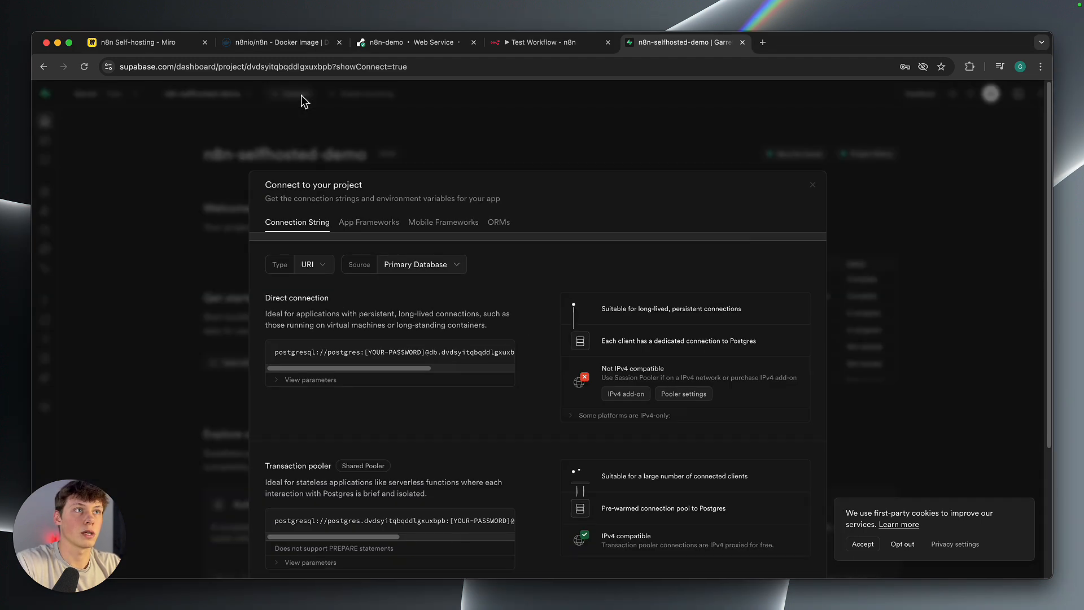
# - Expand the Transaction pooler parameters showing host, port 6543, database postgres and user
pyautogui.scroll(-3)
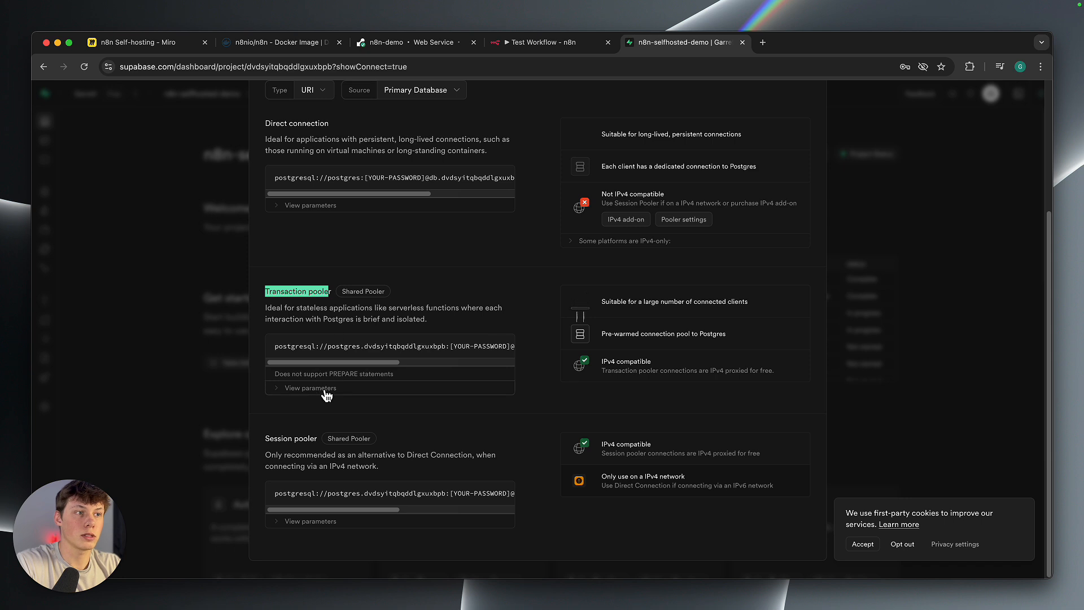
pyautogui.click(310, 387)
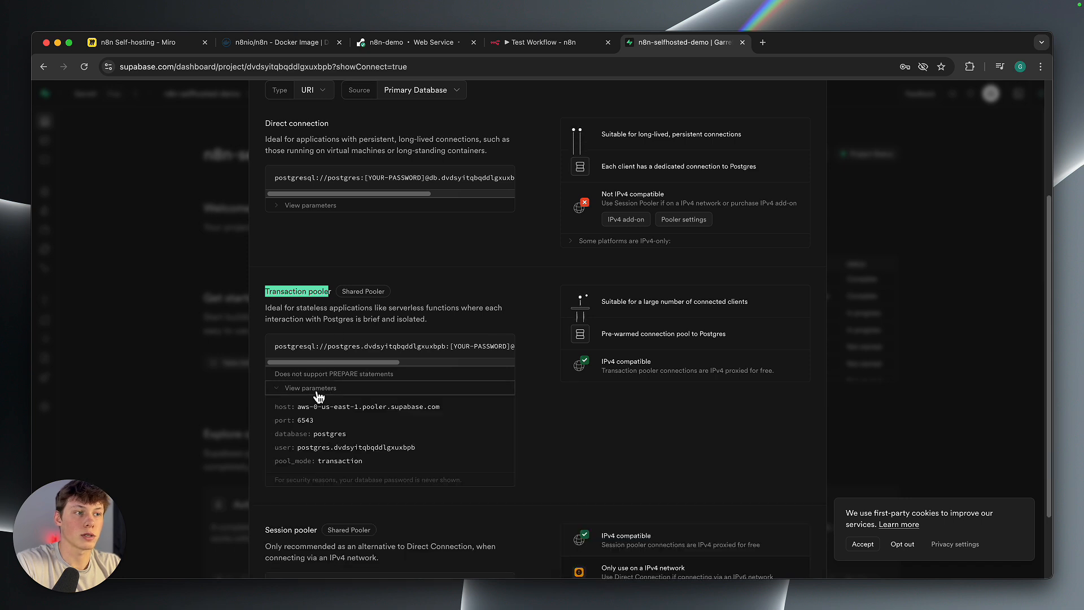
pyautogui.scroll(-3)
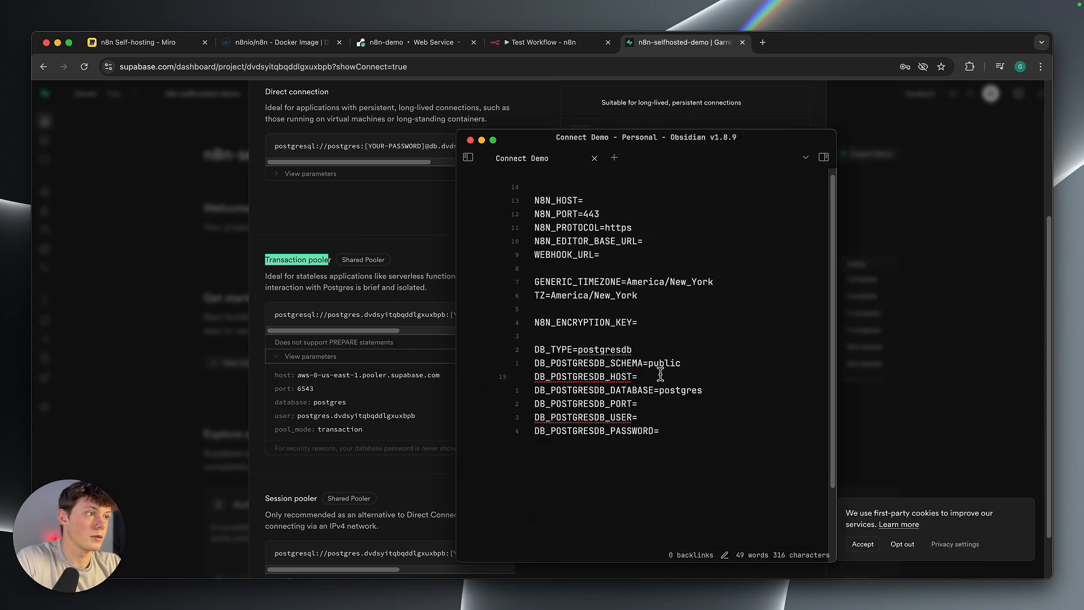
# - Fill the note with pooler host aws-0-us-east-1.pooler.supabase.com, port 6543 and user, then search Google for 'encryption key generator'
pyautogui.write('aws-0-us-east-1.pooler.supabase.com')
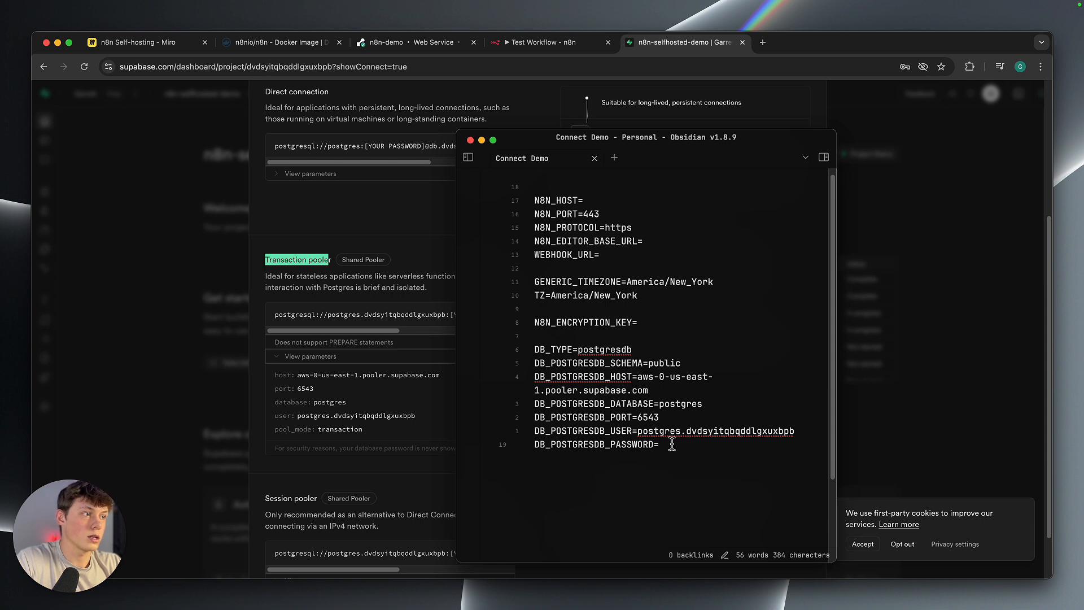
pyautogui.click(535, 322)
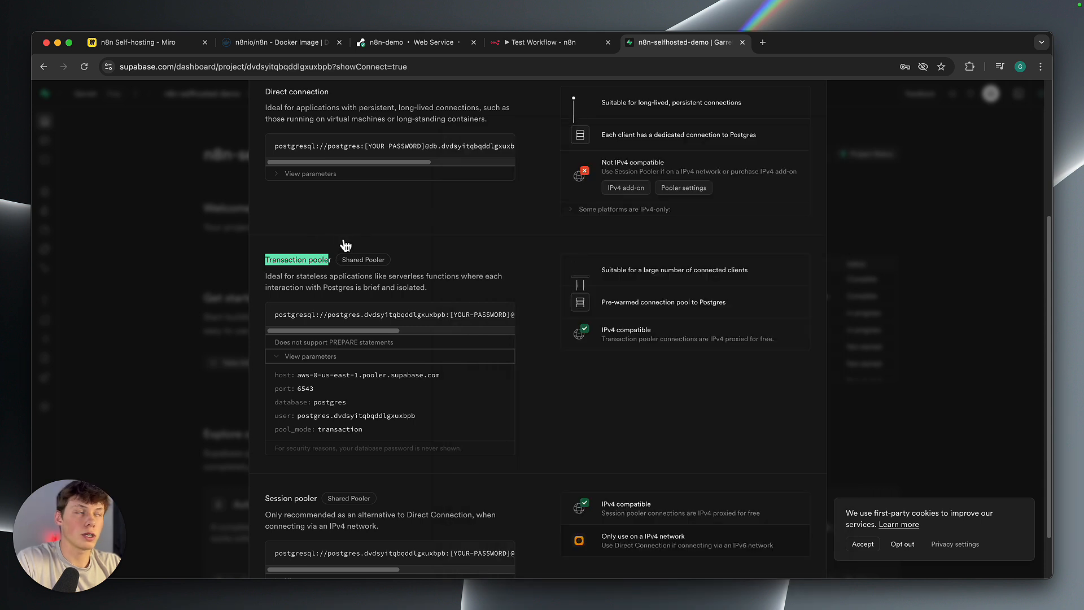
pyautogui.write('encryption key generator')
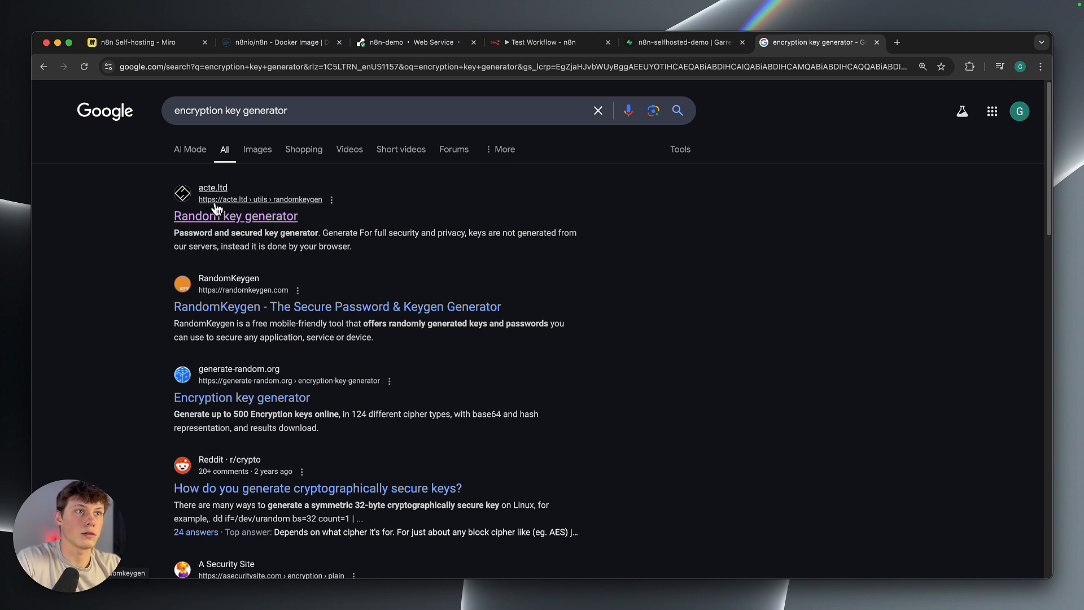
# - Generate random keys on acte.ltd and copy the Encryption key 256 value
pyautogui.click(235, 216)
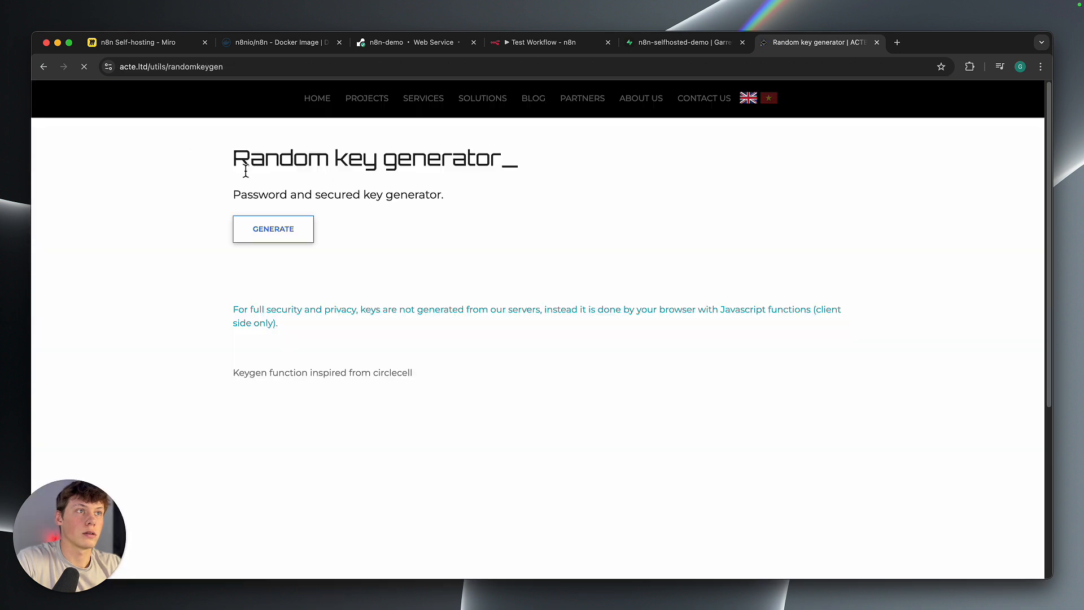
pyautogui.click(272, 230)
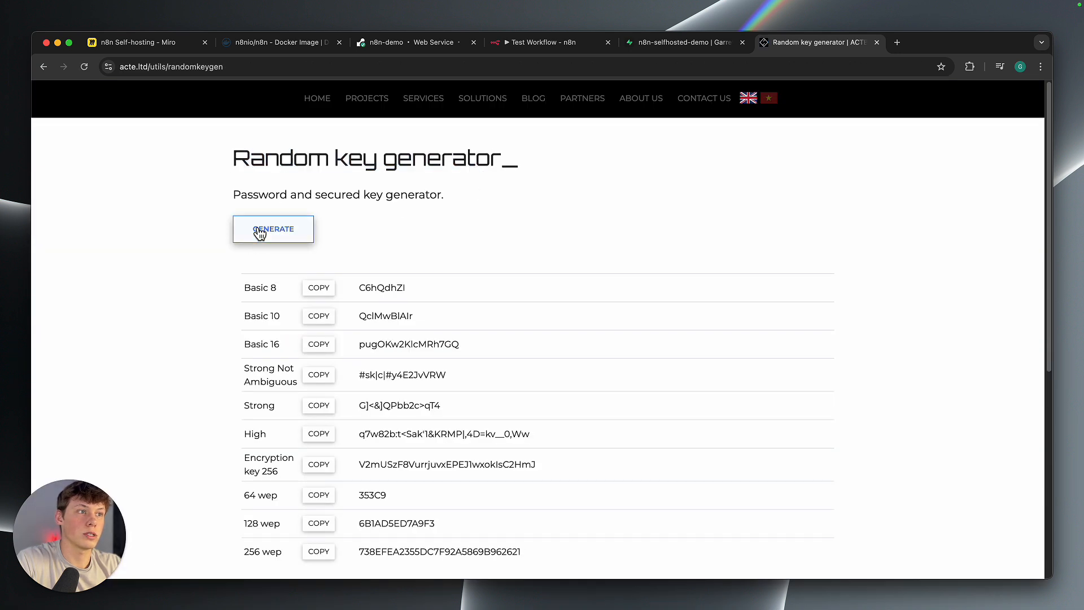
pyautogui.click(272, 230)
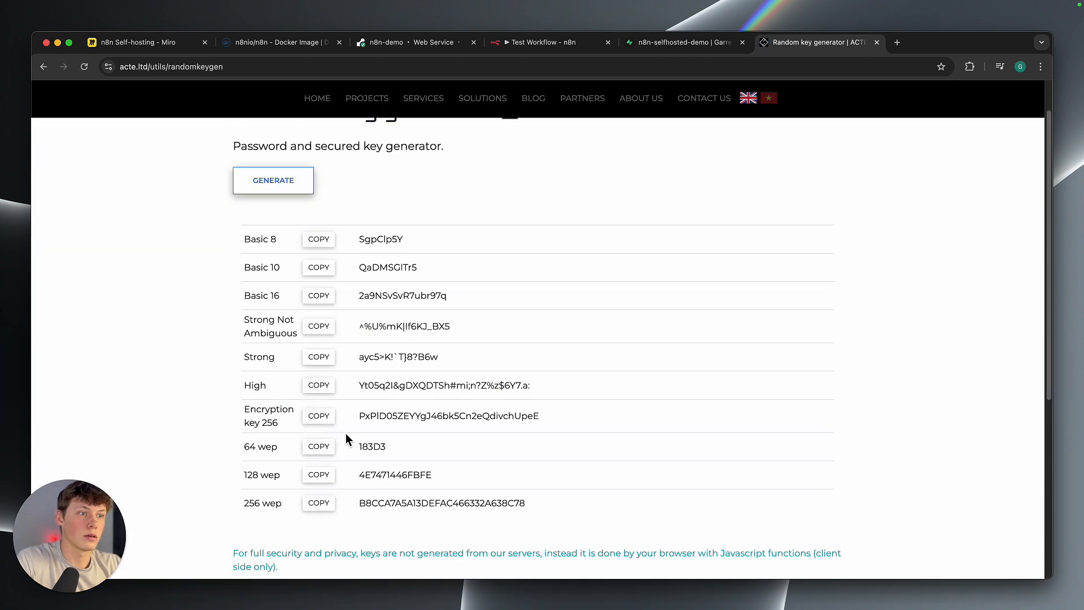
pyautogui.doubleClick(269, 415)
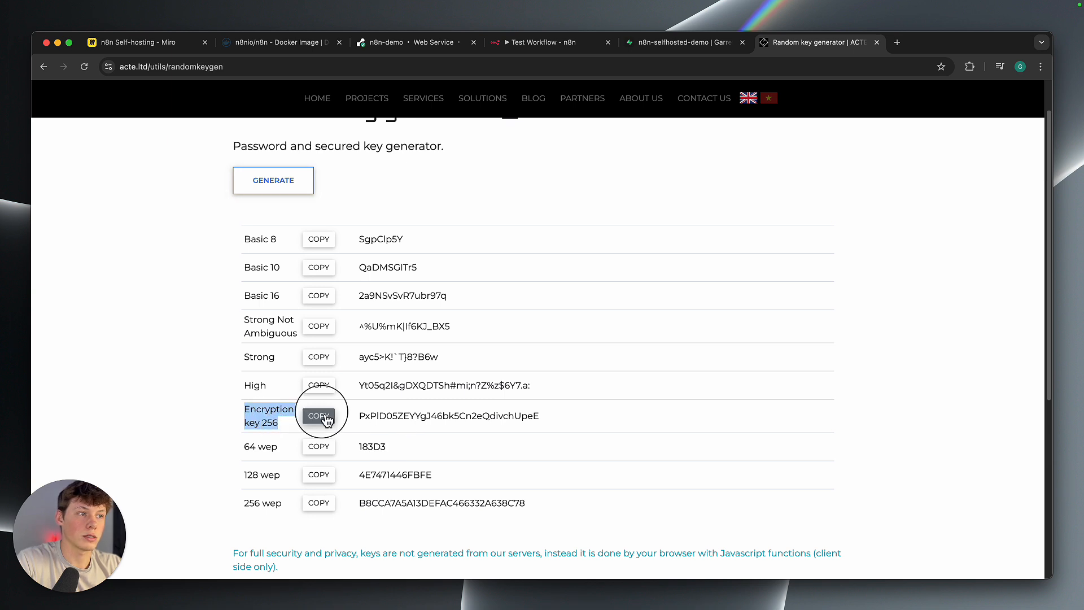
pyautogui.click(678, 42)
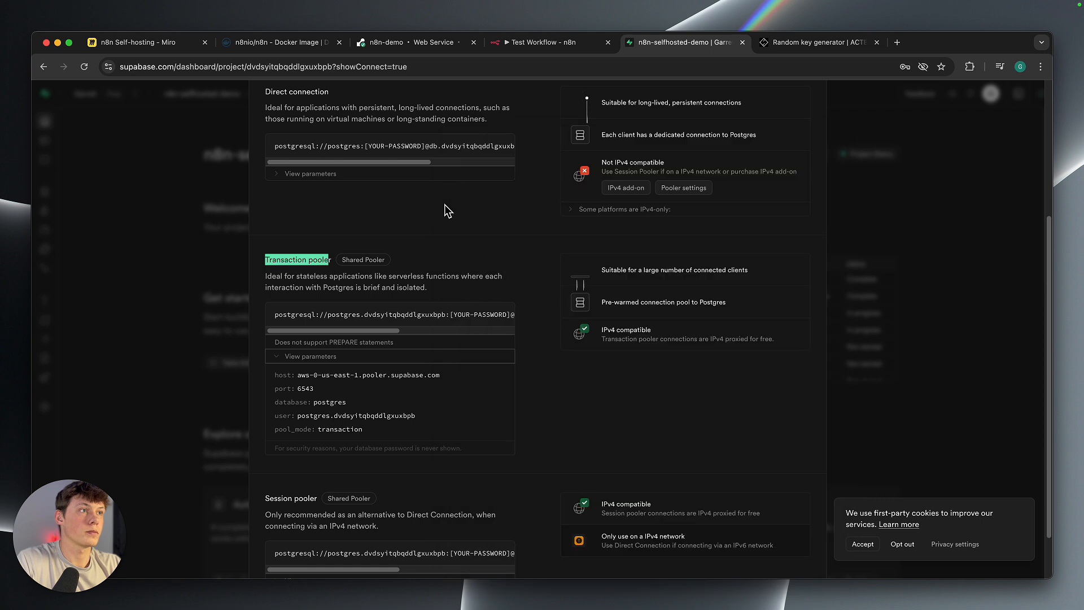
pyautogui.click(547, 42)
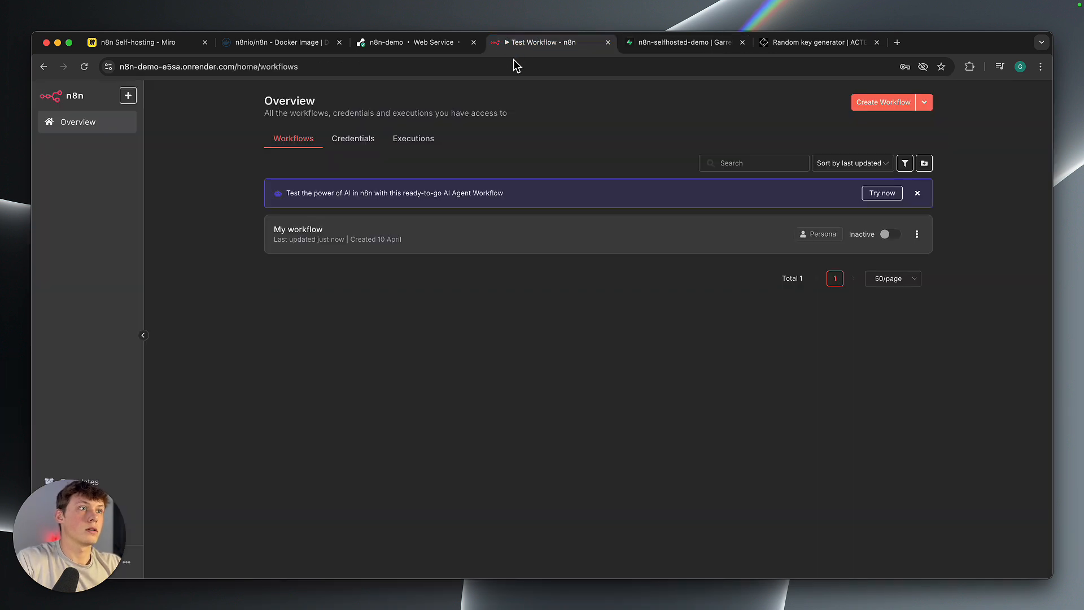
pyautogui.click(408, 41)
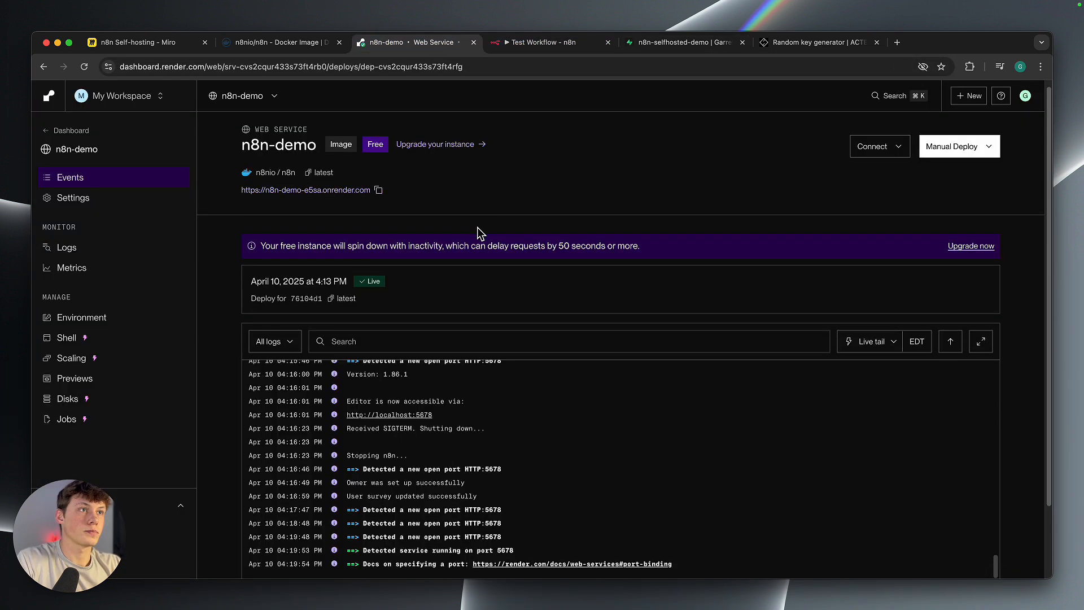
pyautogui.moveTo(378, 190)
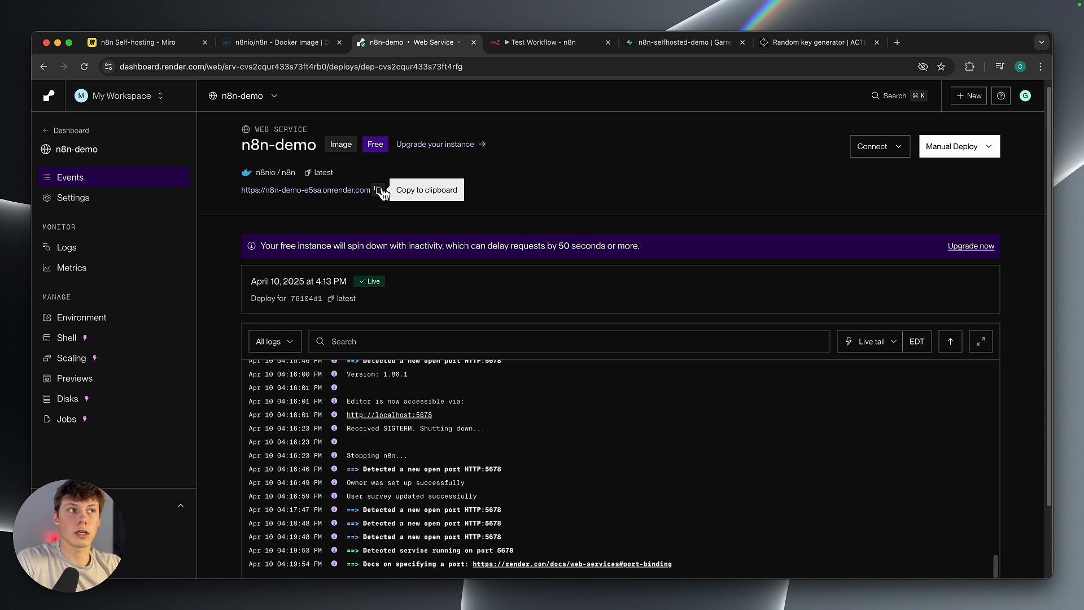
pyautogui.moveTo(381, 192)
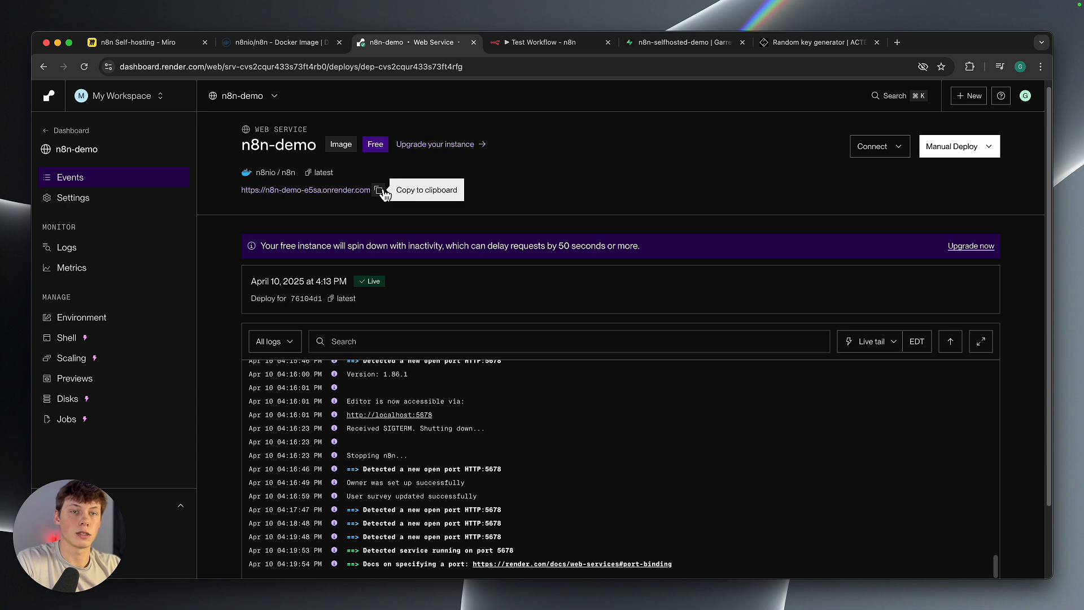
pyautogui.click(378, 190)
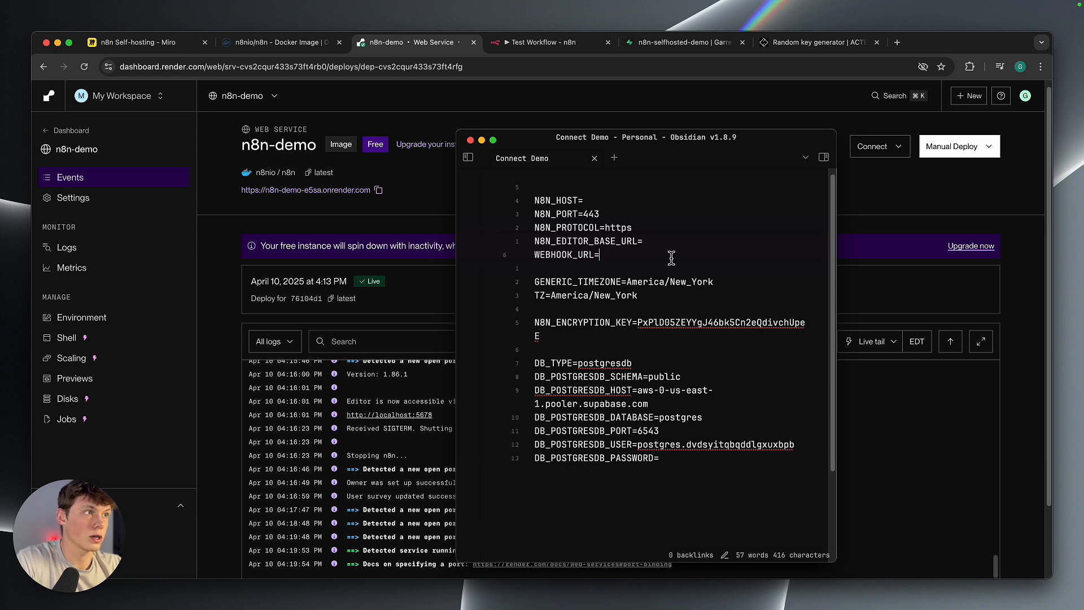
pyautogui.write('https://n8n-demo-e5sa.onrender.com')
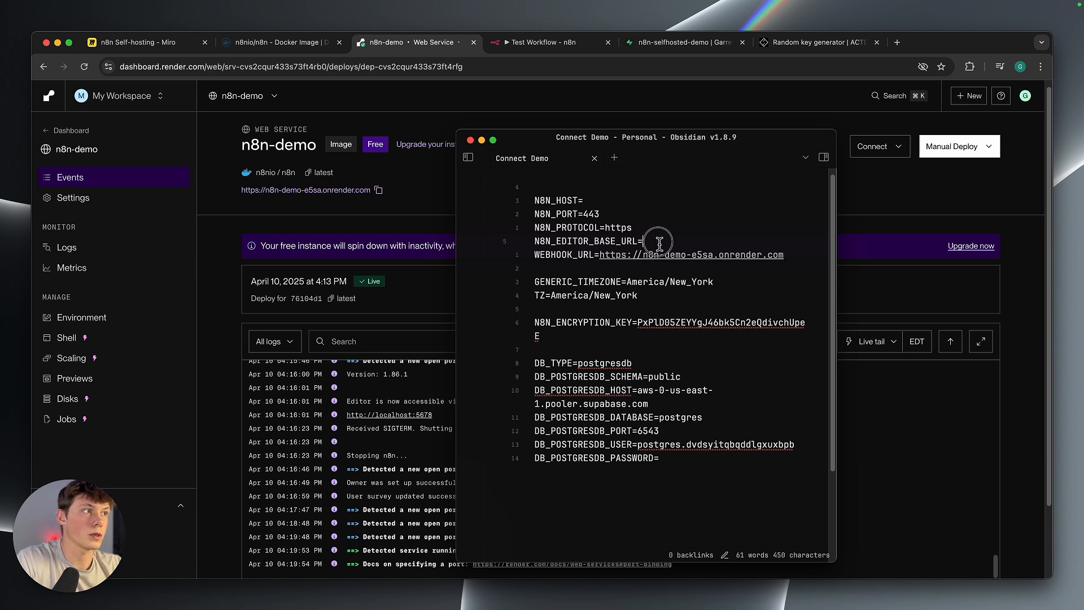
pyautogui.write('https://n8n-demo-e5sa.onrender.com')
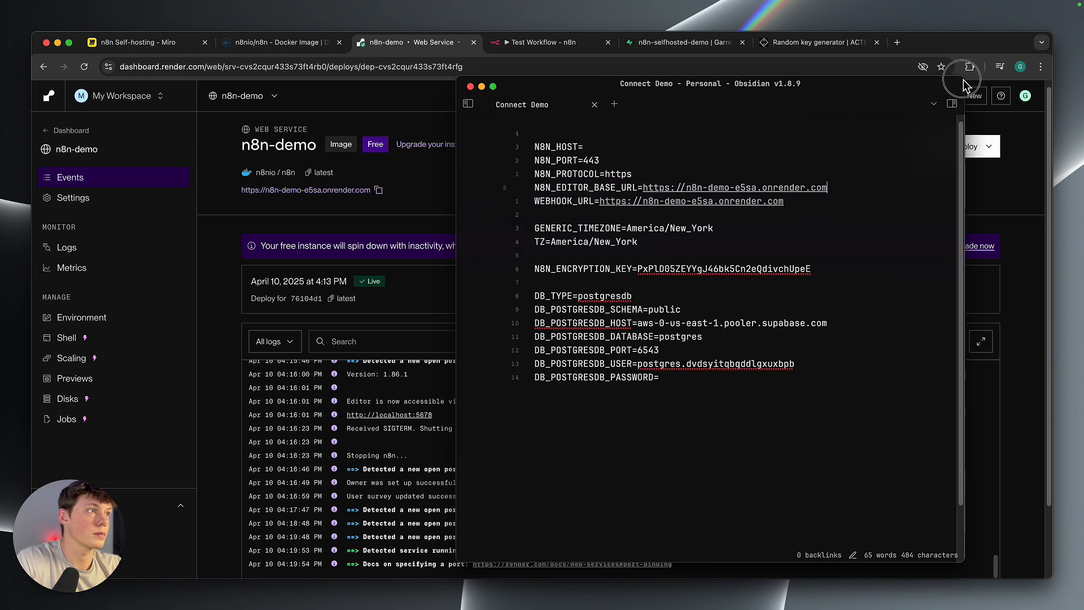
pyautogui.moveTo(686, 172)
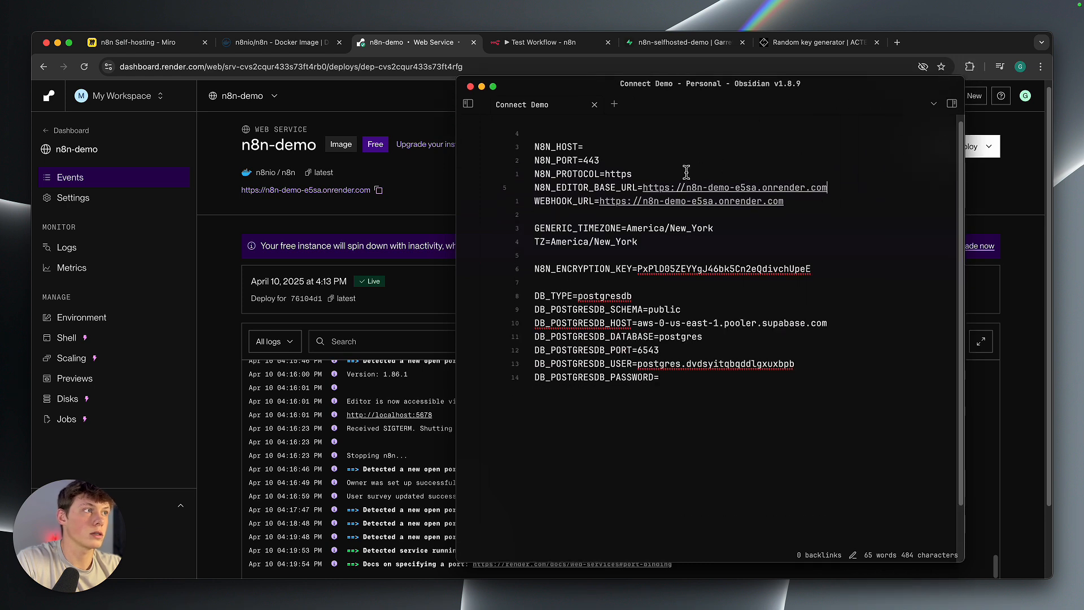
pyautogui.moveTo(442, 194)
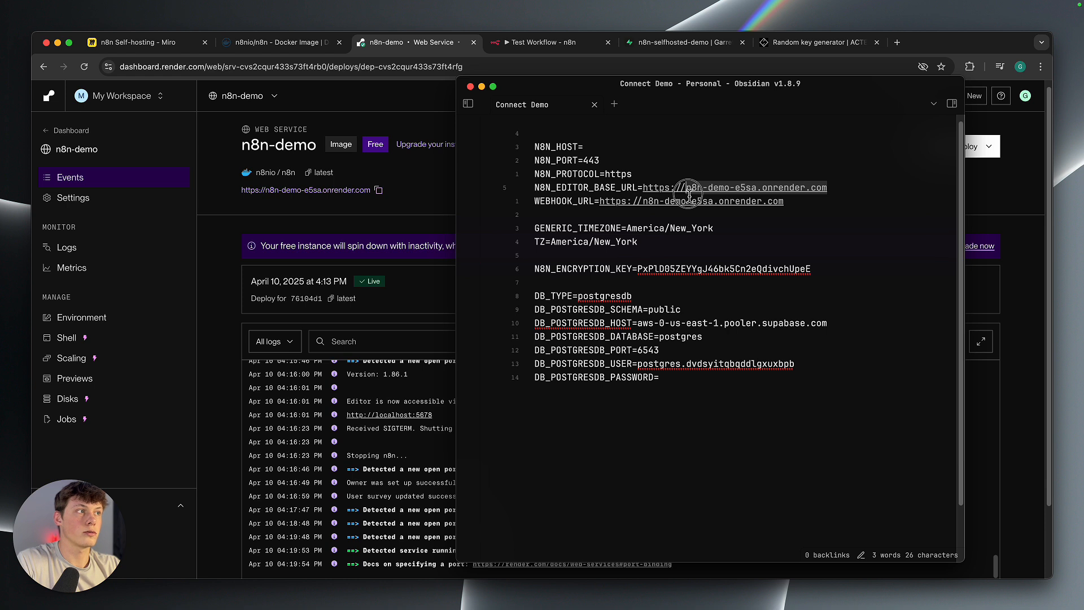
pyautogui.moveTo(736, 148)
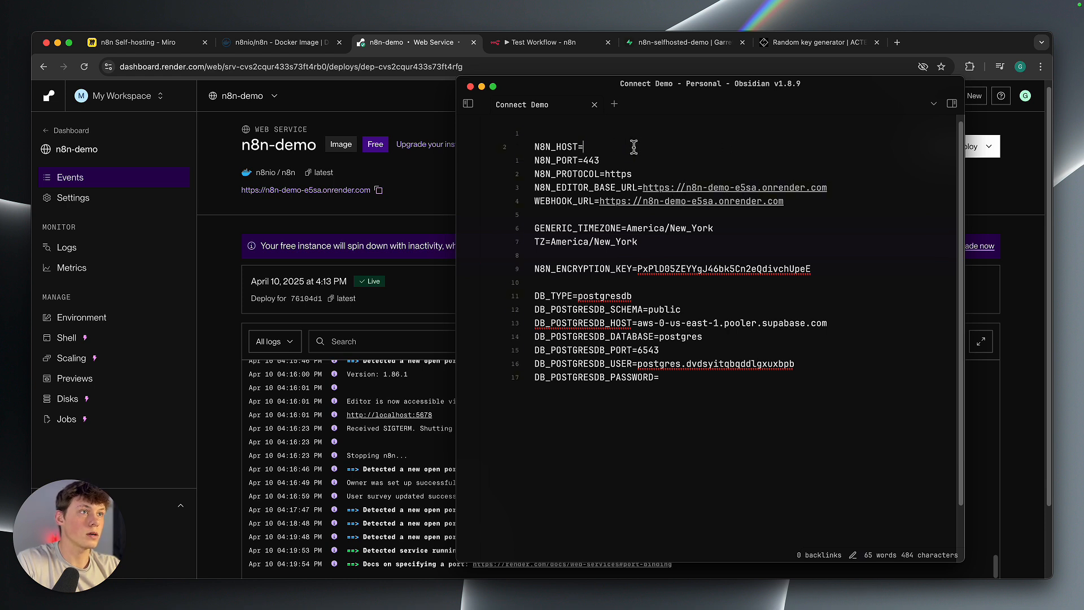
pyautogui.write('n8n-demo-e5sa.onrender.com')
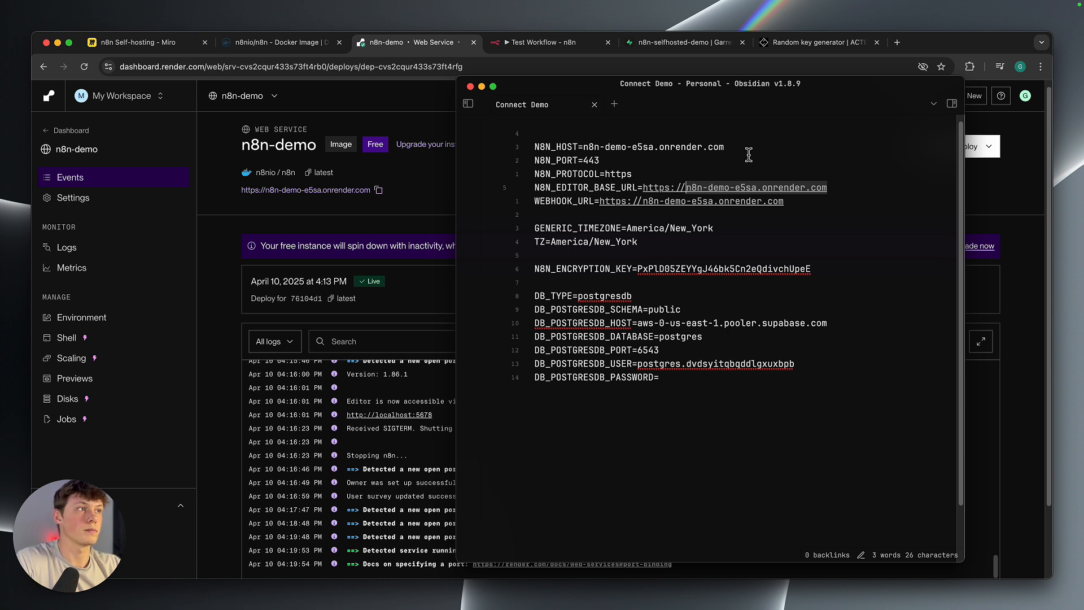
pyautogui.click(583, 147)
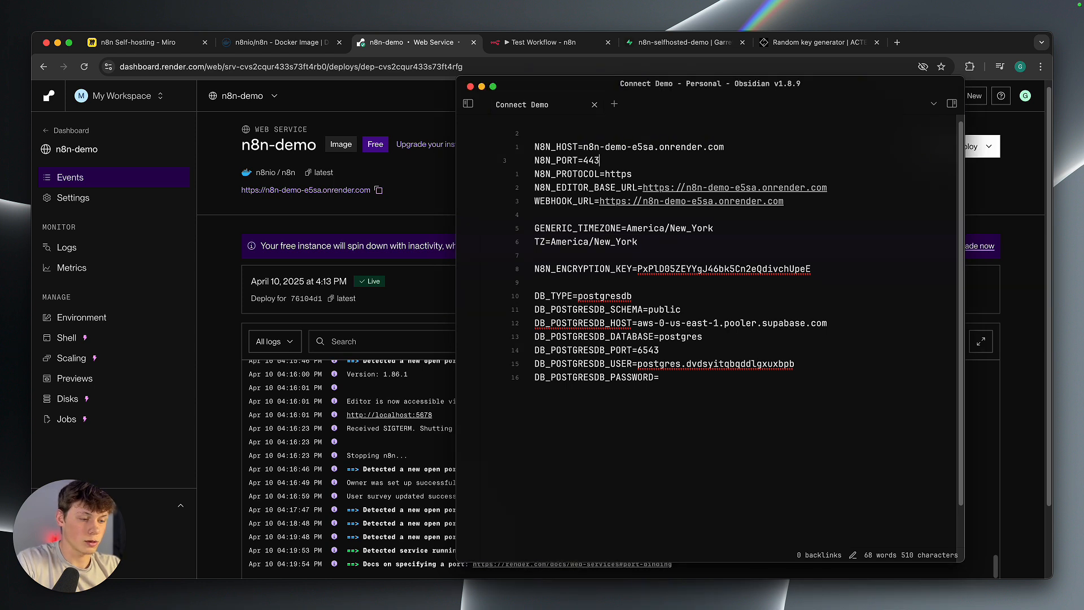
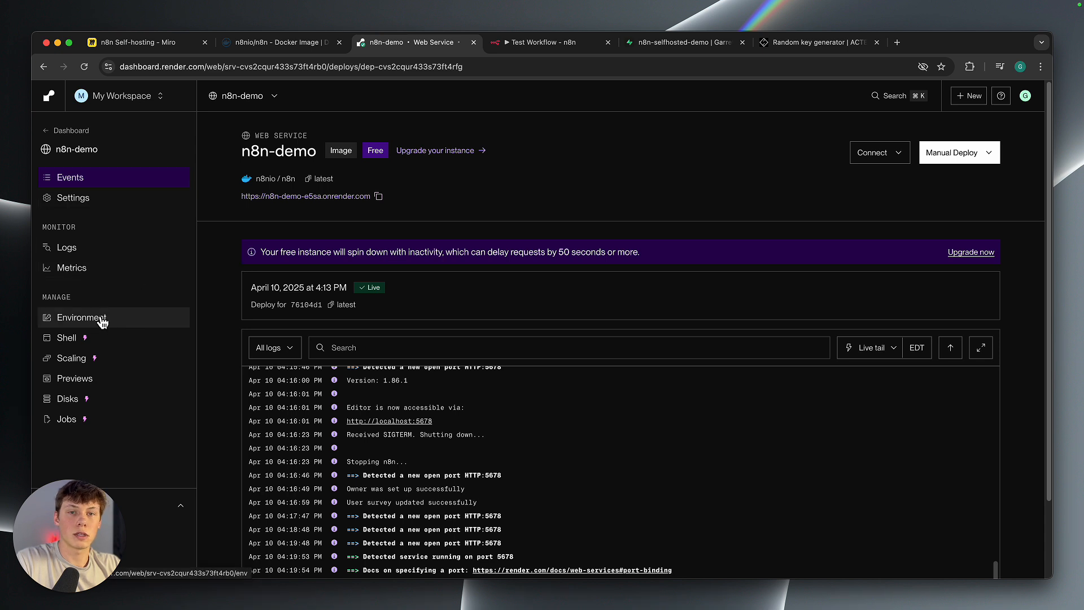
# - On the n8n-demo Environment page, choose Add from .env under Environment Variables
pyautogui.click(79, 316)
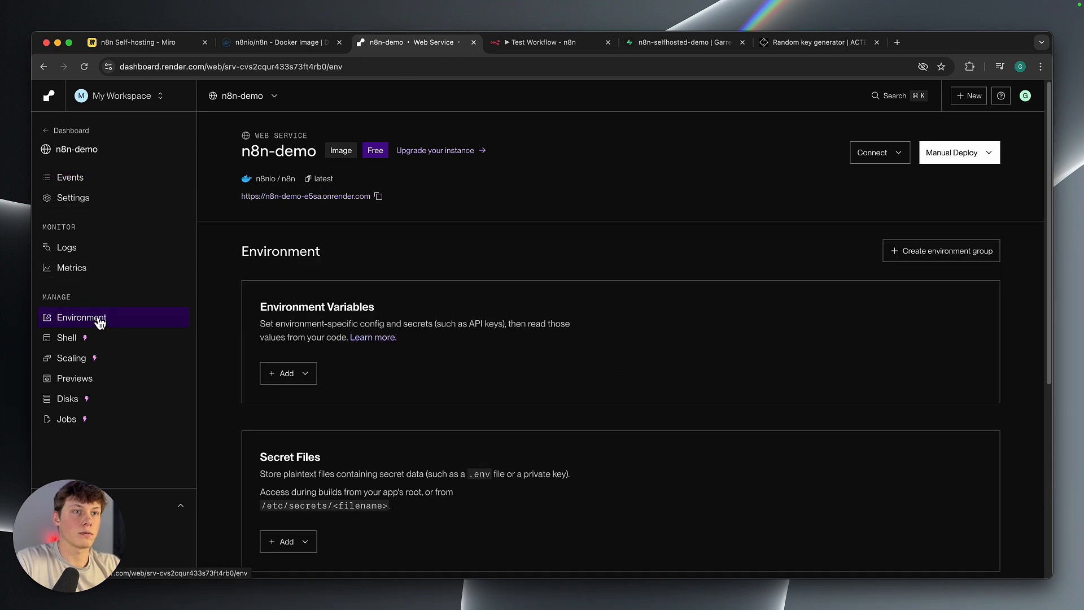
pyautogui.scroll(-3)
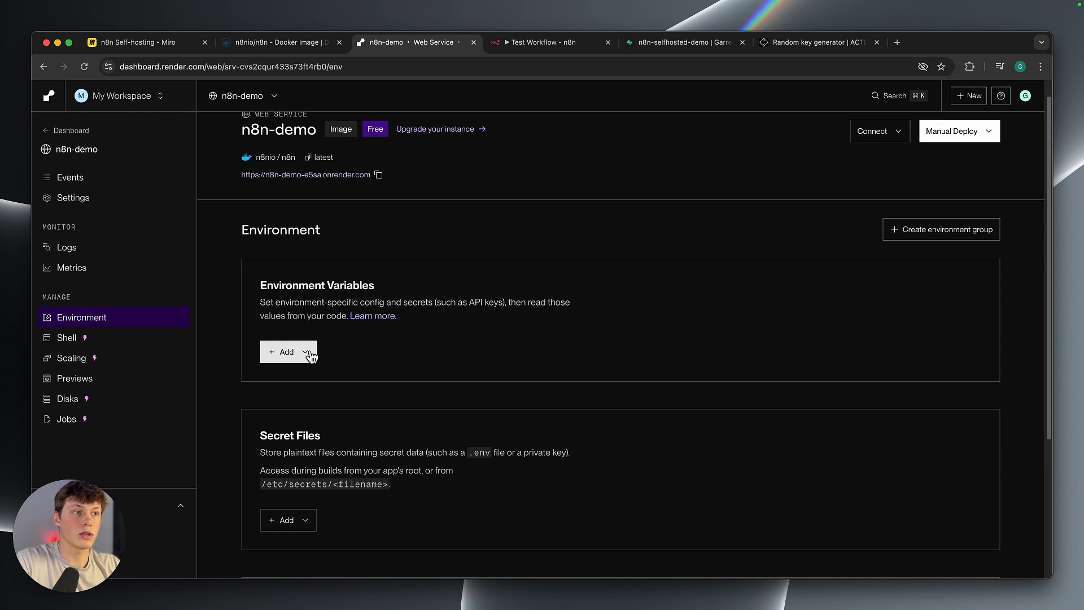
pyautogui.click(288, 351)
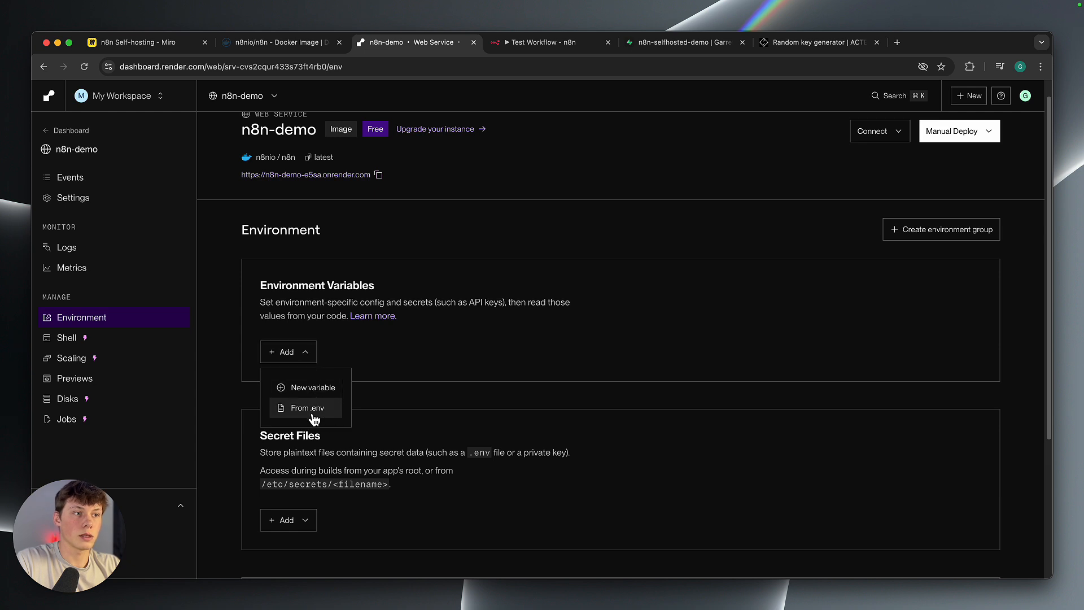
pyautogui.click(308, 408)
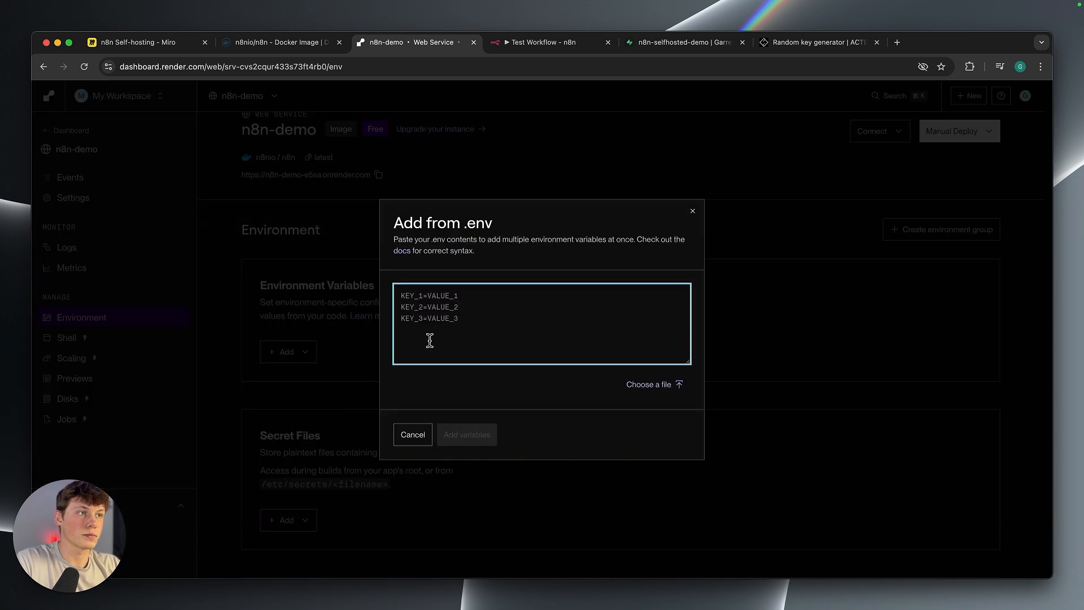
# - Paste the note's variables from N8N_HOST through DB_POSTGRESDB_PASSWORD and add them to the list
pyautogui.press('cmd+tab')
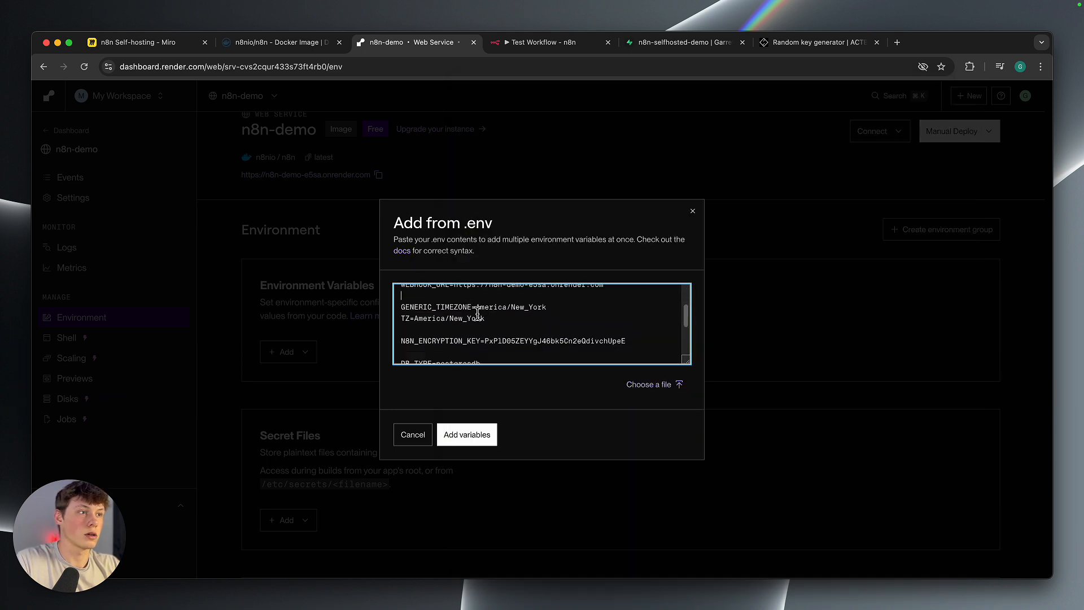
pyautogui.scroll(-3)
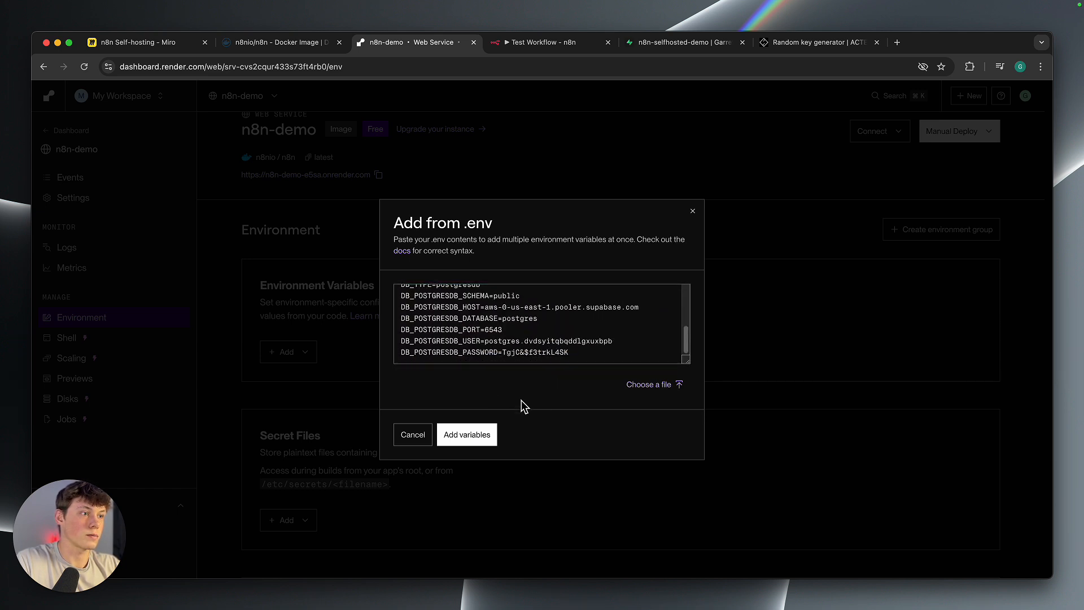
pyautogui.click(466, 434)
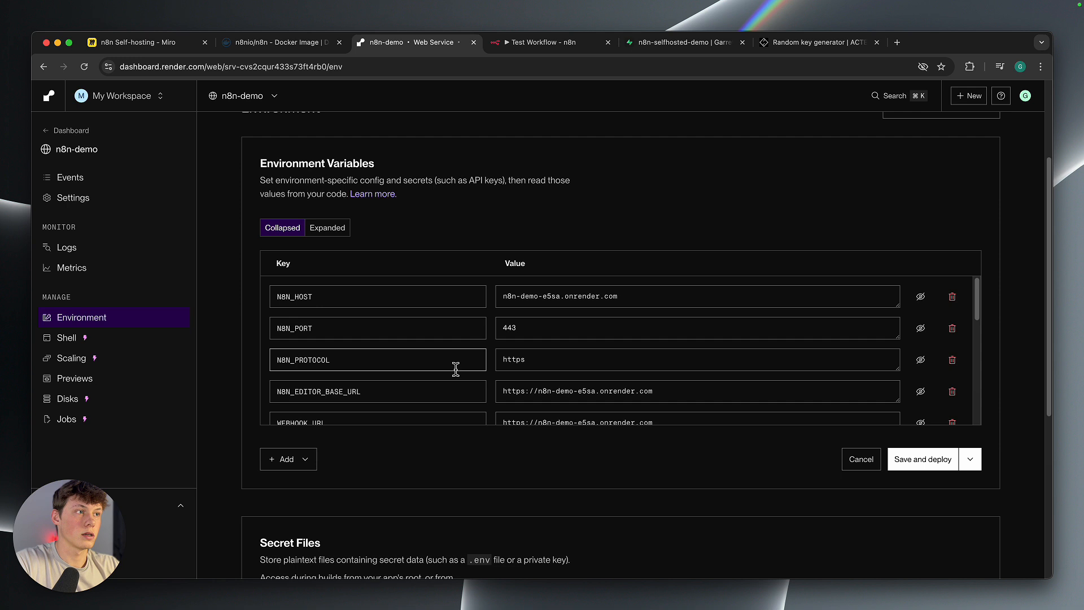
# - Save the environment variables and redeploy n8n-demo, then return to the Supabase tab
pyautogui.scroll(-3)
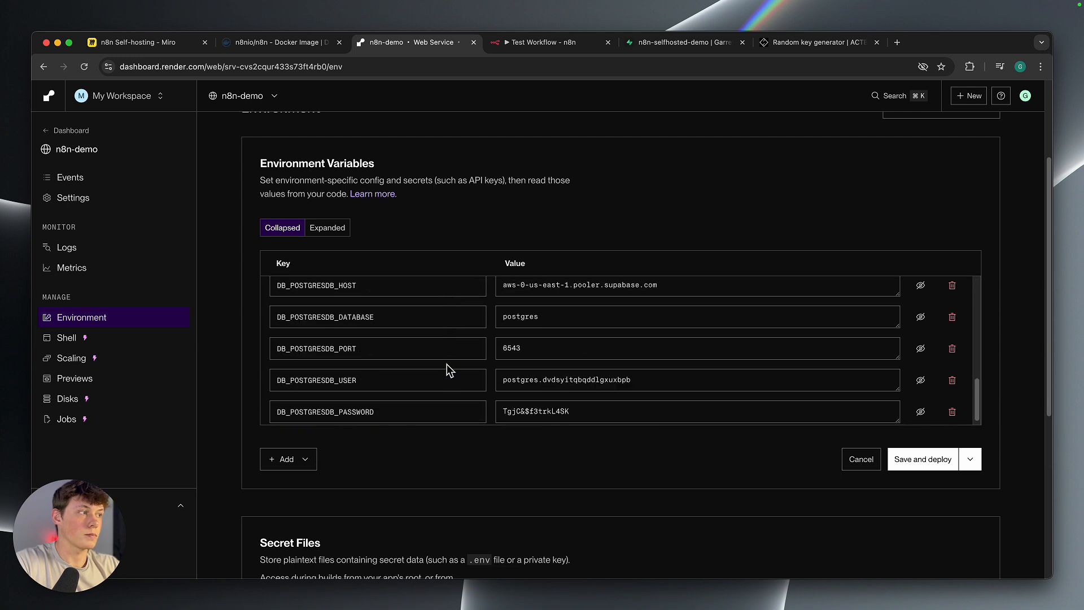
pyautogui.scroll(-3)
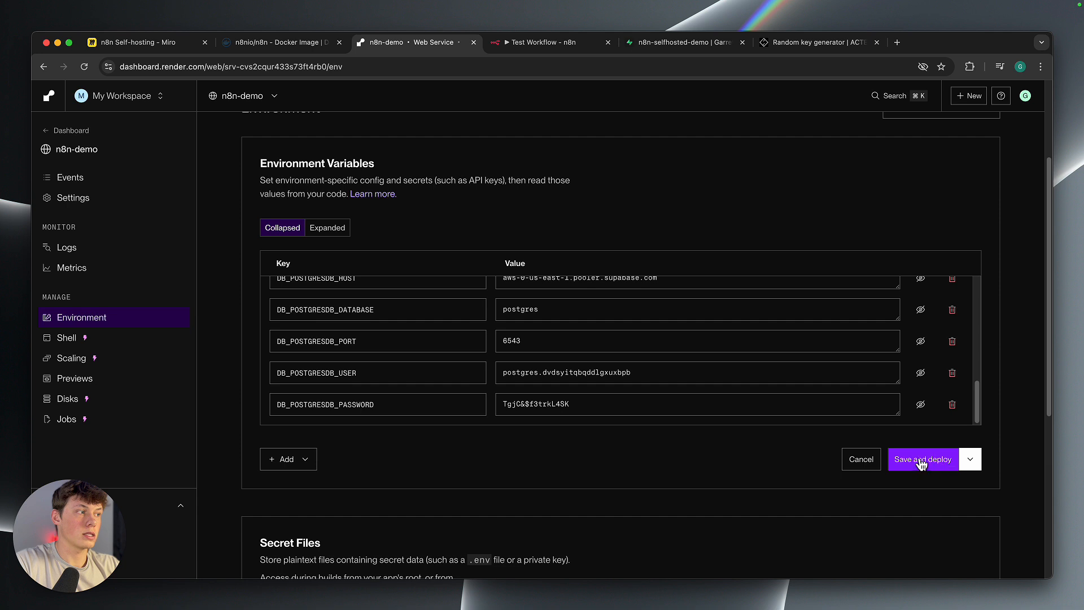
pyautogui.click(923, 460)
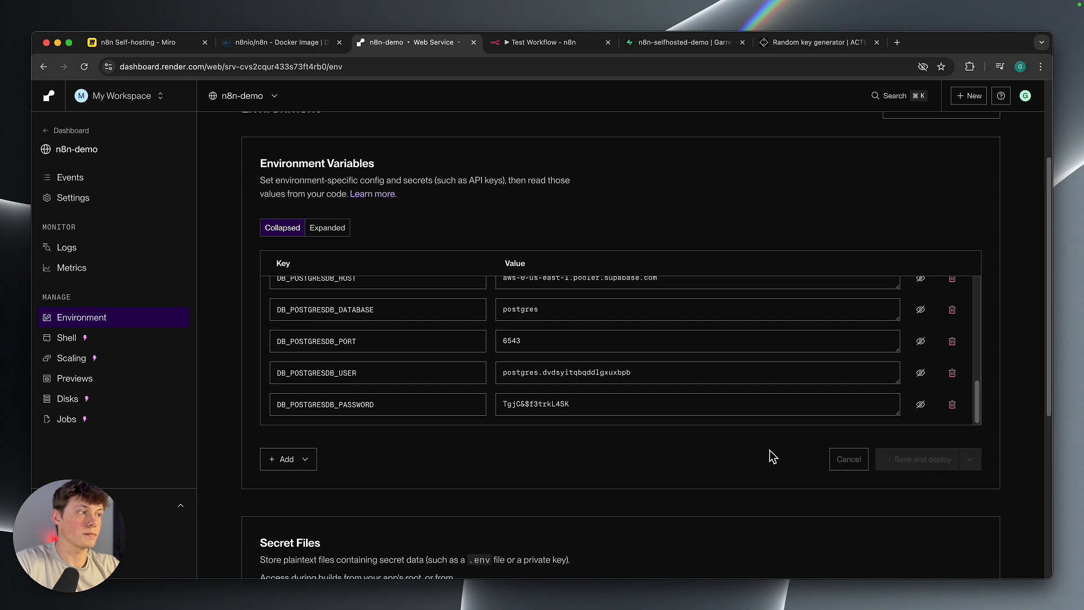
pyautogui.click(923, 460)
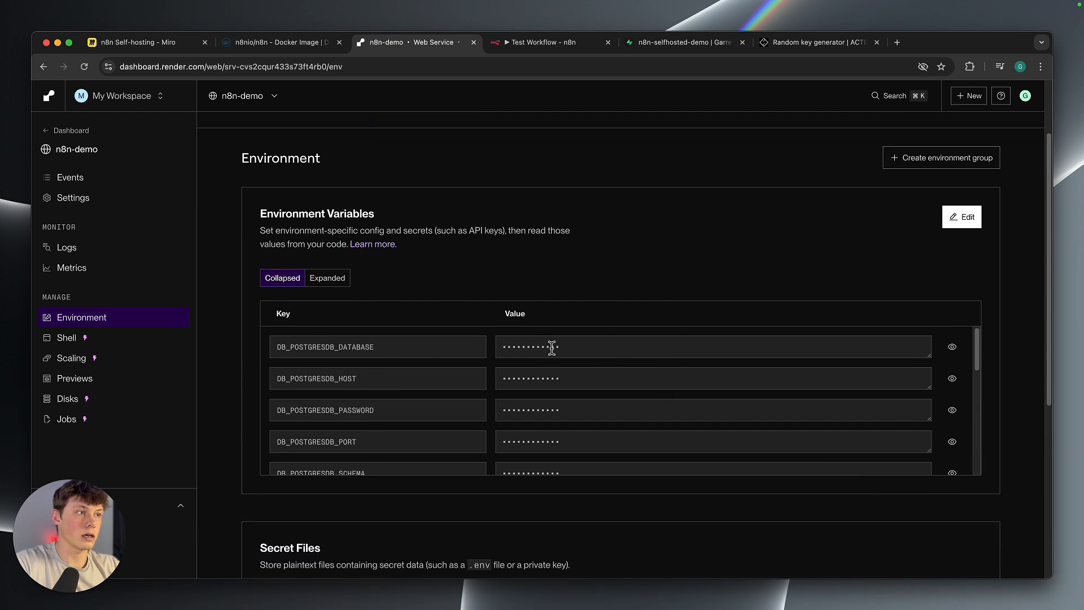
pyautogui.scroll(3)
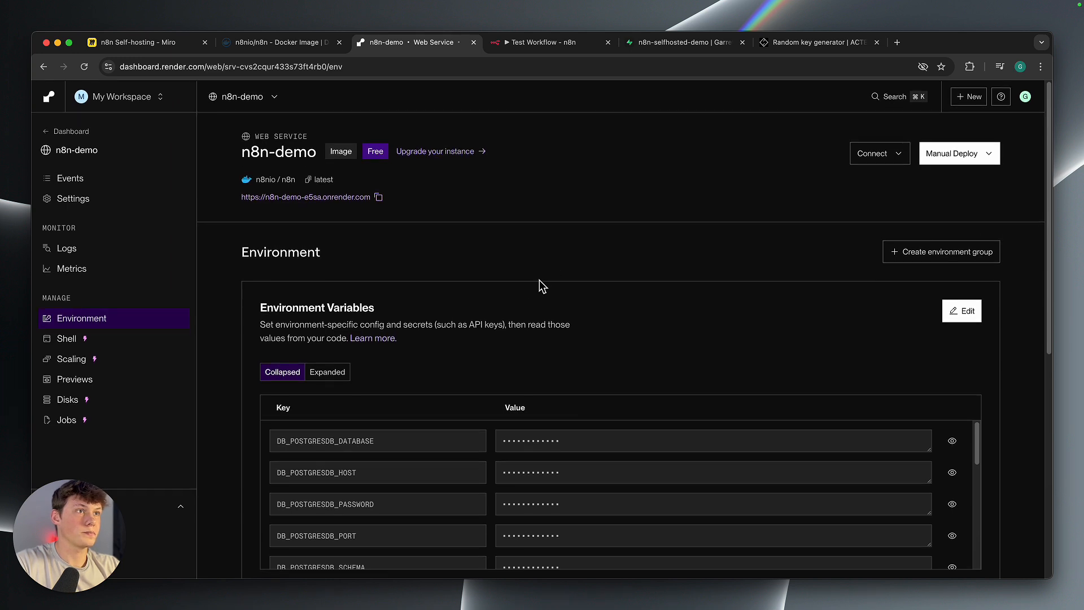
pyautogui.click(547, 41)
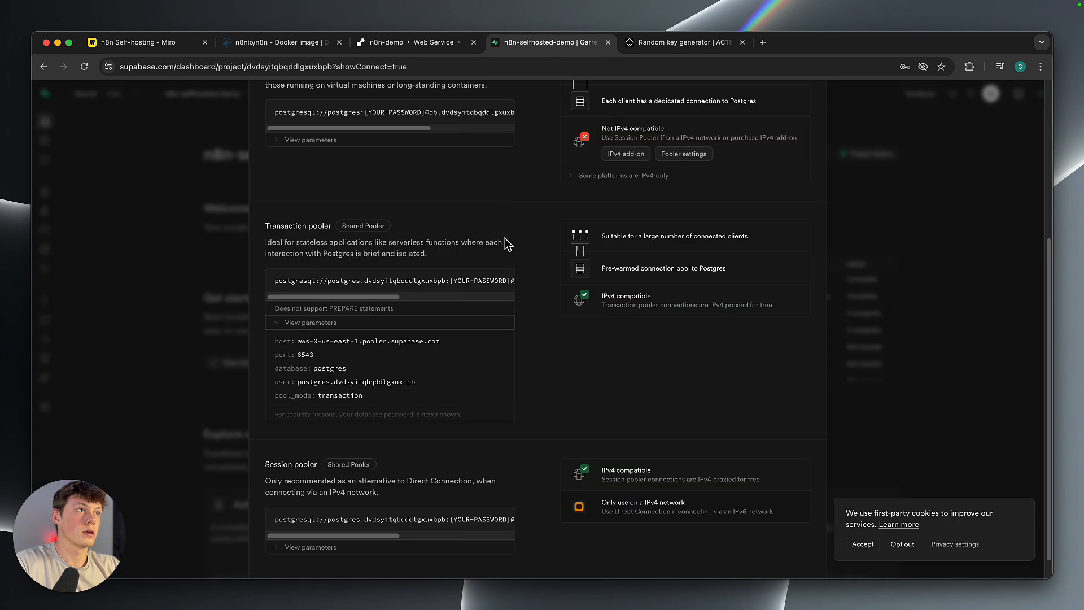
# - Confirm Test Workflow is still listed in n8n, then return to Render's n8n-demo deploy events
pyautogui.click(414, 42)
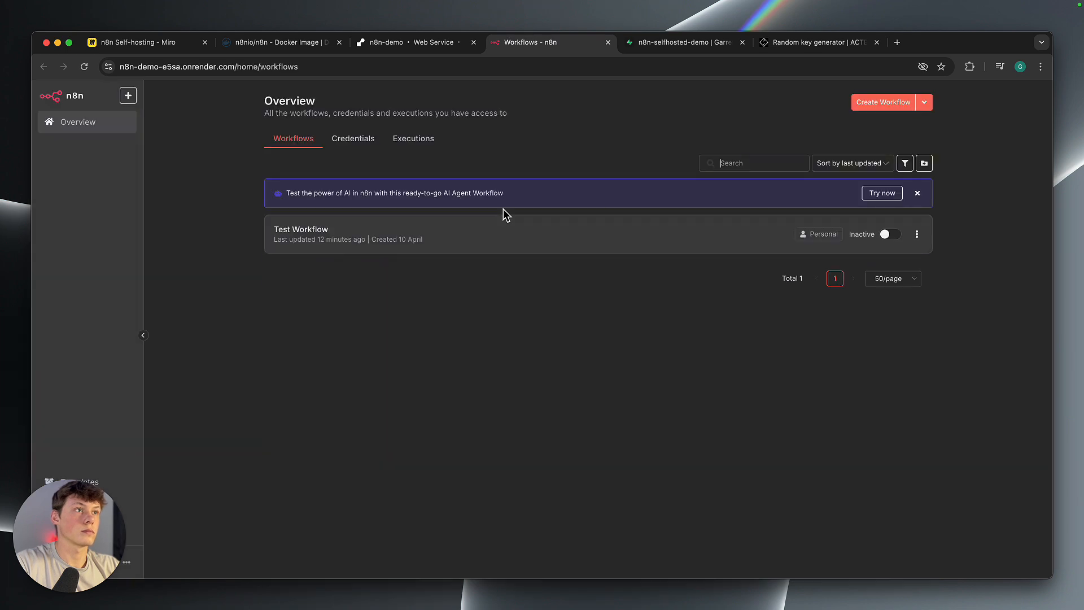
pyautogui.click(408, 42)
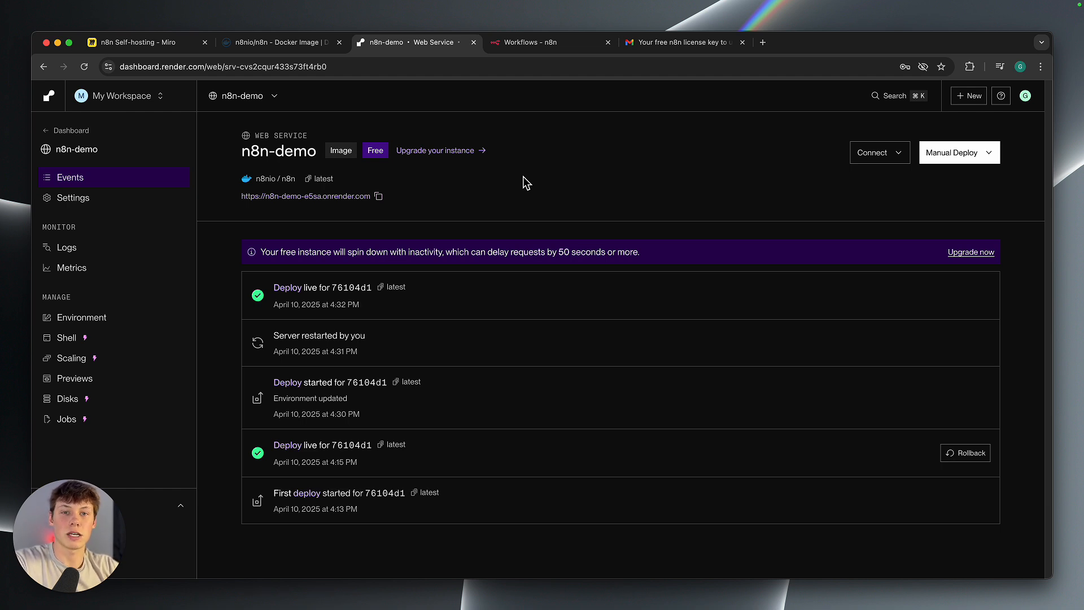
pyautogui.moveTo(407, 109)
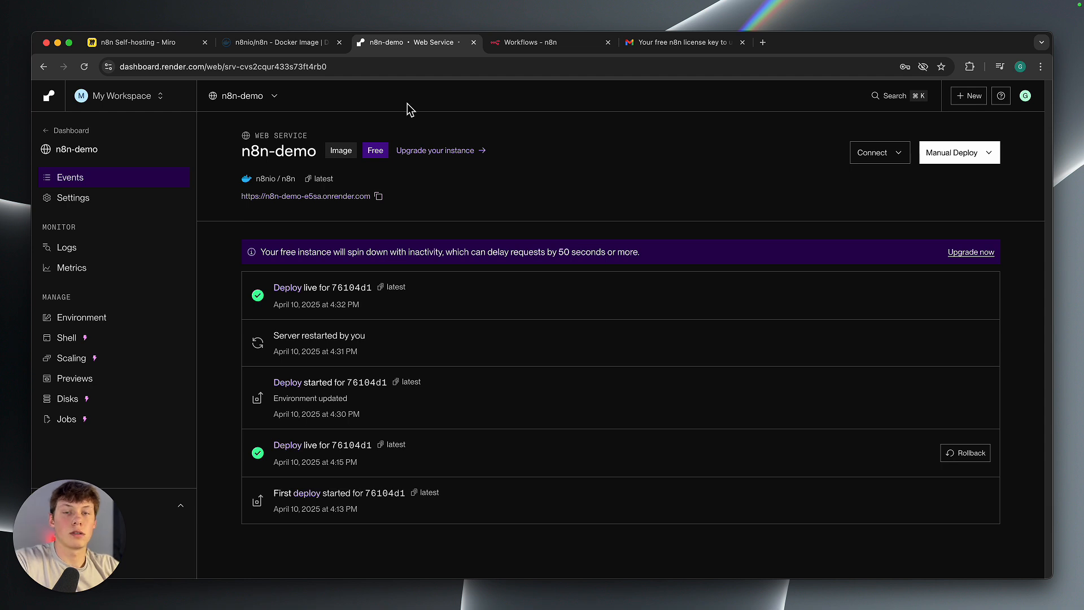
pyautogui.click(282, 42)
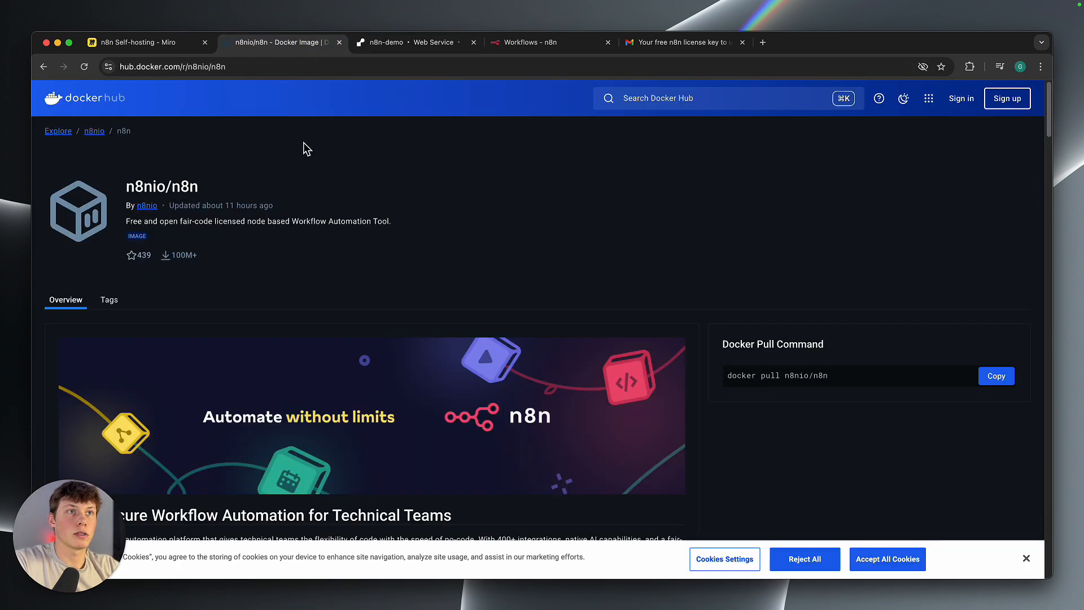
pyautogui.moveTo(350, 158)
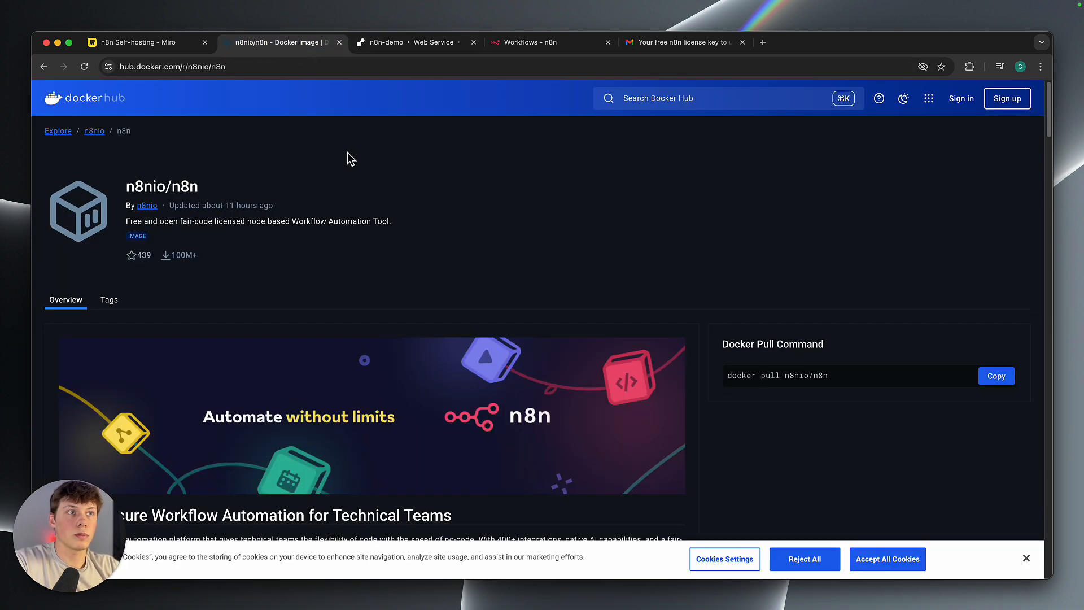
pyautogui.click(414, 42)
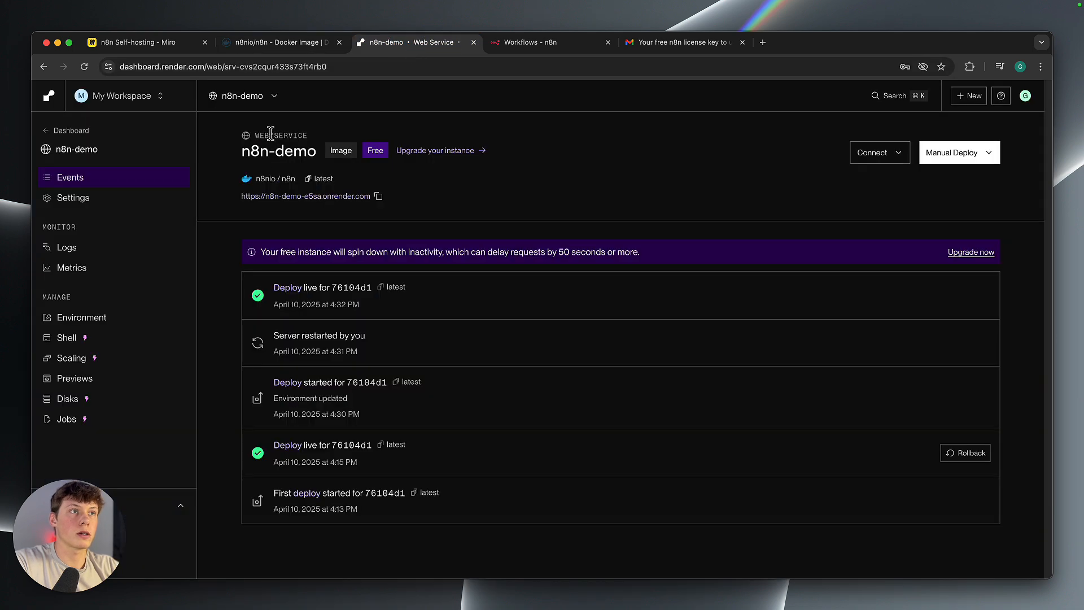
pyautogui.moveTo(355, 266)
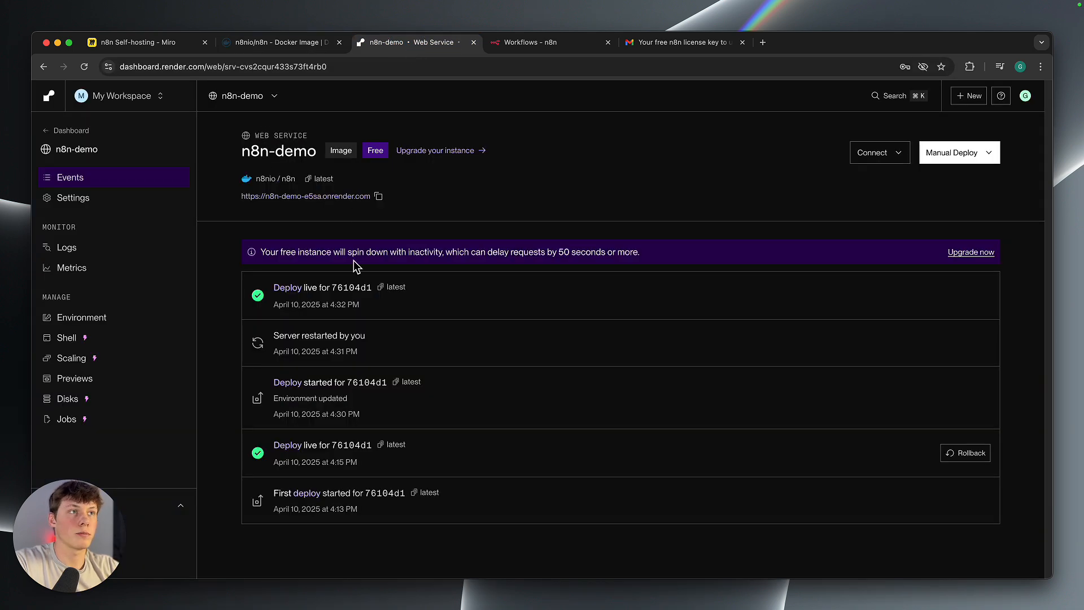